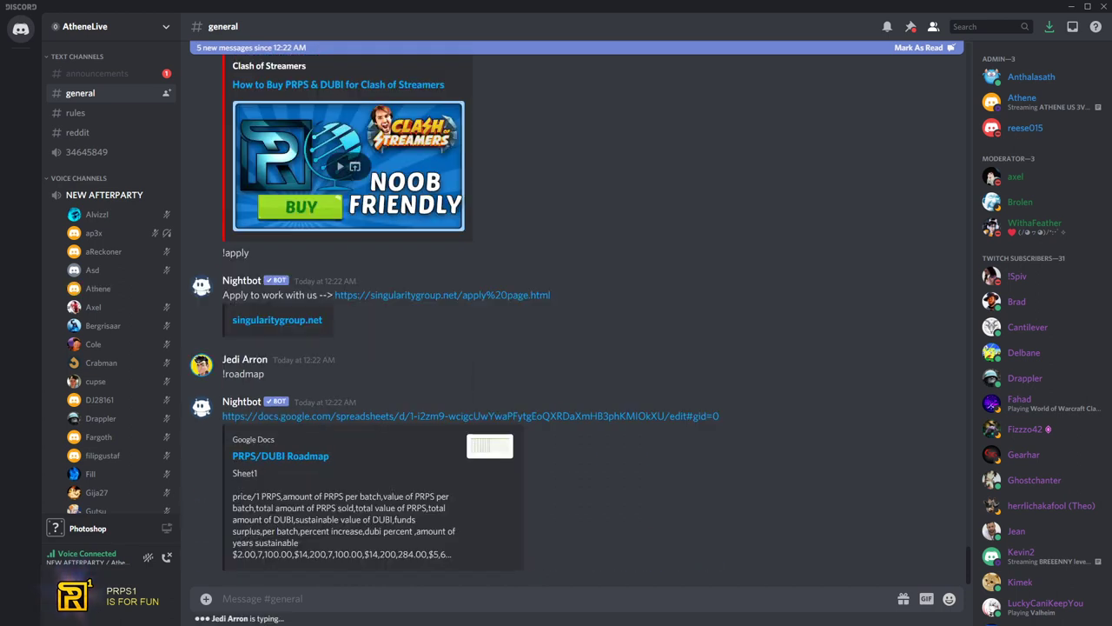
# Add a new line under the greeting: 'game coming soon... yeee weee so cool... can't wait for it'
pyautogui.scroll(-3)
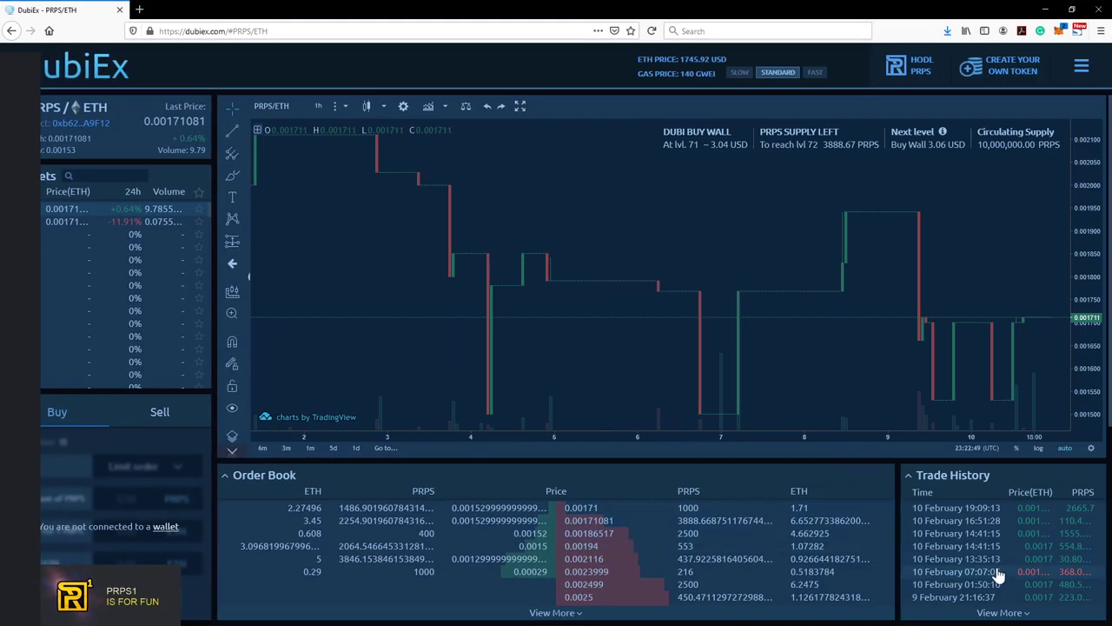
pyautogui.moveTo(1077, 590)
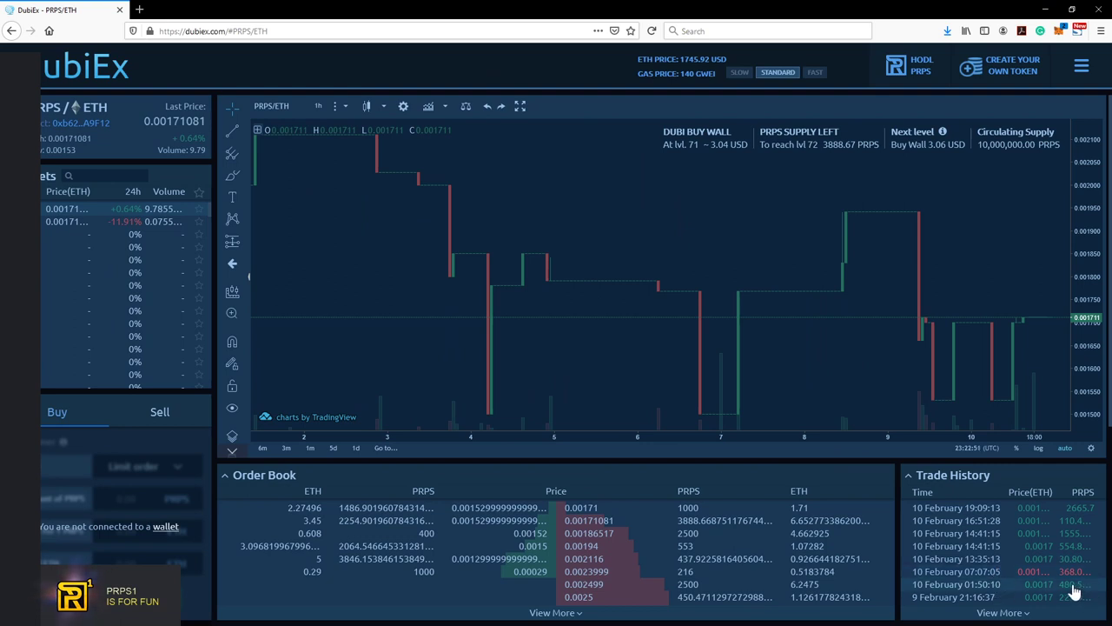
pyautogui.moveTo(1066, 556)
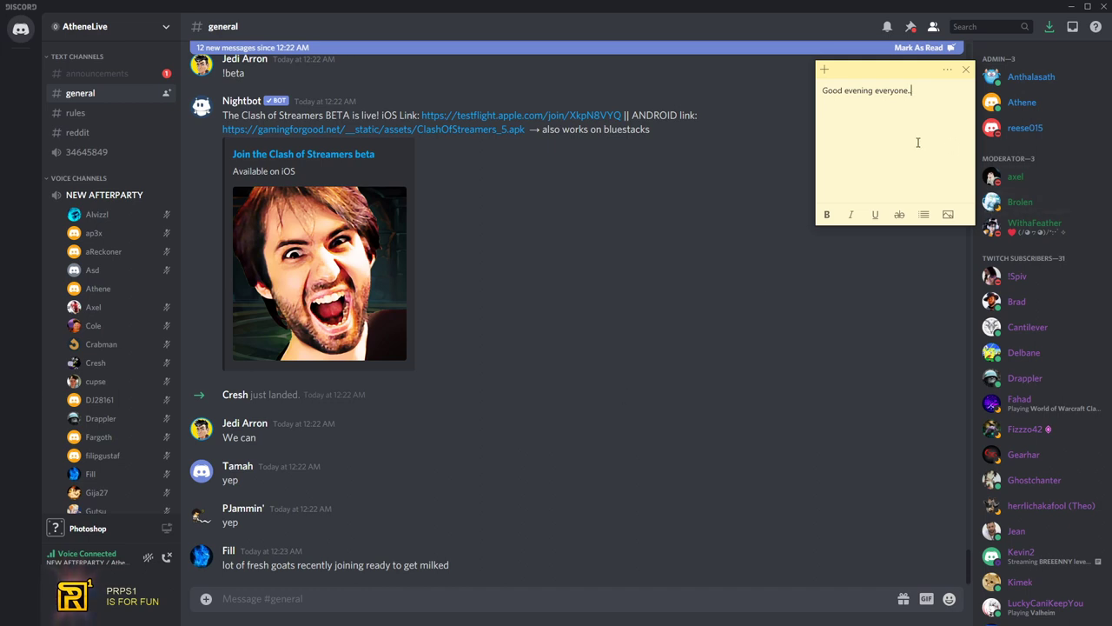
pyautogui.press('enter')
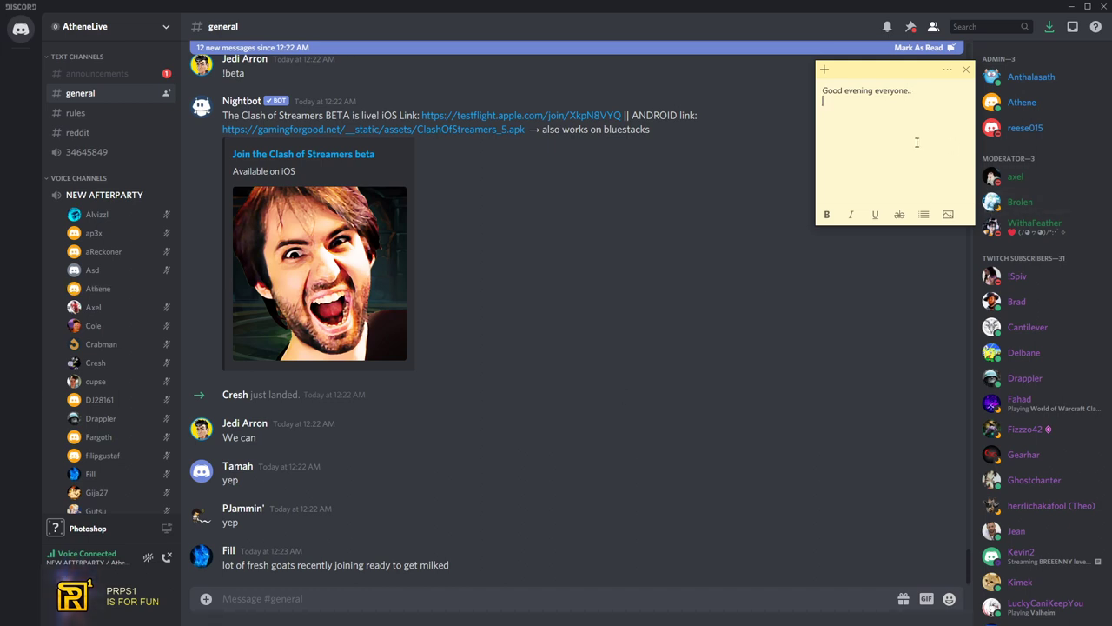
pyautogui.write('game coming soon.... yeee')
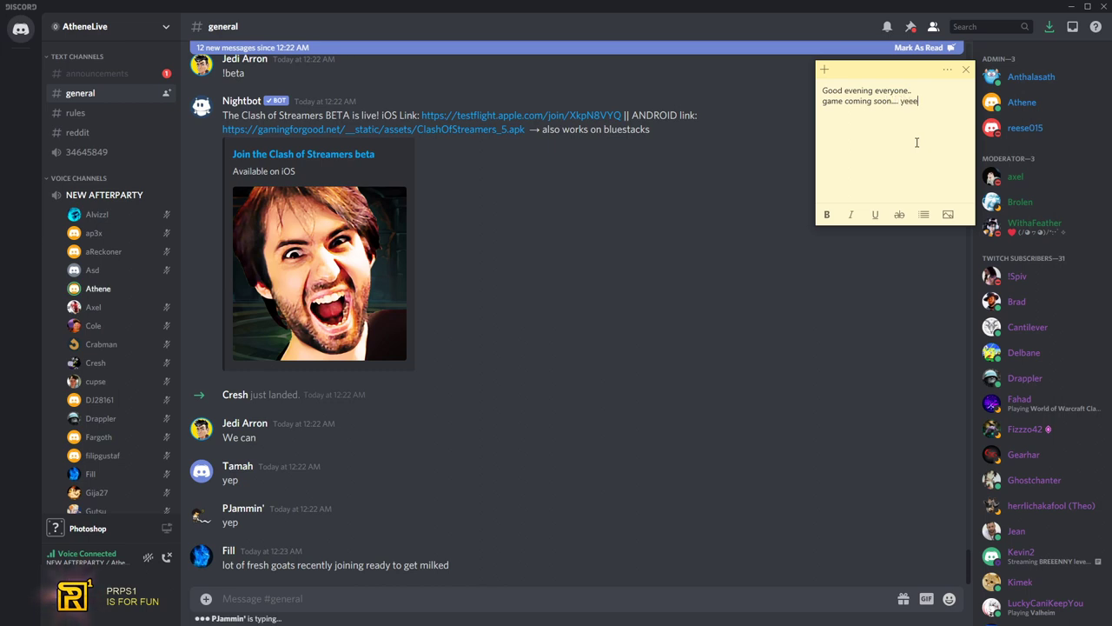
pyautogui.write("weee so cool finally... can't wait for it...")
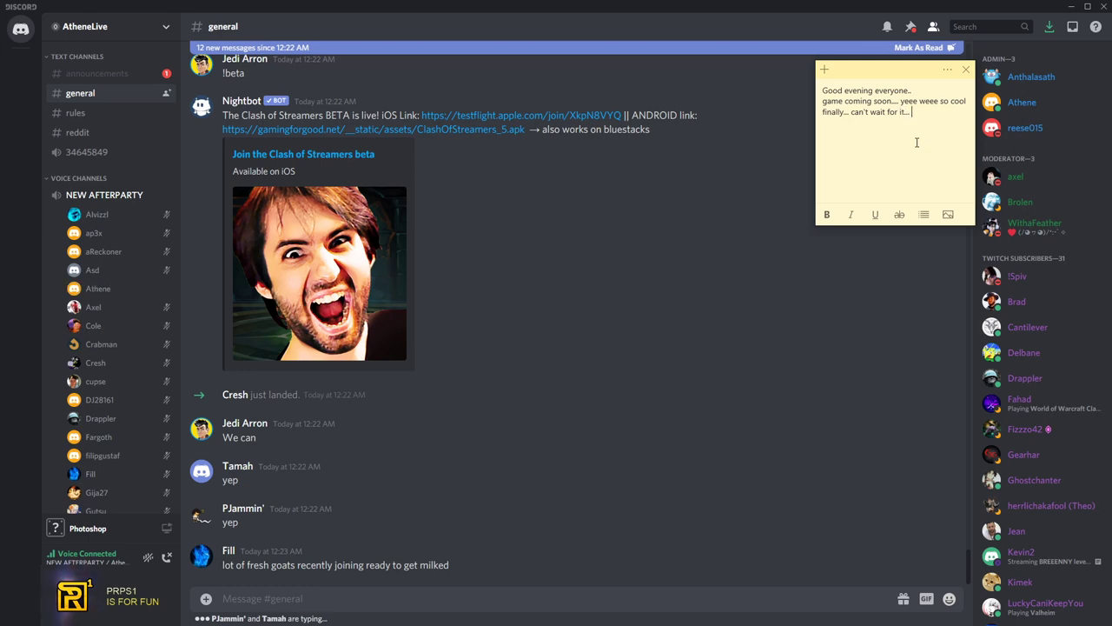
pyautogui.scroll(-3)
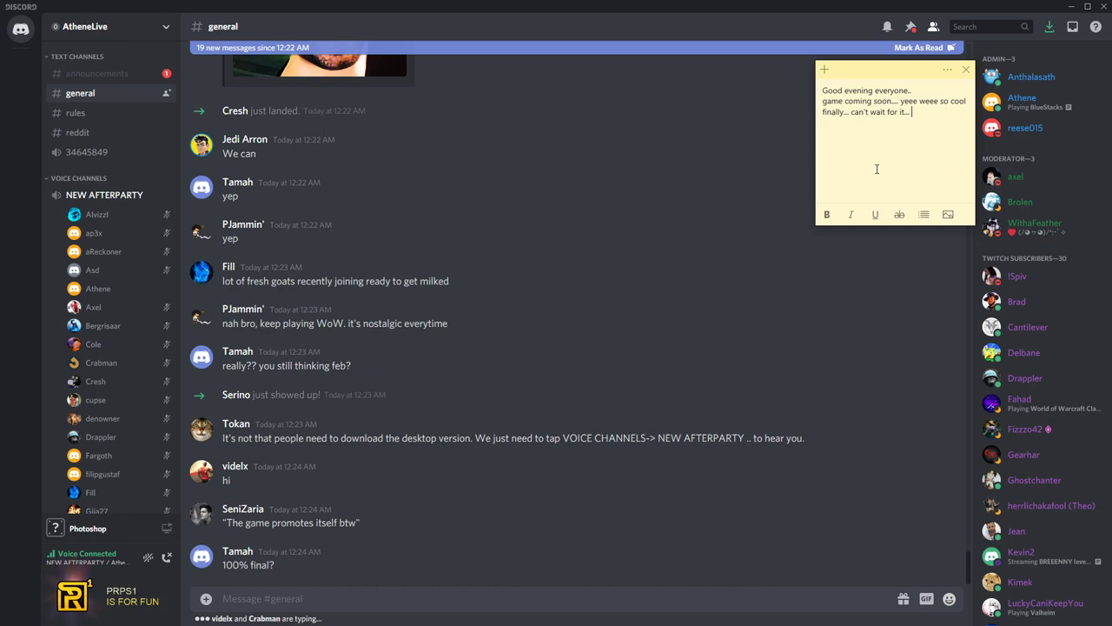
# Write a new paragraph: 'ye totaly pumped / docu soon / that's the real meta-changer the docu :)'
pyautogui.press('enter')
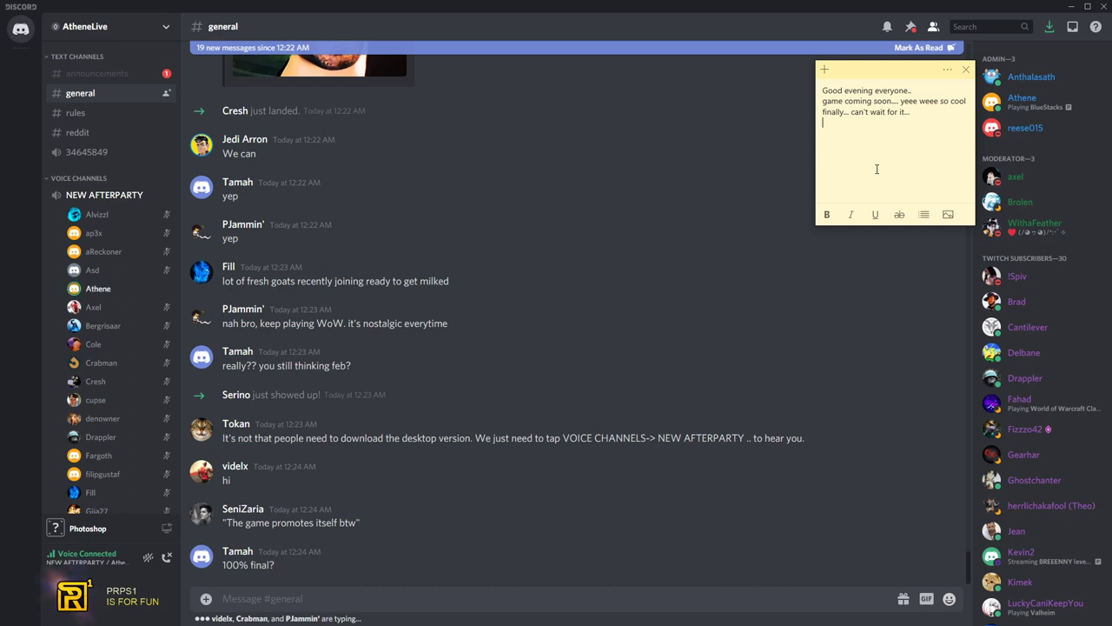
pyautogui.write('ye totaly')
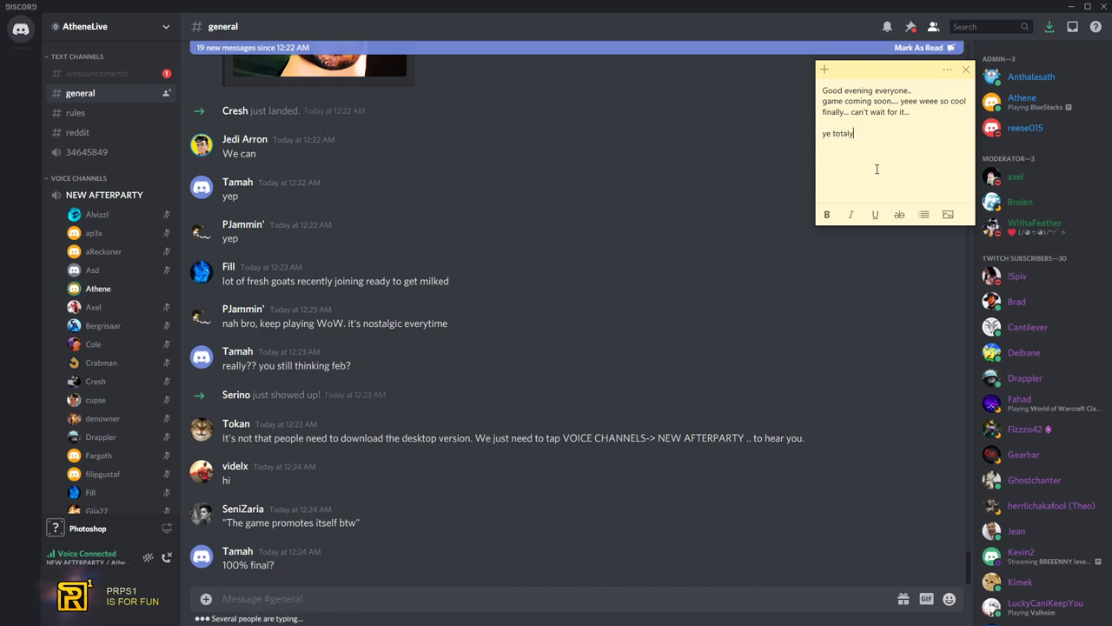
pyautogui.write('pumped')
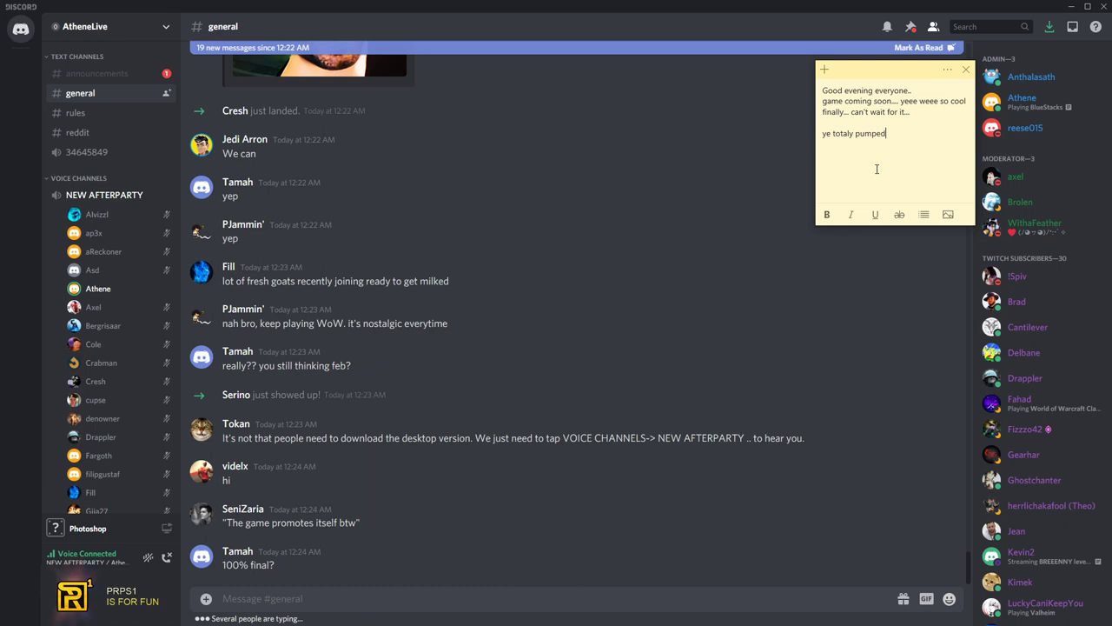
pyautogui.write('docu soon')
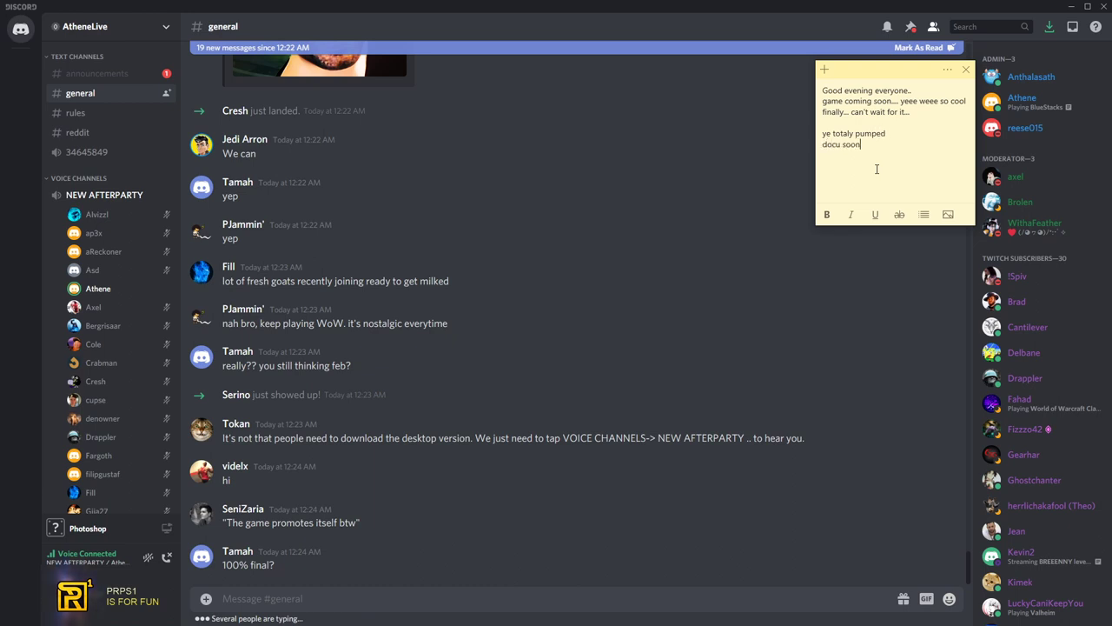
pyautogui.write("that's the real")
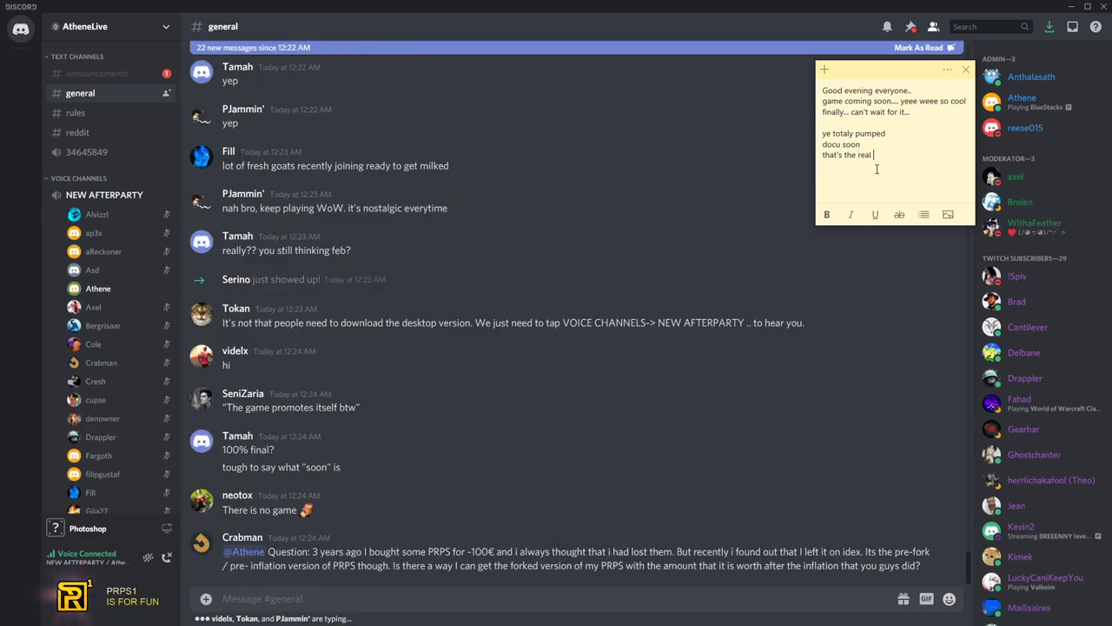
pyautogui.write('meta-changer')
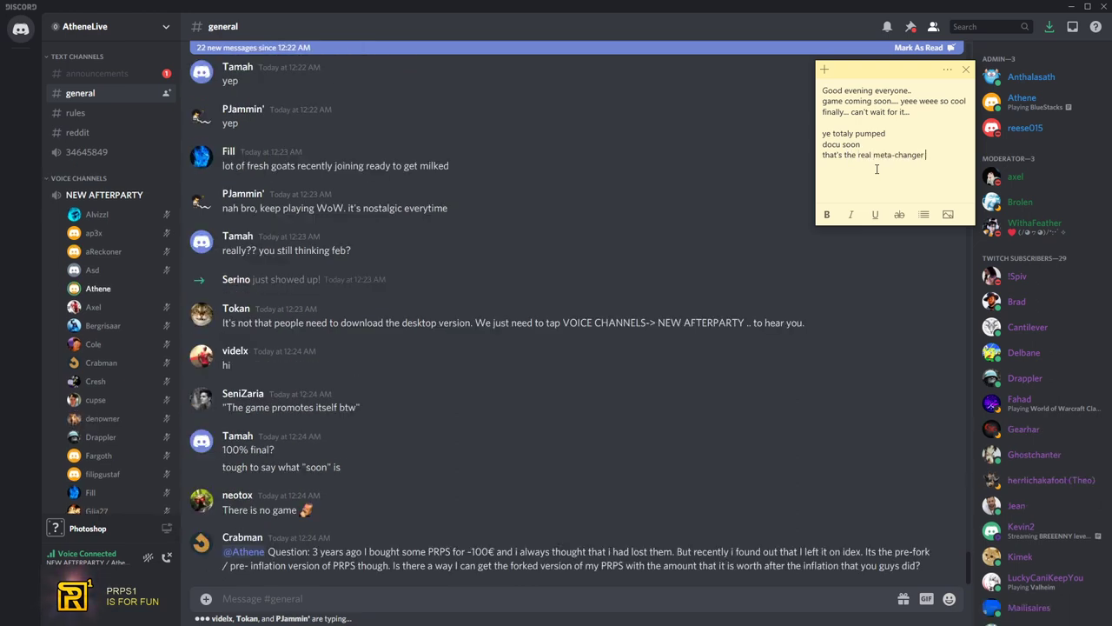
pyautogui.write('the docu')
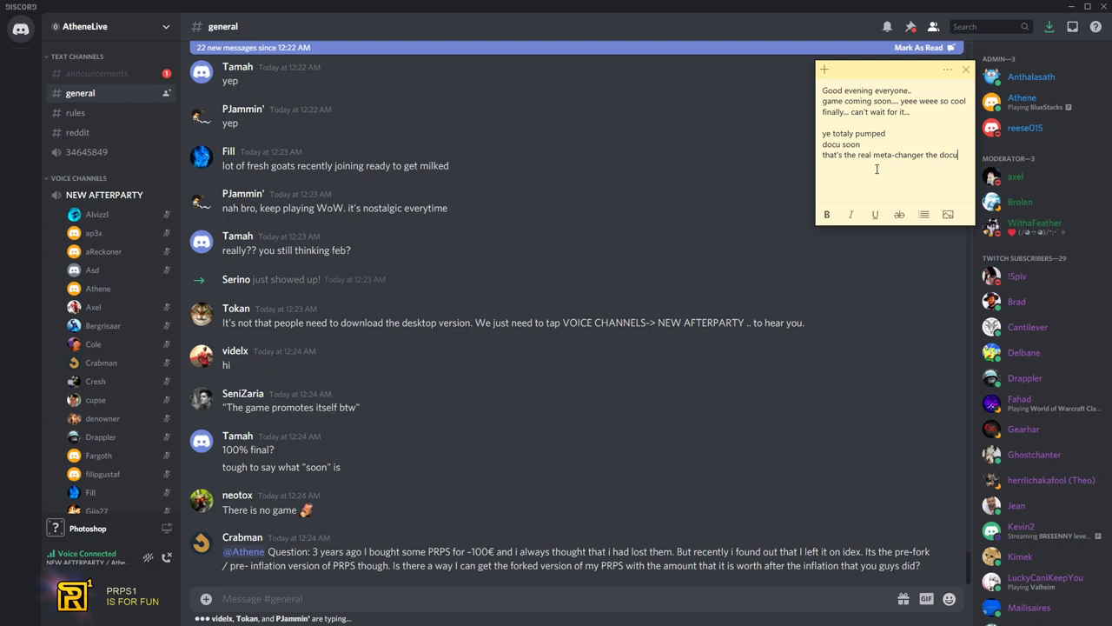
pyautogui.write(':)')
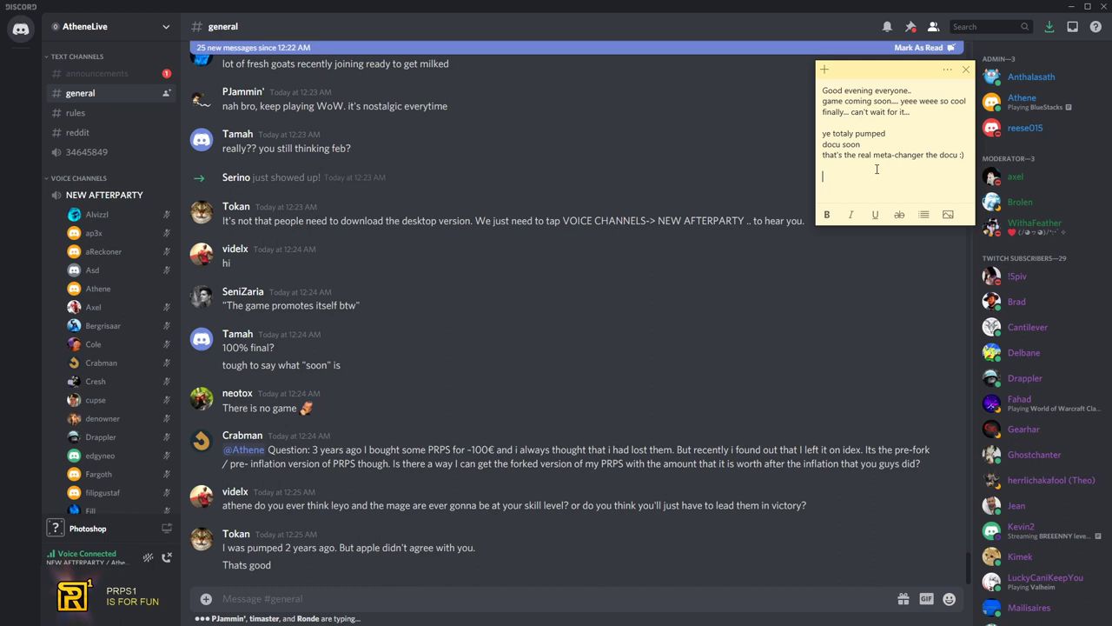
pyautogui.write('Countdown to end o')
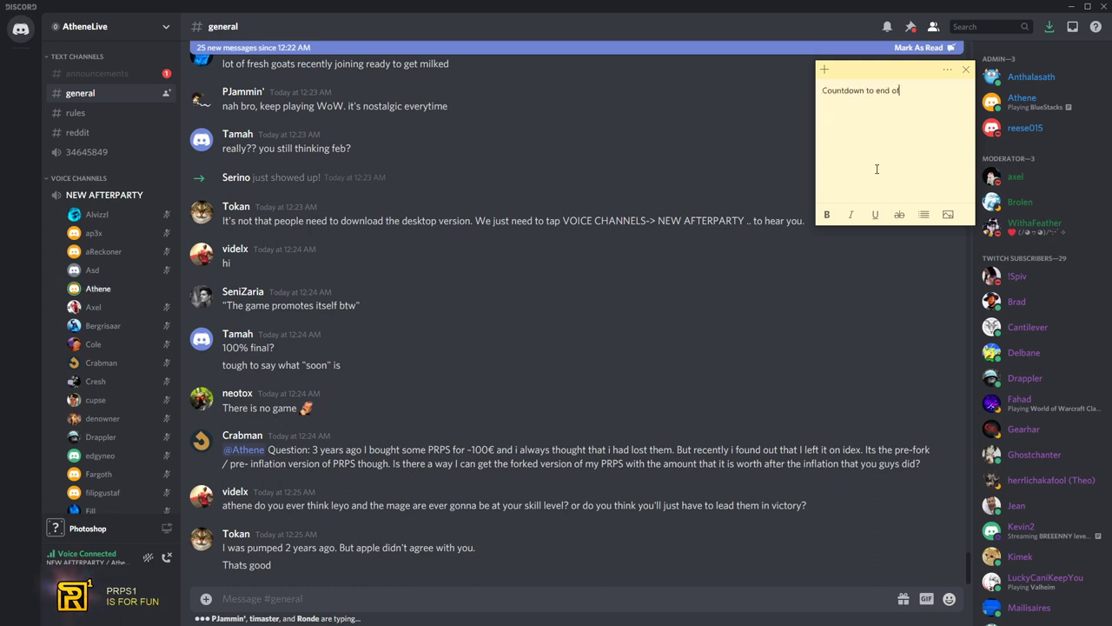
pyautogui.write('february')
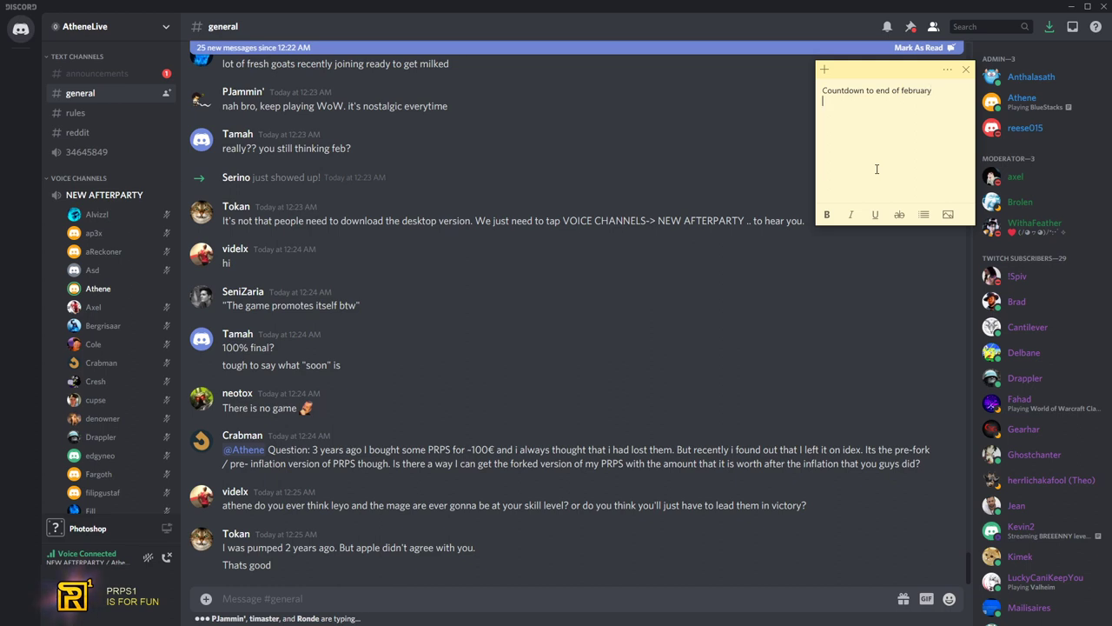
pyautogui.write('www.clashofstreamer.com')
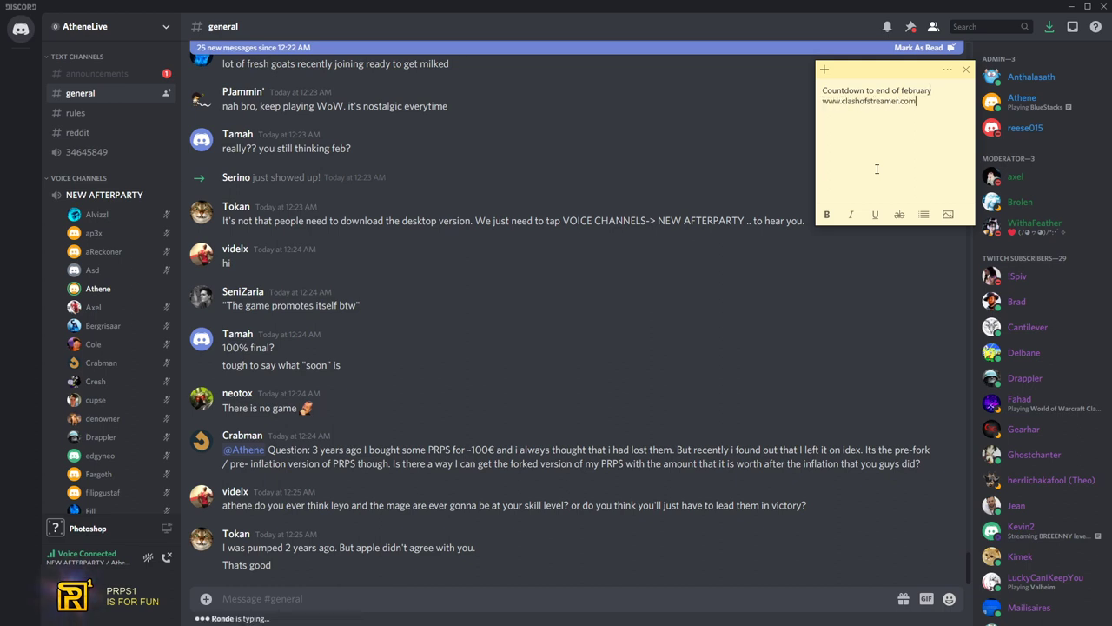
pyautogui.press('enter')
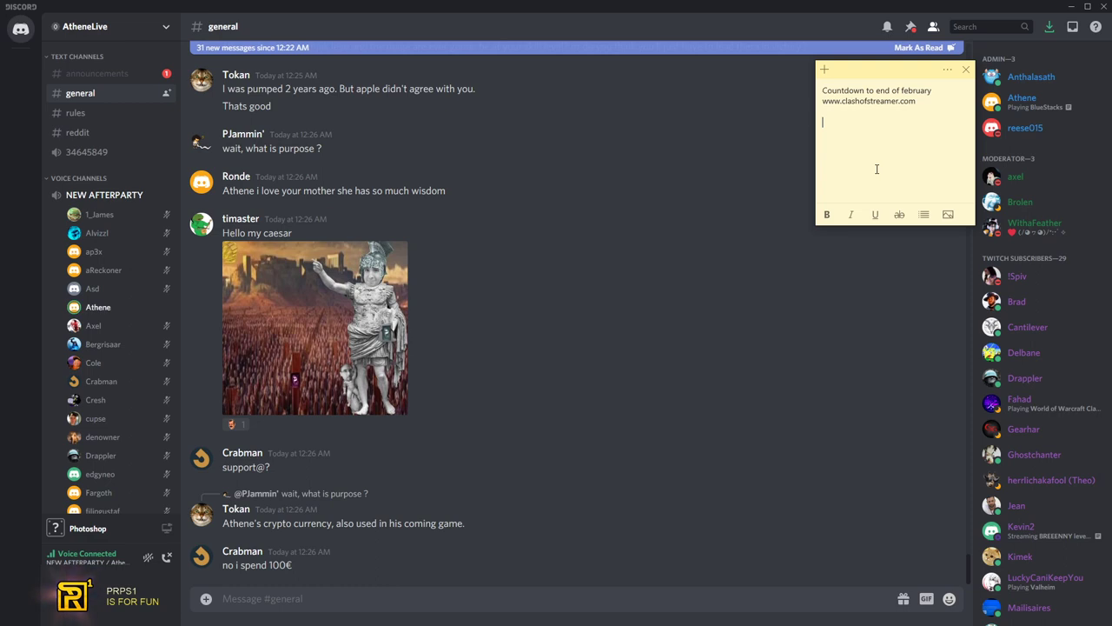
# Switch to Discord and try to join the PRPS server invite, which shows as invalid
pyautogui.click(235, 424)
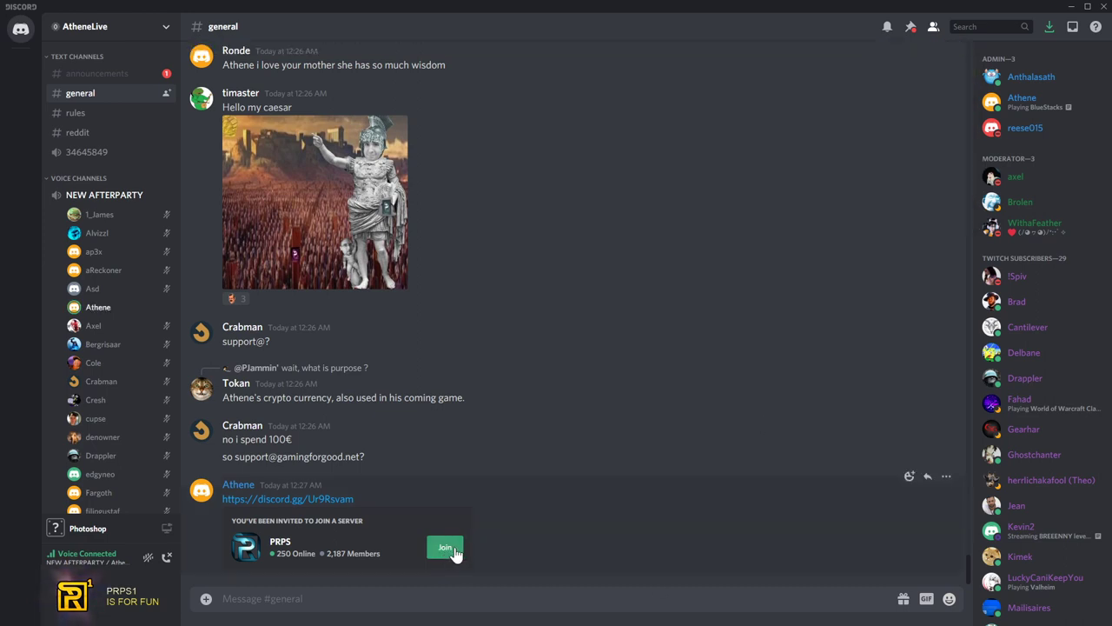
pyautogui.click(446, 547)
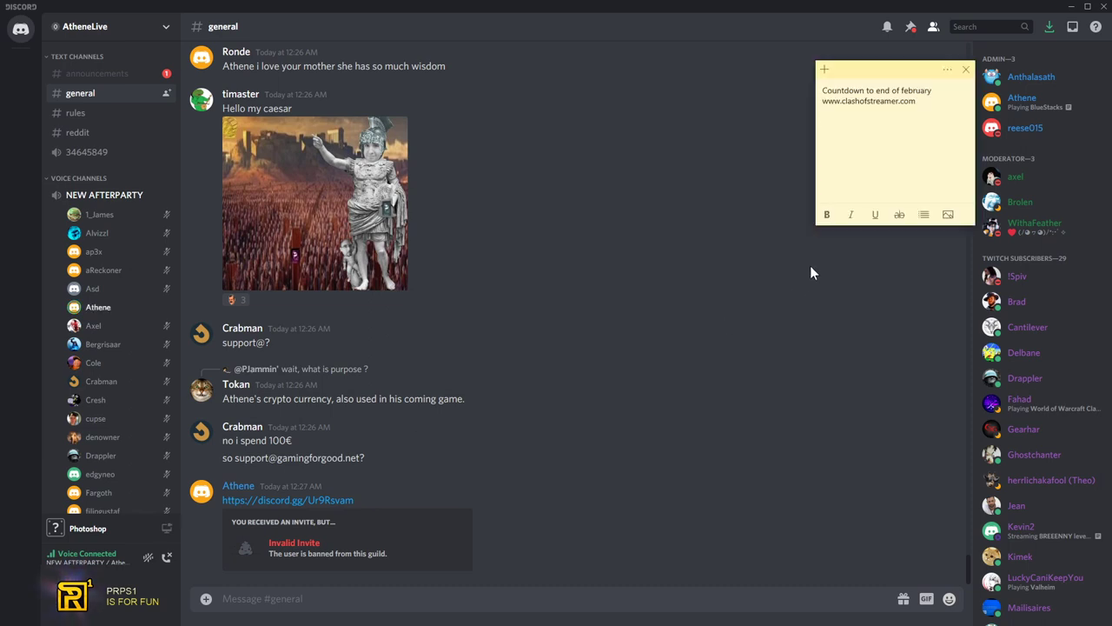
# Write that not everyone can join their support and new blood joins
pyautogui.write('well not everyone cen join')
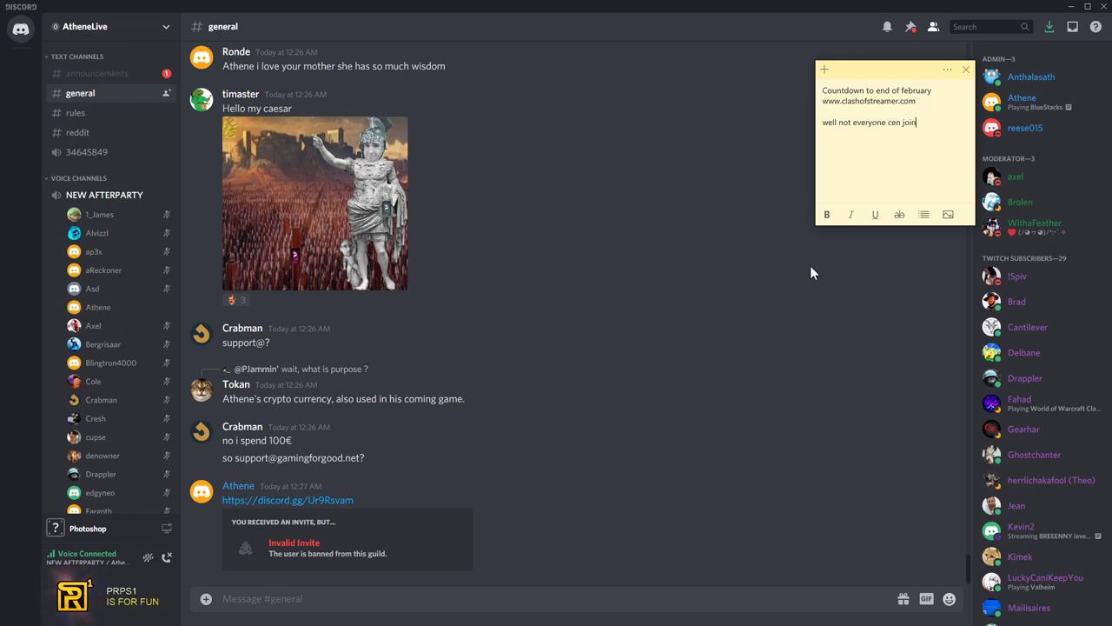
pyautogui.write('their support')
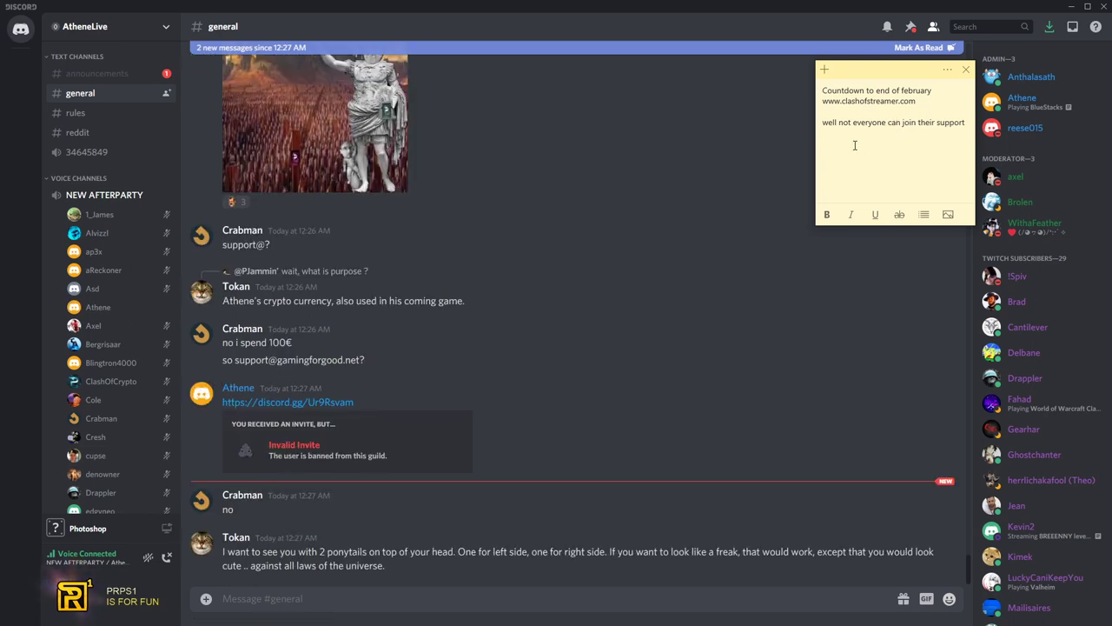
pyautogui.write('New blood joins compound... barcelo')
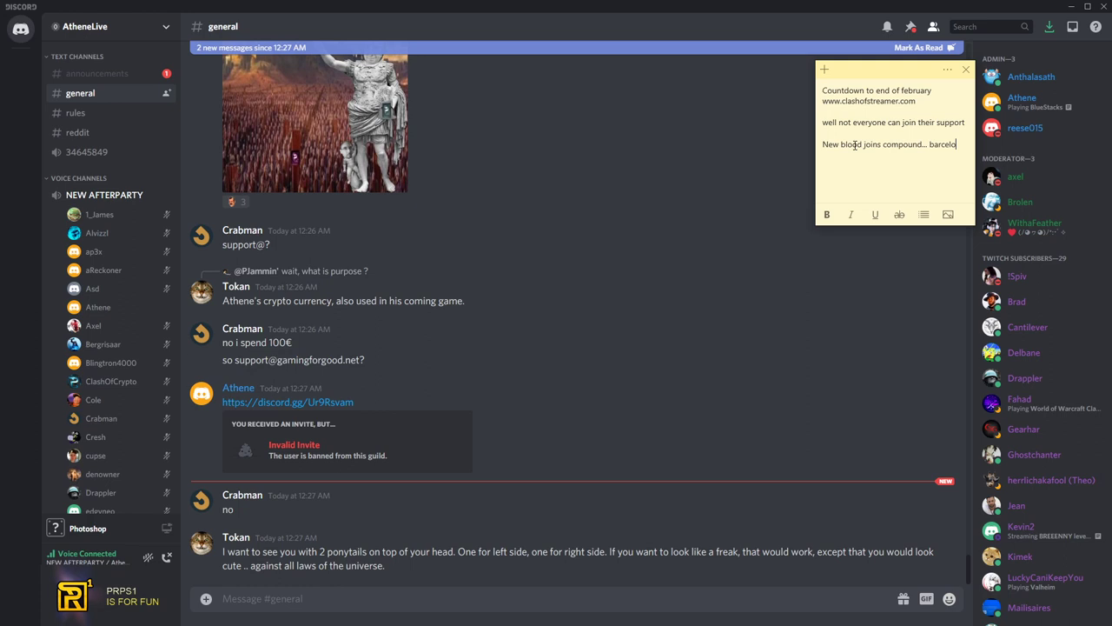
pyautogui.write('guy... ^_^')
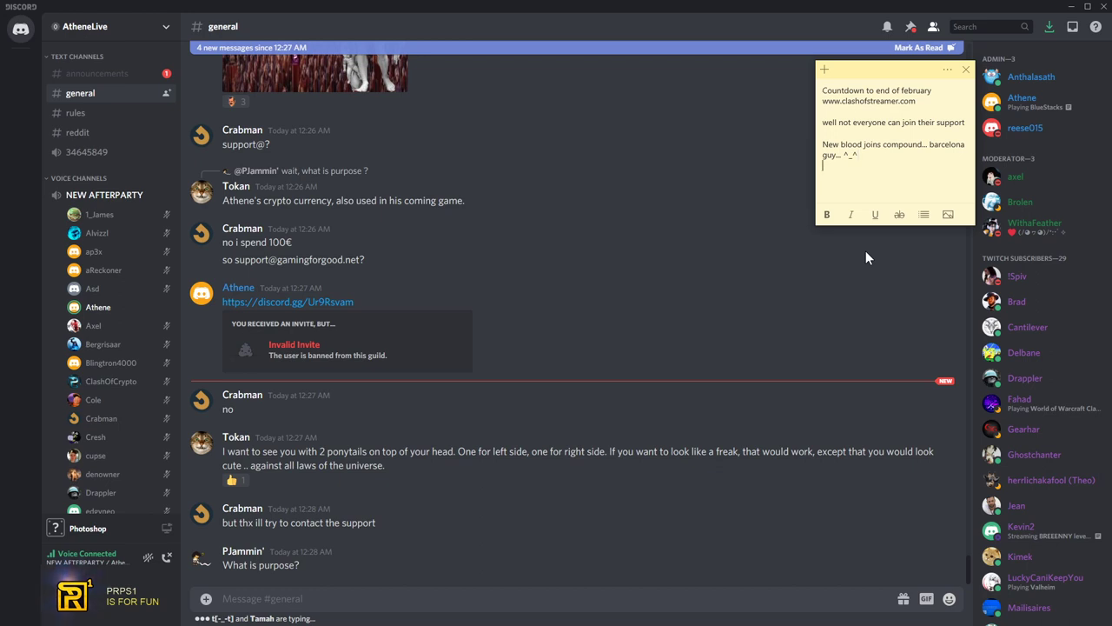
# Add the sarcastic rant: best crypto, next bitcoin, off the charts, his coin on steroids because the market is fully manipulated
pyautogui.write('ahahaaaa lolol')
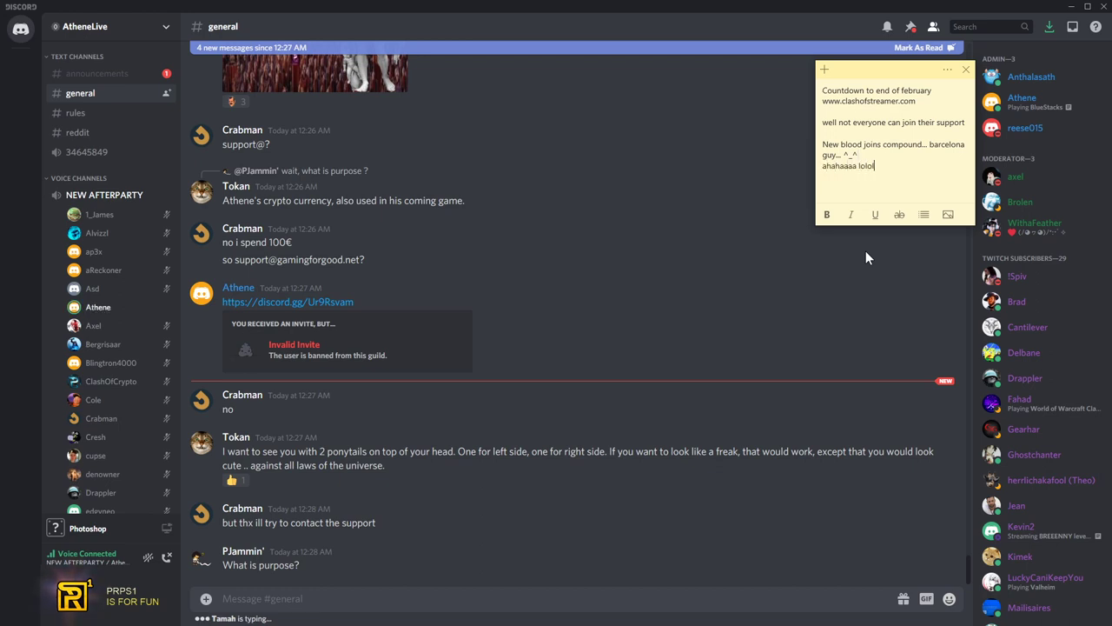
pyautogui.write('best crypto...')
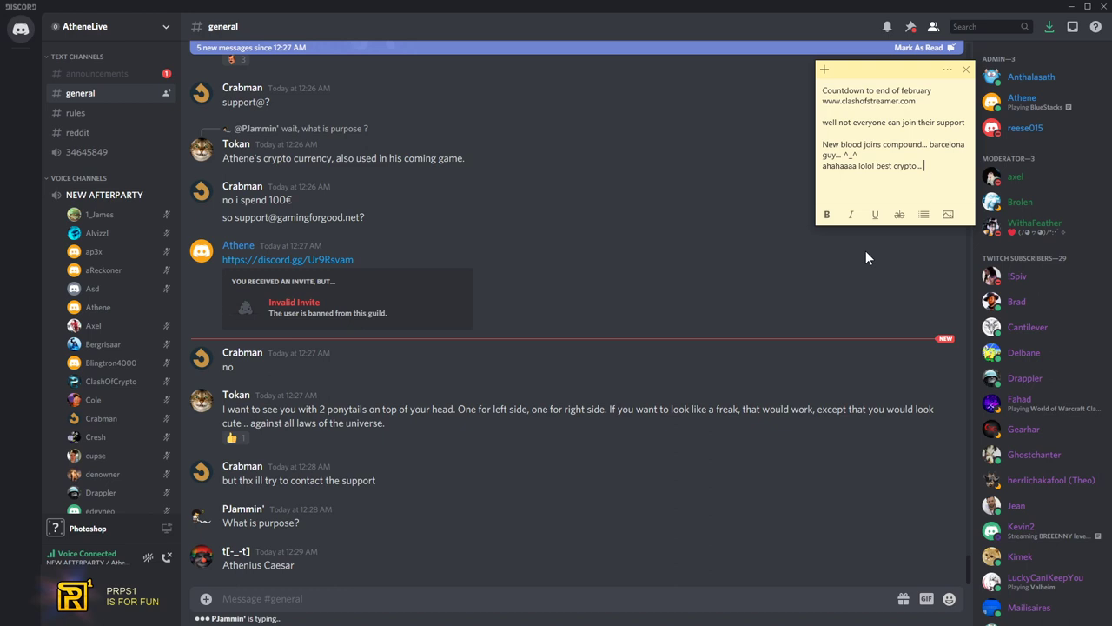
pyautogui.write('next bitcoinos')
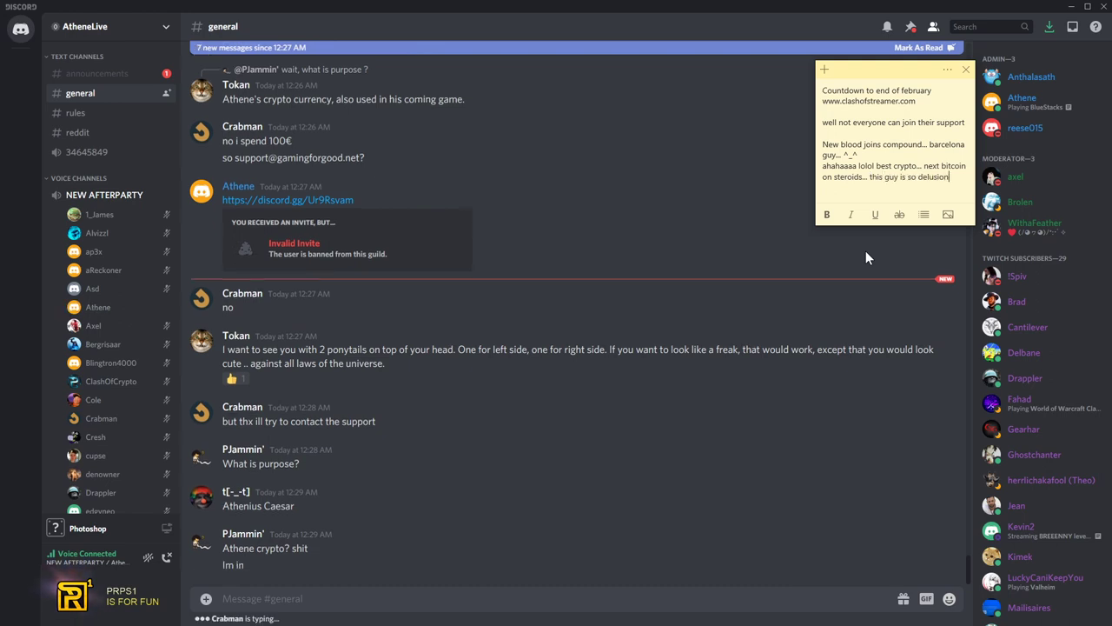
pyautogui.write("it's off the chart...")
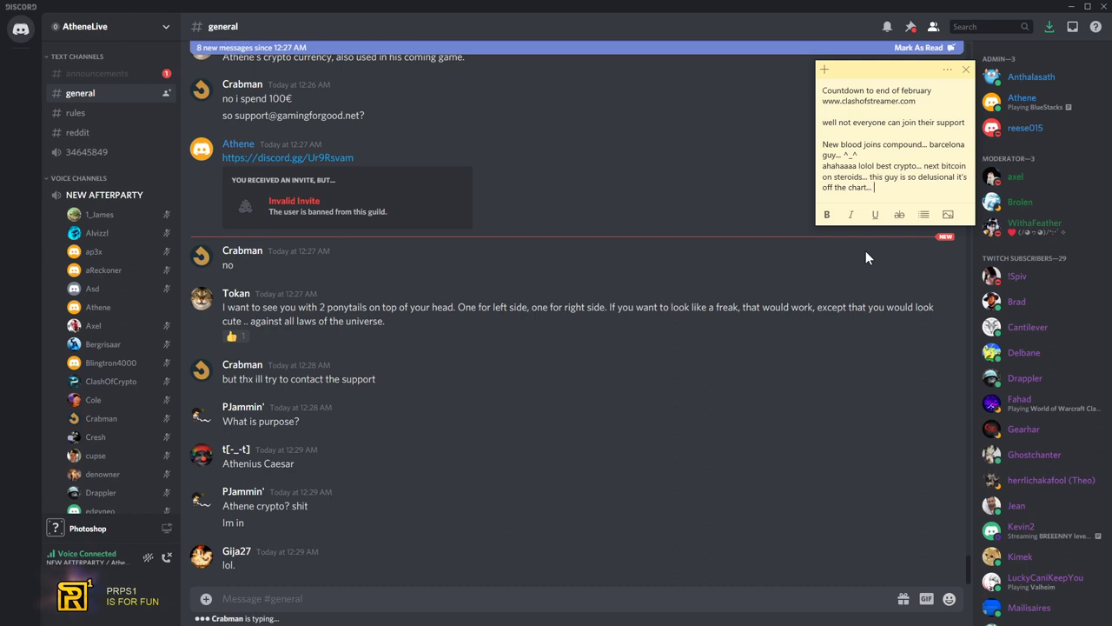
pyautogui.write('sure his shitcoin is on steroids')
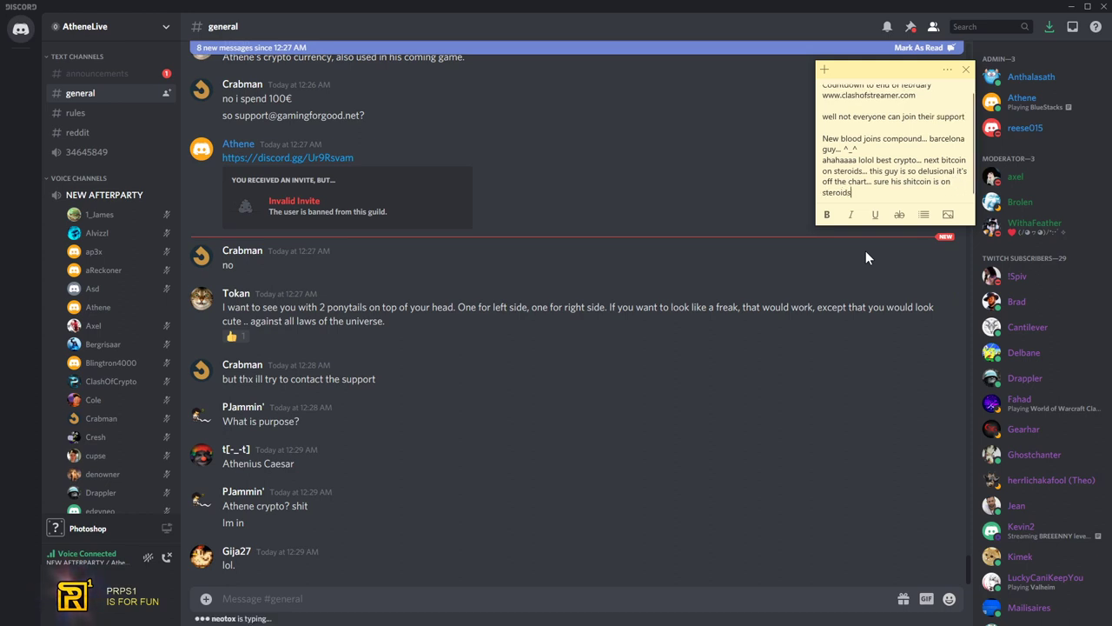
pyautogui.write('(why?)')
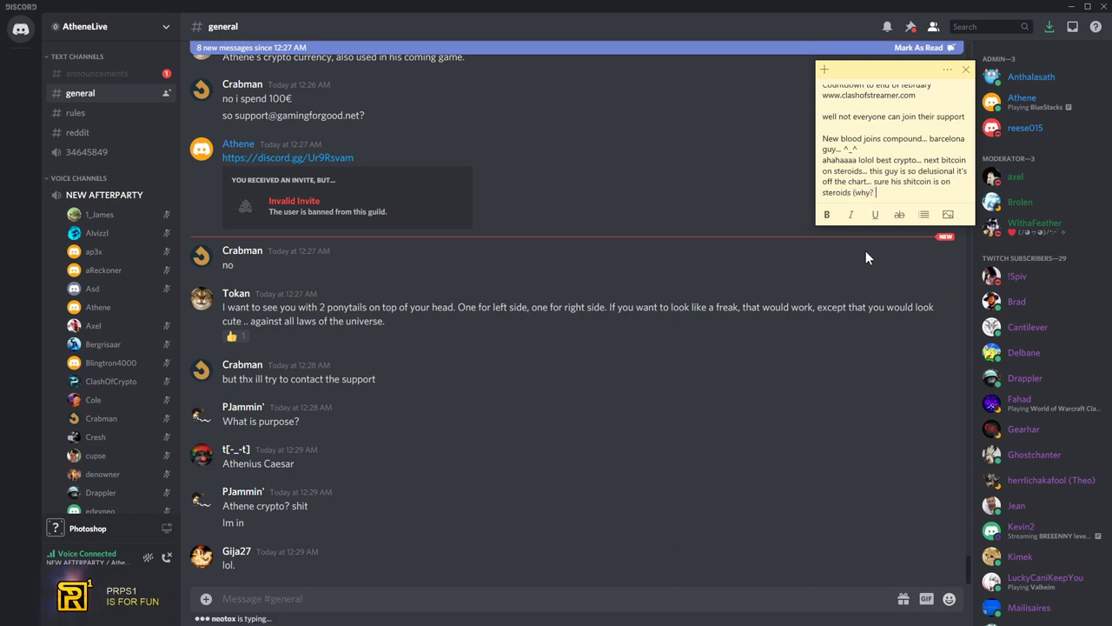
pyautogui.write('cause market is fully manipulated by them...')
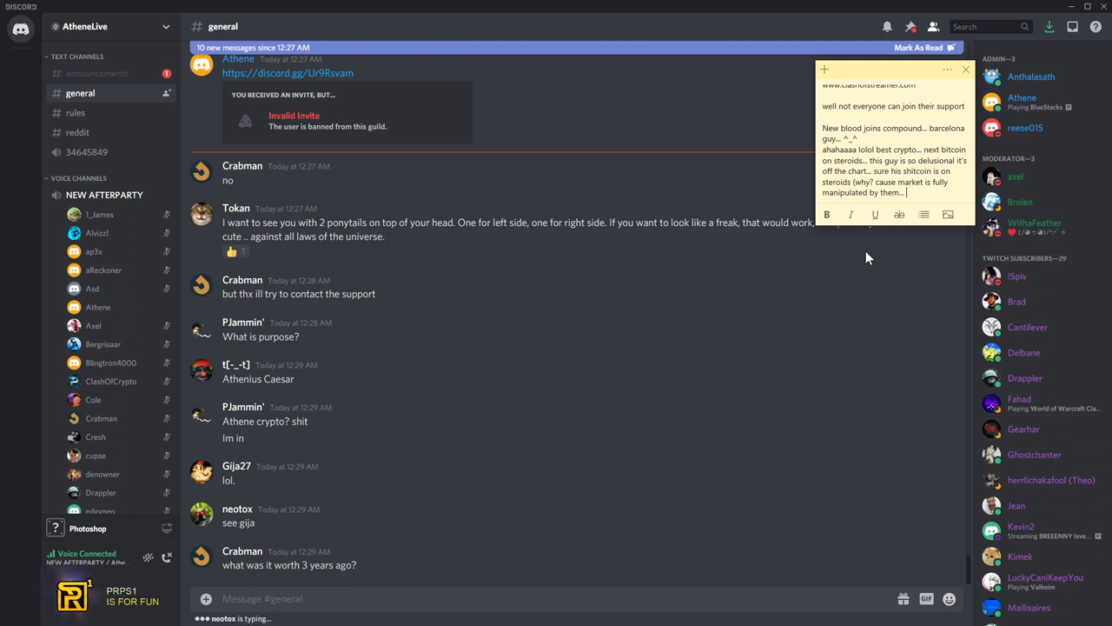
pyautogui.write('such a great steroid injection )')
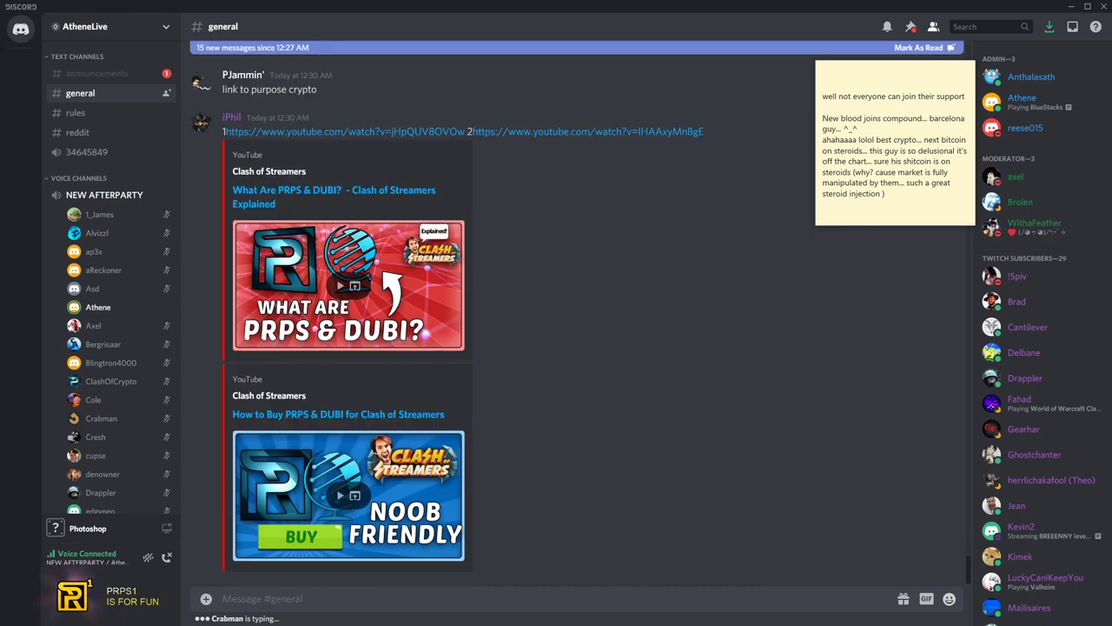
pyautogui.scroll(-3)
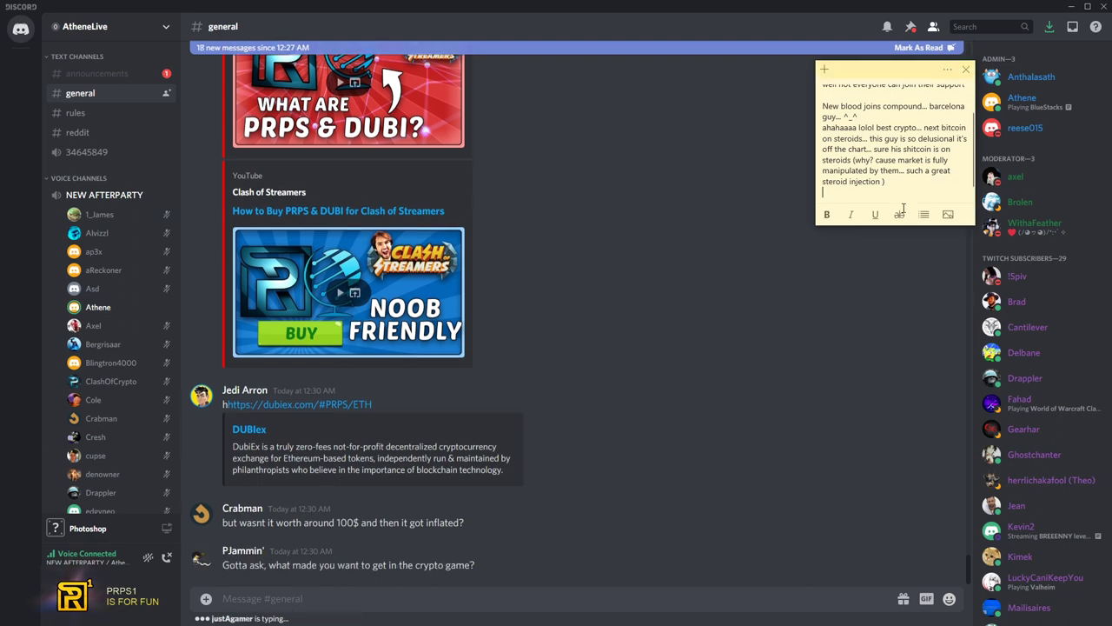
pyautogui.write('www.prps1.fun')
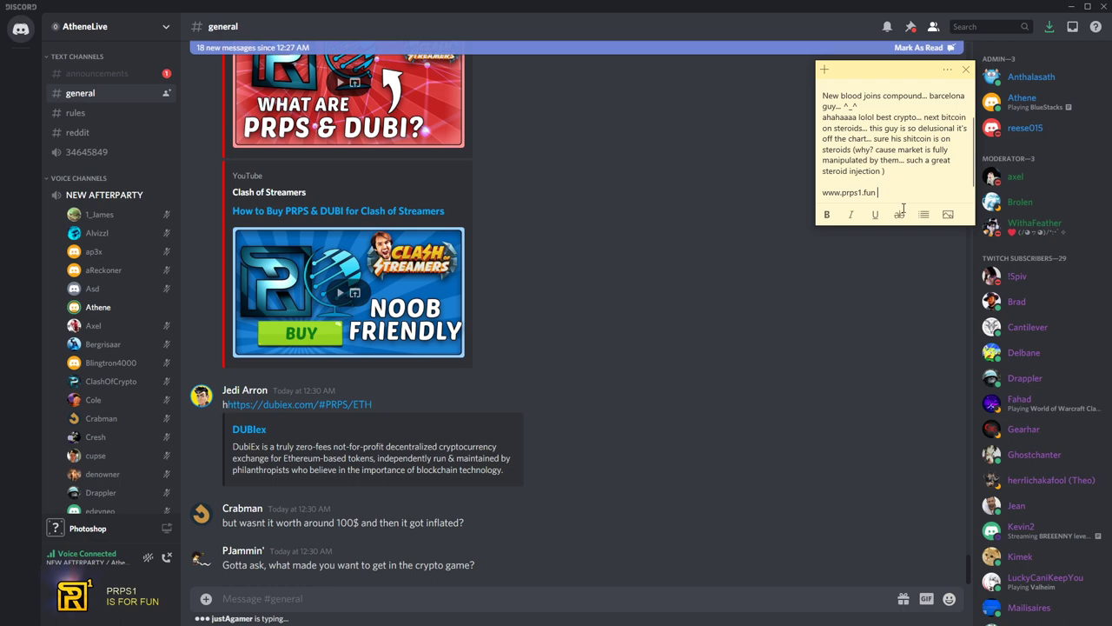
# Finish the prps1.fun line: find out what is all around, he would get x125 of PRPS, scammed
pyautogui.write('(find')
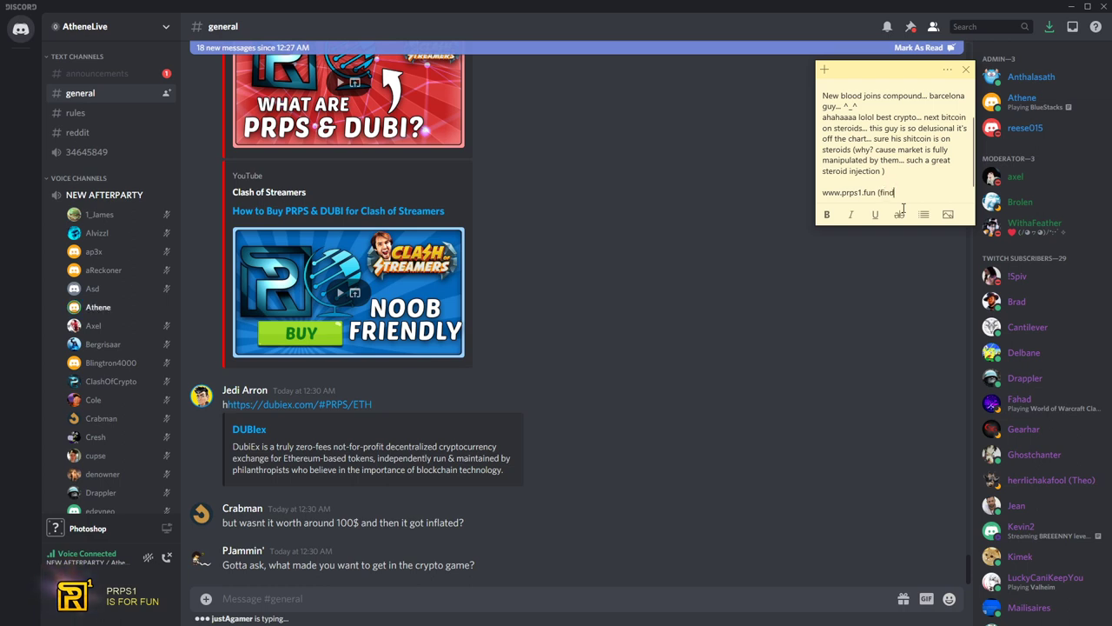
pyautogui.write('out what is it working')
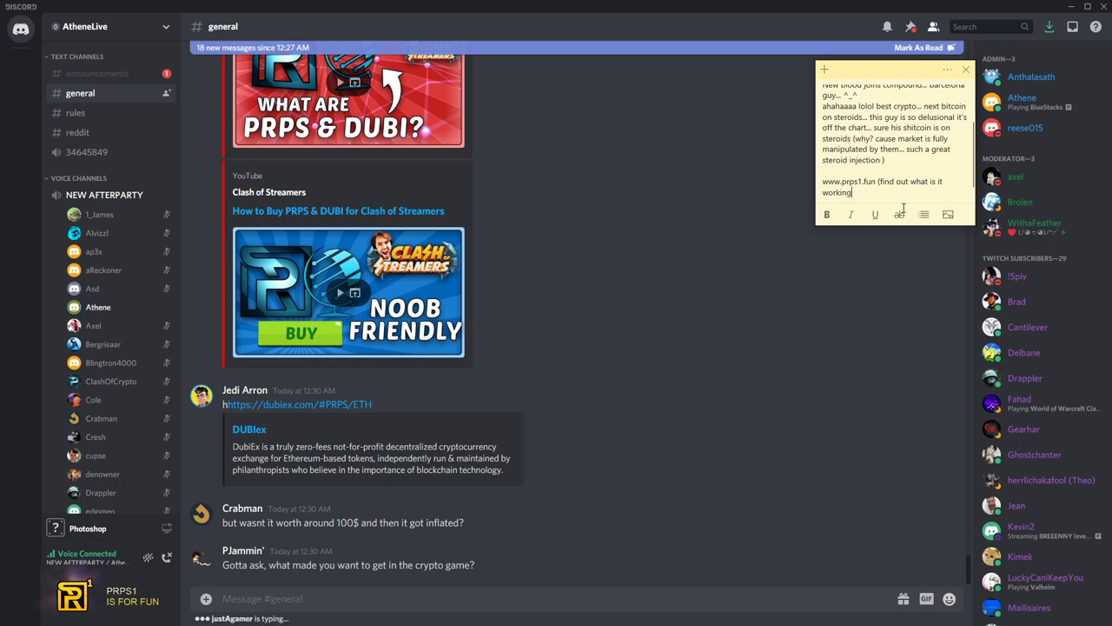
pyautogui.press('Backspace')
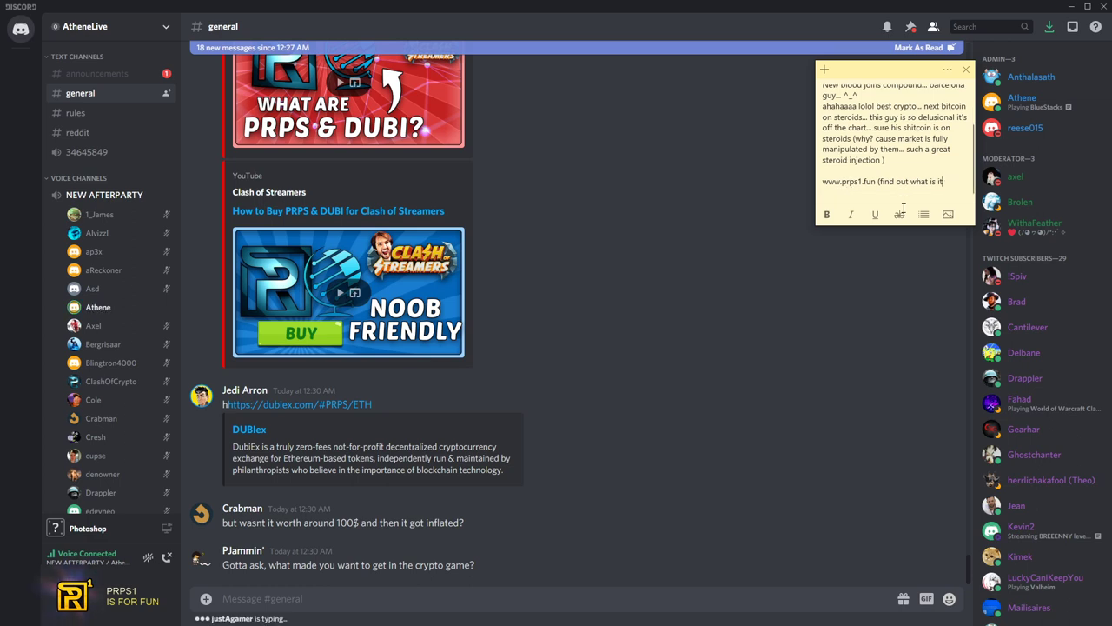
pyautogui.write('all around)')
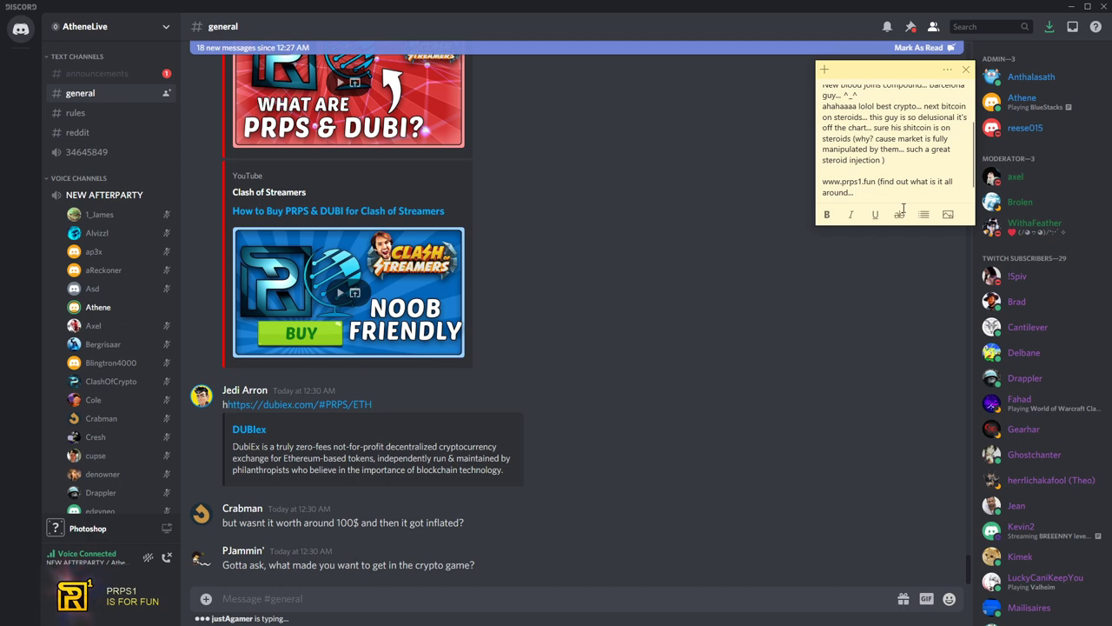
pyautogui.write('he would get x')
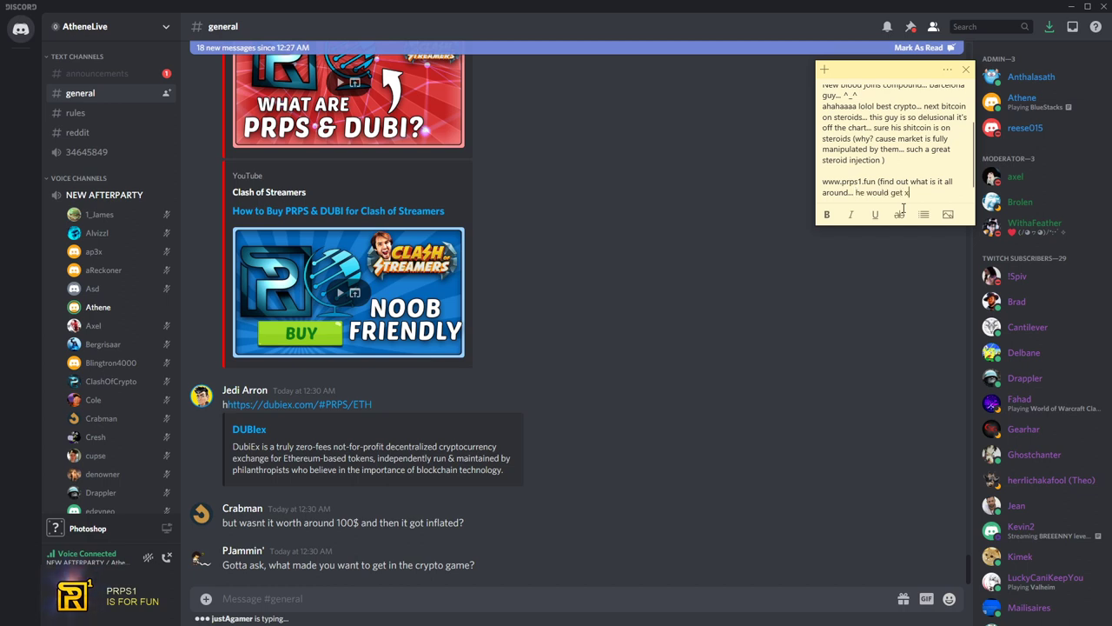
pyautogui.write("125 of prps so he won't get totaly")
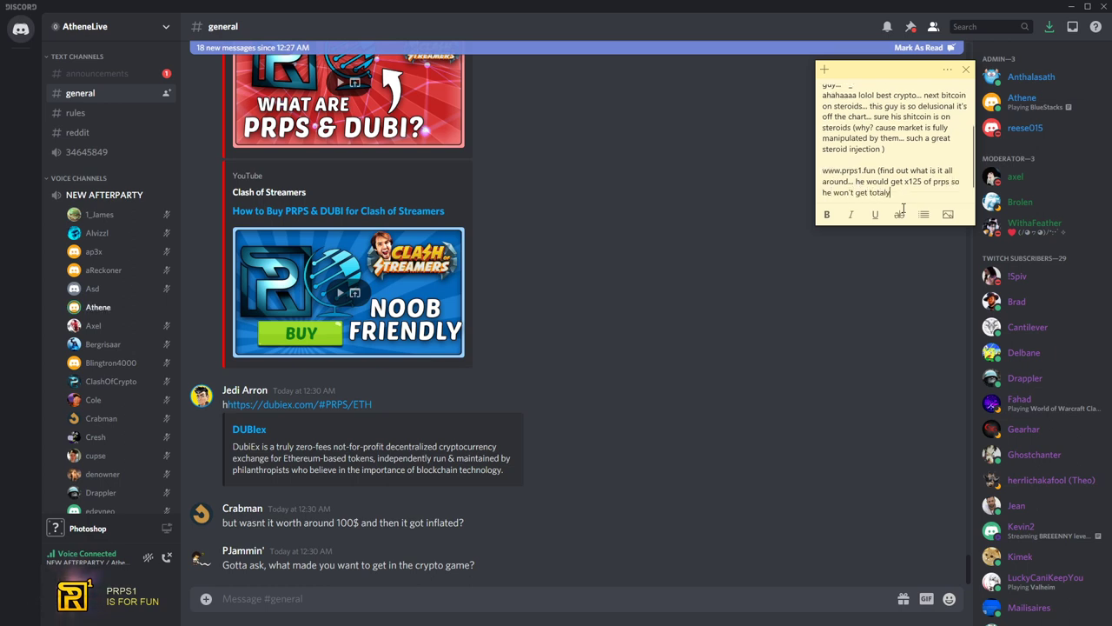
pyautogui.write('scammed)')
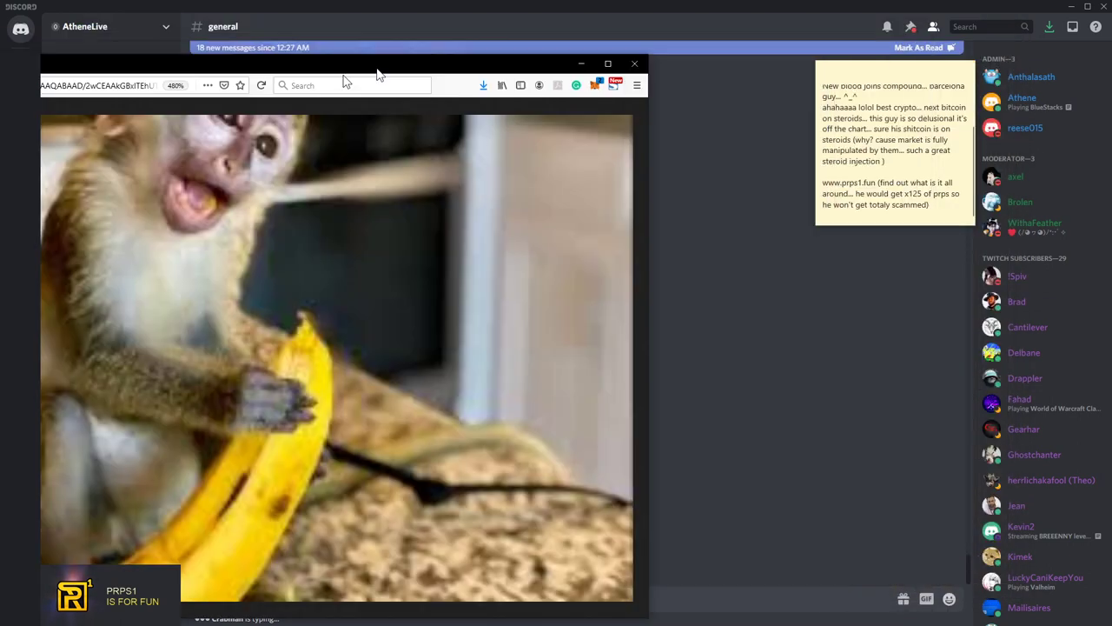
# Add that at the same time his friends in compound got x125 too with super bonuses
pyautogui.click(634, 64)
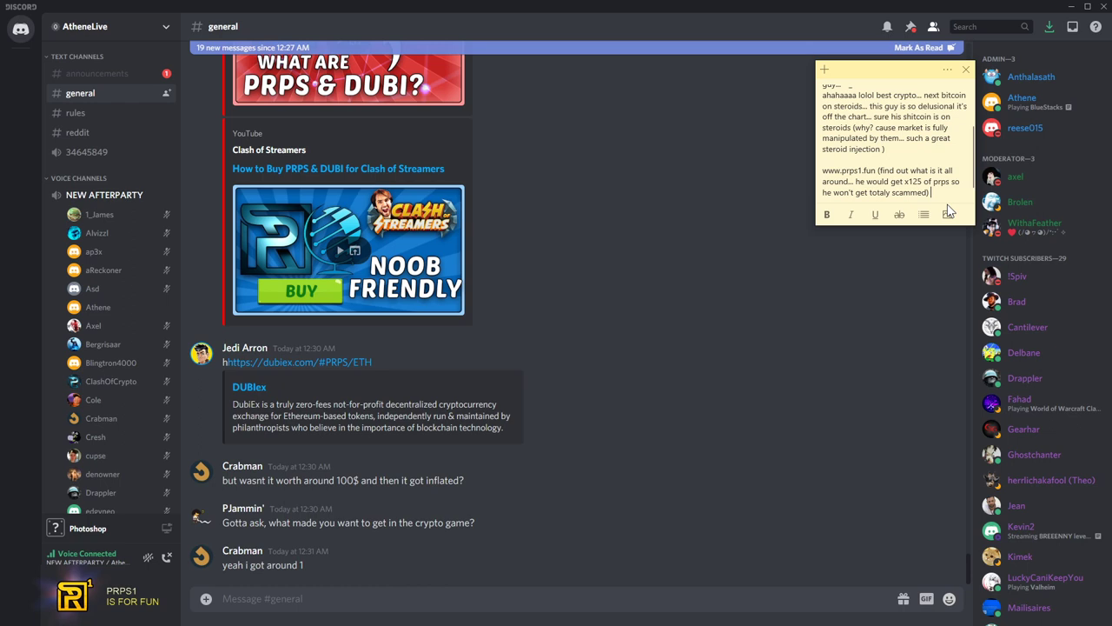
pyautogui.write('yes at the same time by when you got x125')
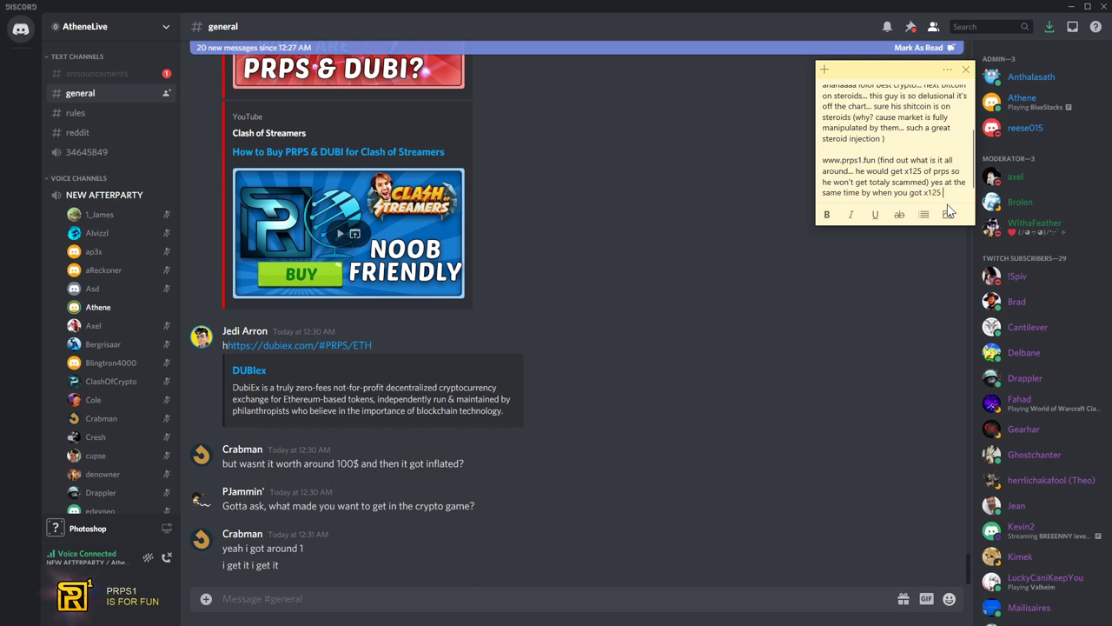
pyautogui.write('his friends in')
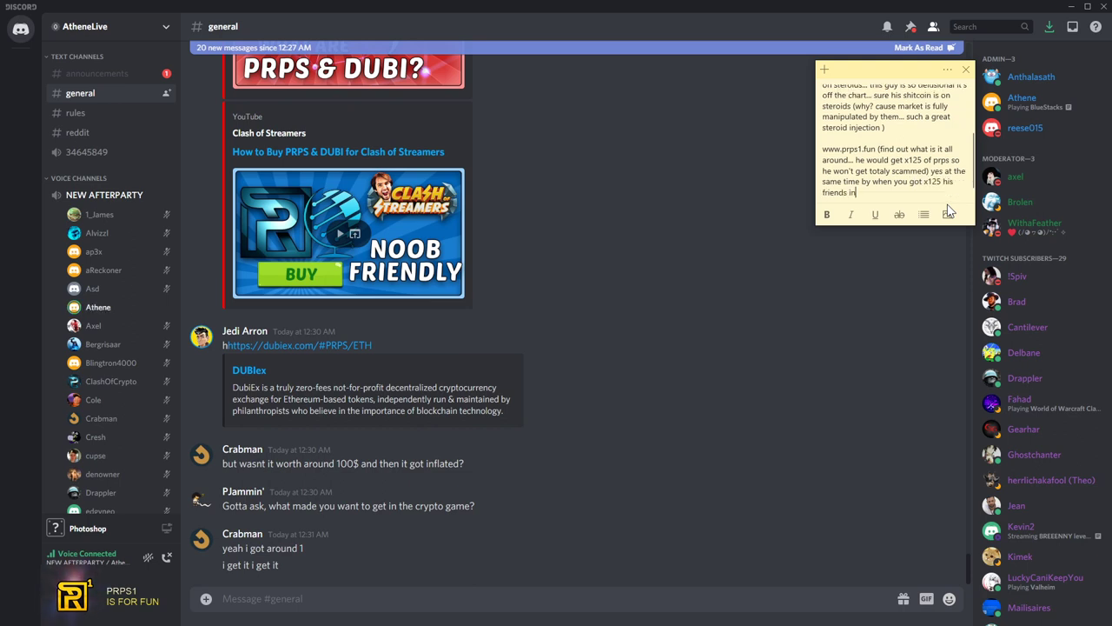
pyautogui.write('compouund got x125 x5 as well what a nice')
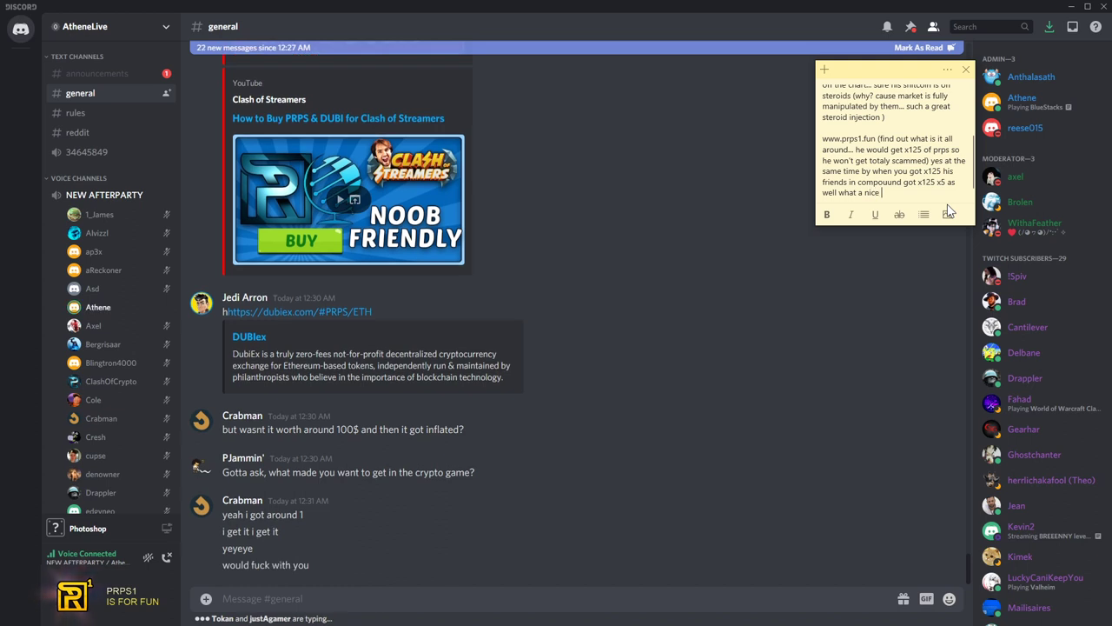
pyautogui.write('super bonuses')
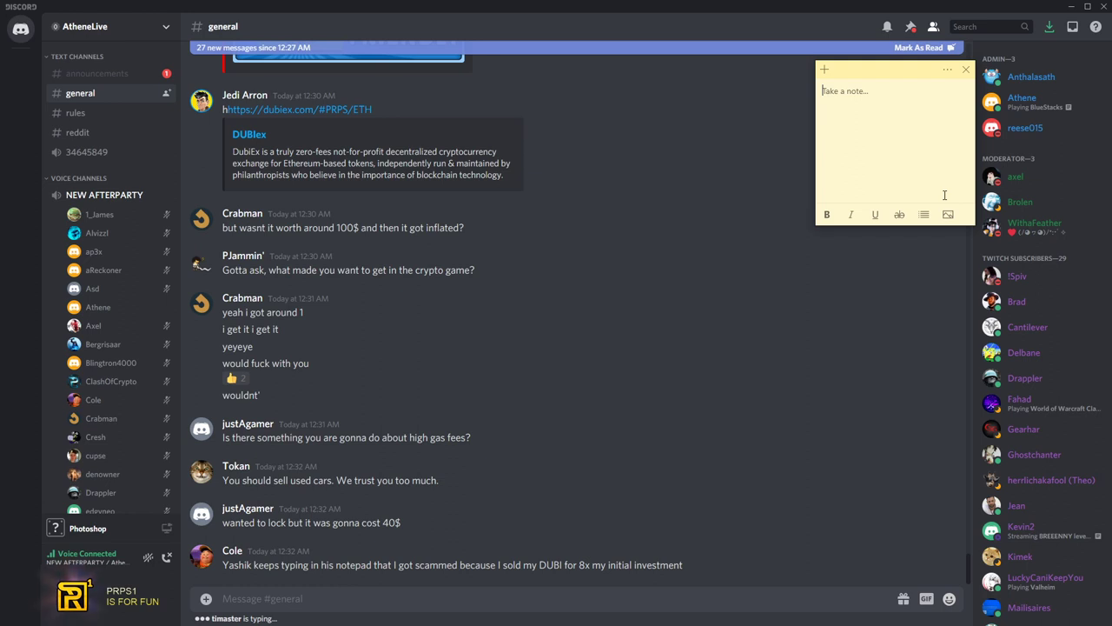
pyautogui.moveTo(943, 194)
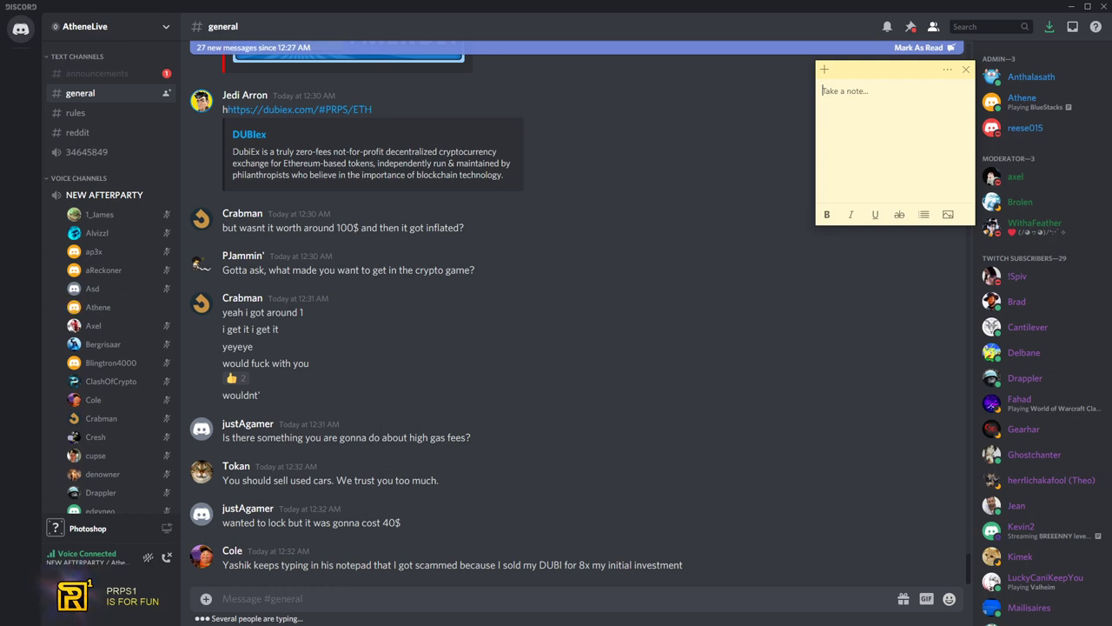
# Write the story of Cole claiming x8 profit on DubiEx while his PRPS is 'puf, gone' but he doesn't care
pyautogui.write('heheee')
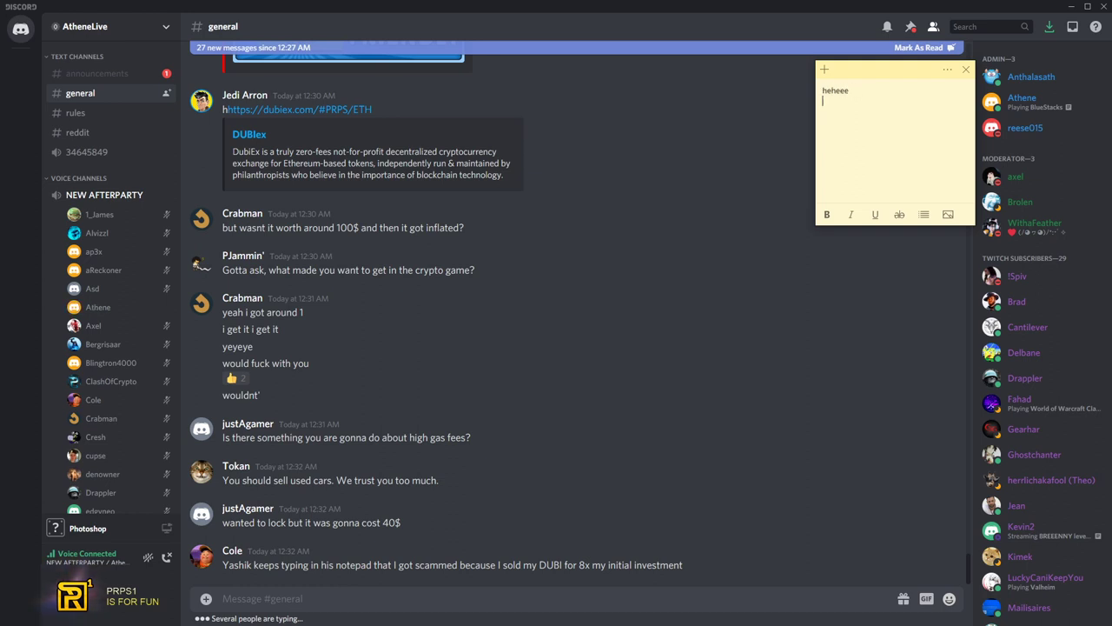
pyautogui.write('cole joined our discord... and told i got')
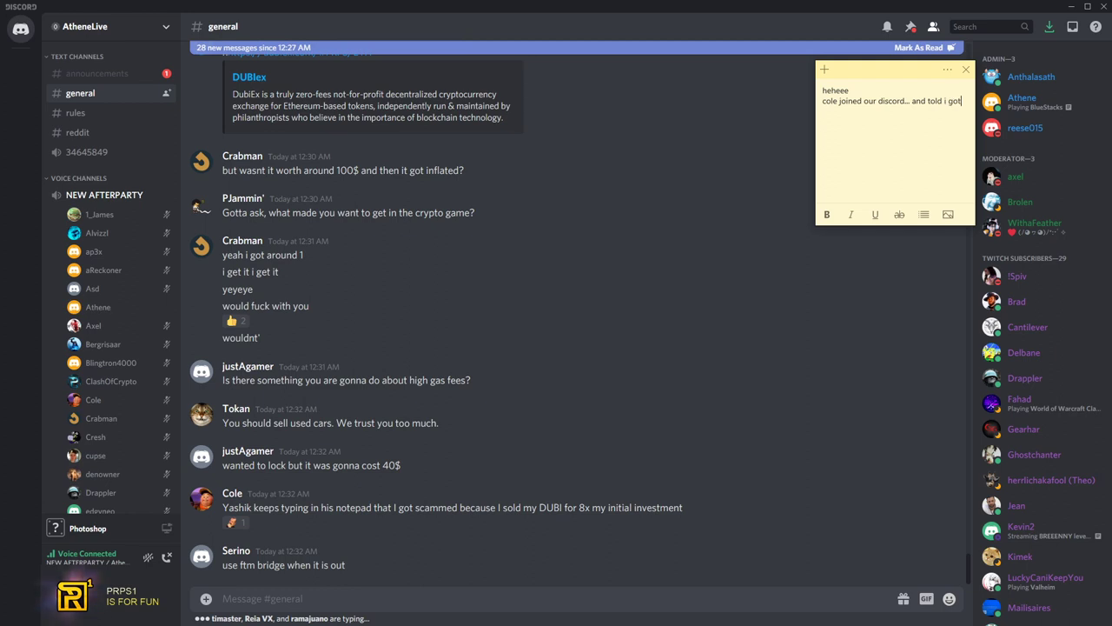
pyautogui.write('x8 profit on dubi')
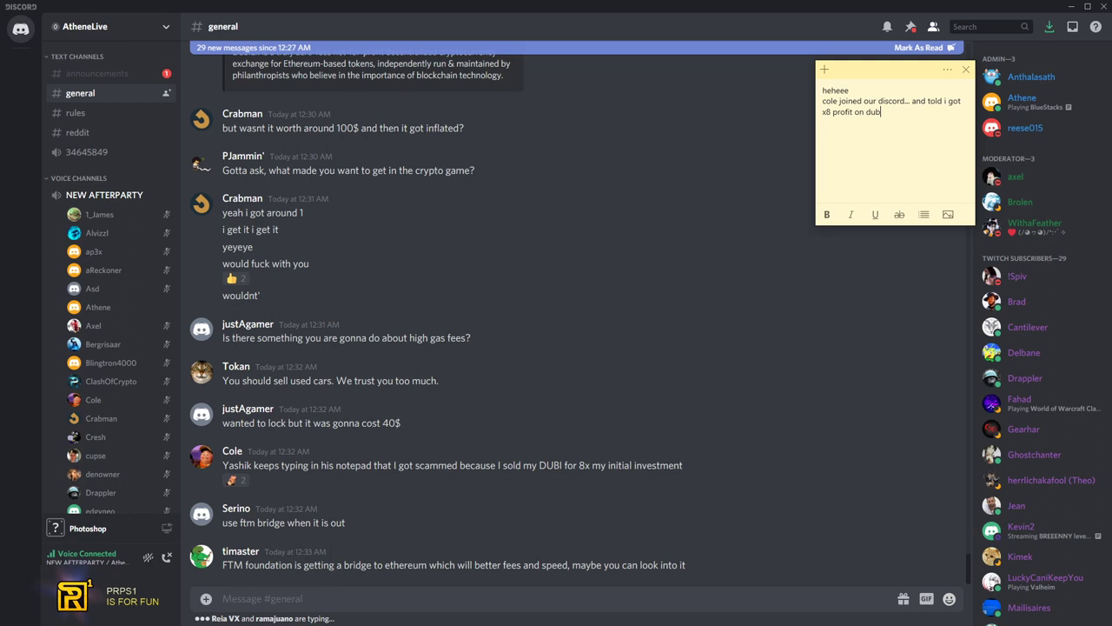
pyautogui.write('when i asked him ok')
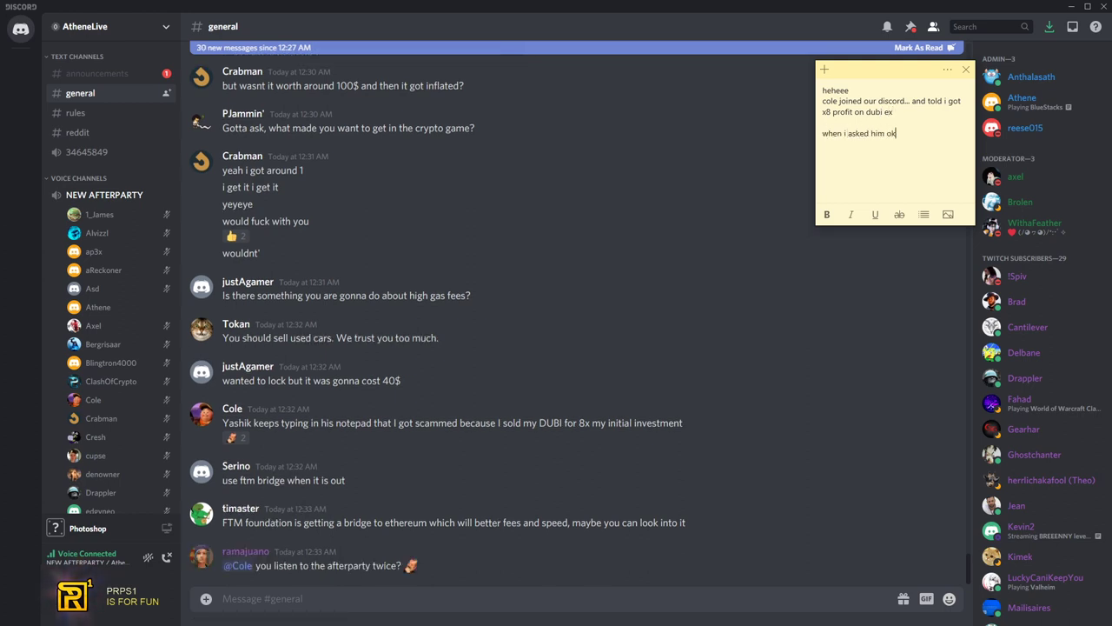
pyautogui.write('and where is your prps... he goes')
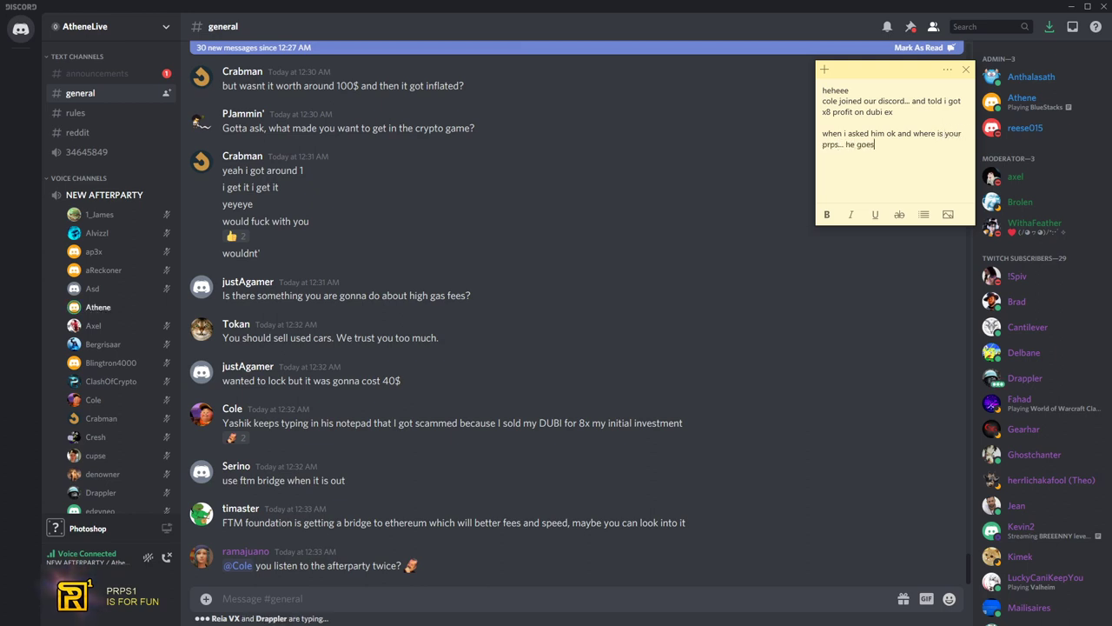
pyautogui.write("puf it's gone")
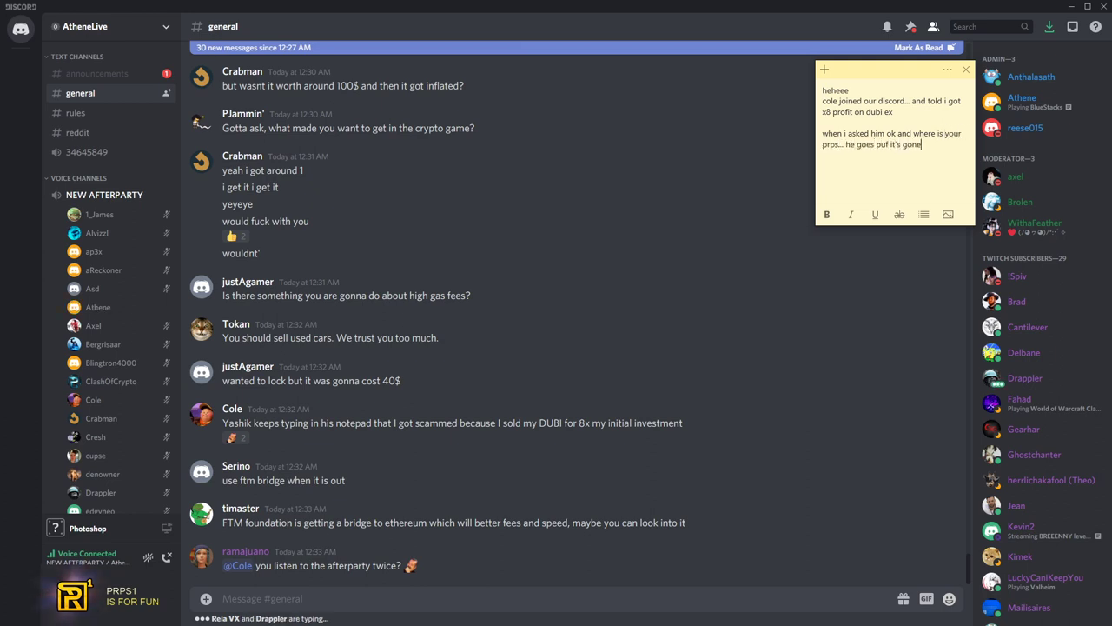
pyautogui.write('but')
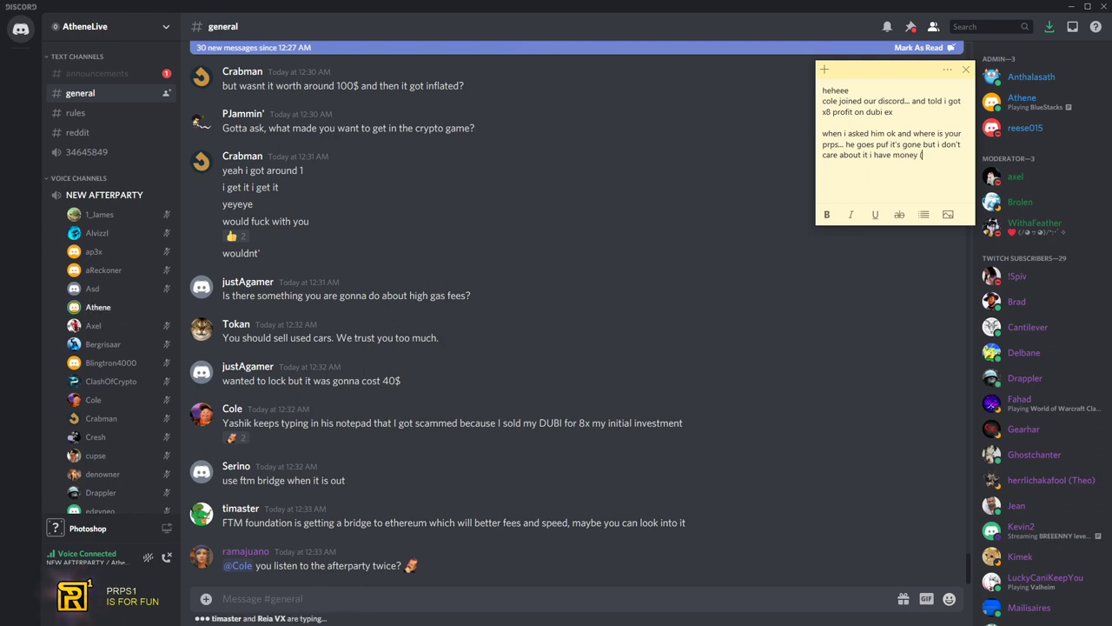
pyautogui.write('(that kind of')
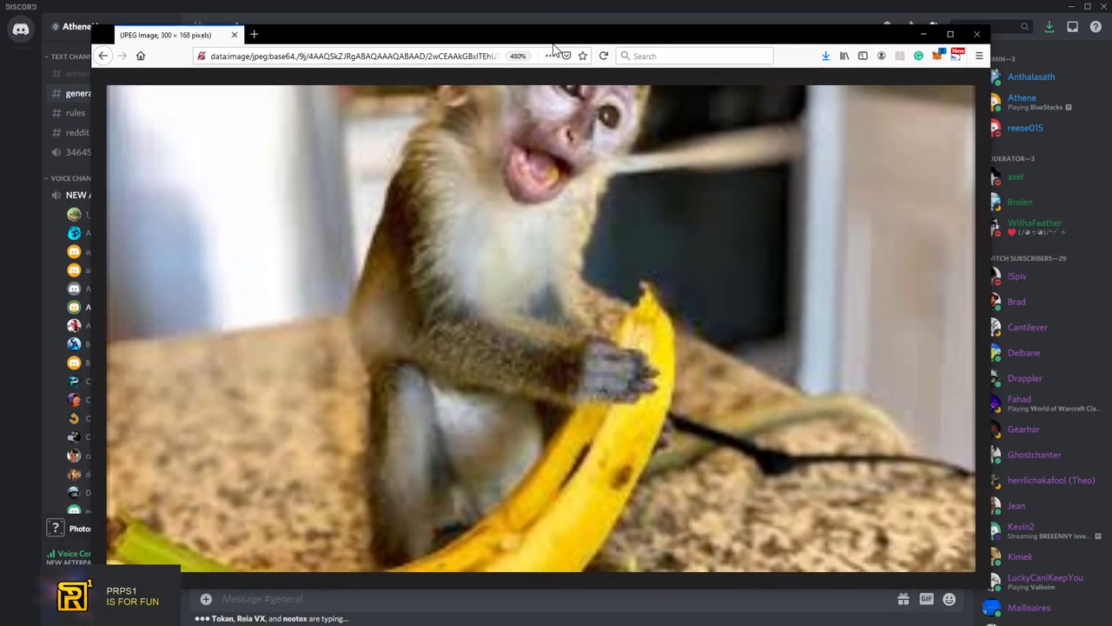
# Close the Firefox monkey picture window to return to Discord
pyautogui.click(234, 35)
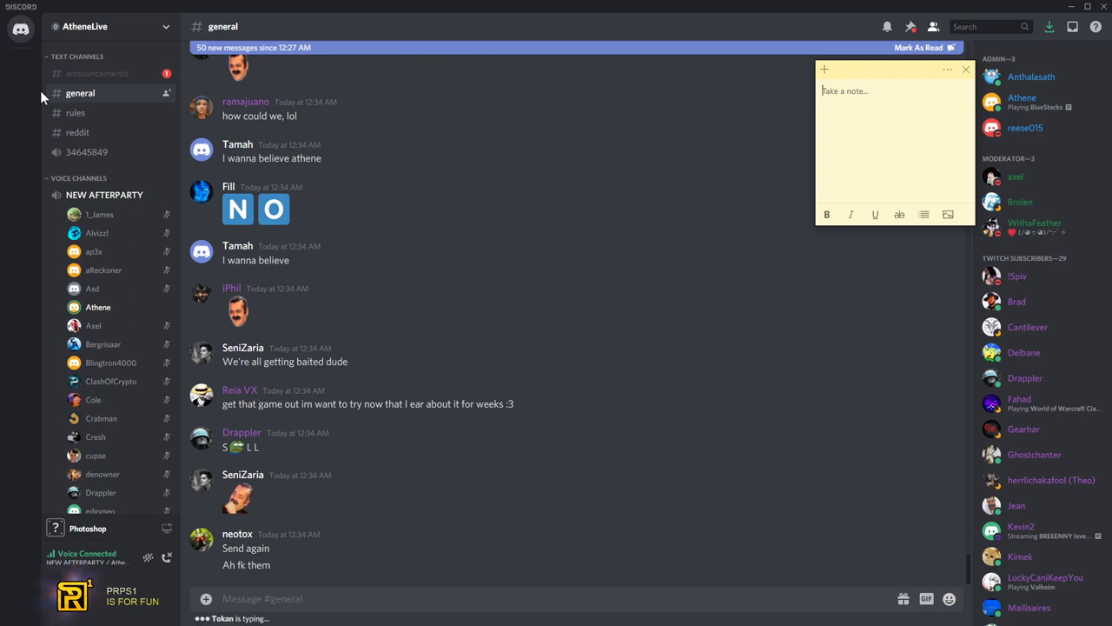
pyautogui.moveTo(879, 152)
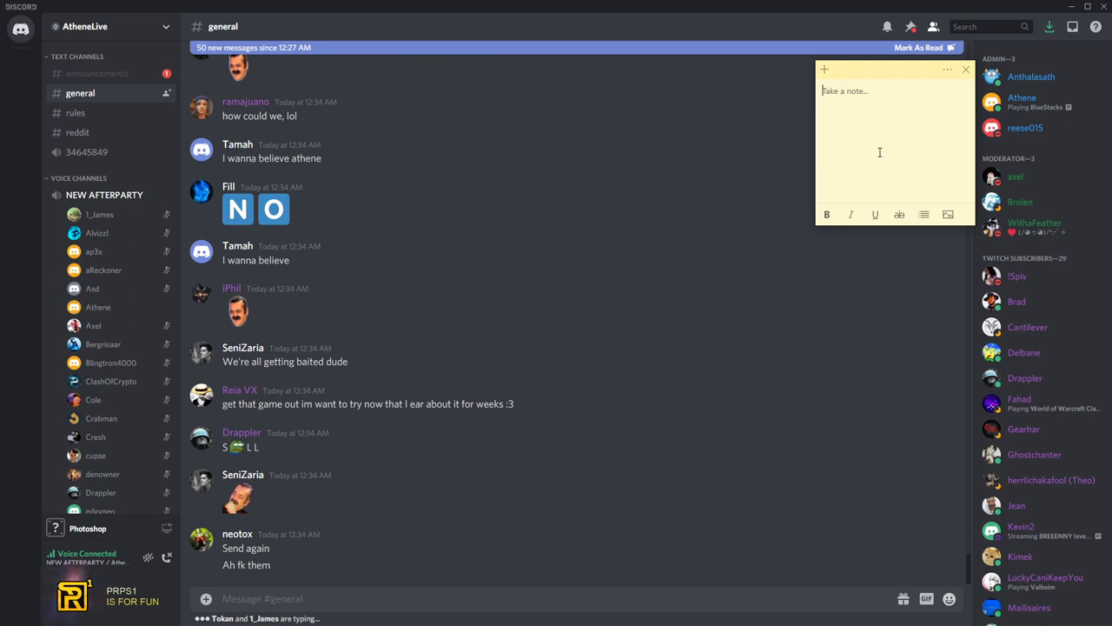
# Write mocking replies about CoinMarketCap adding PRPS: who? first prove the game is out, then the coin
pyautogui.write('CoinMarketCap will be begging athen')
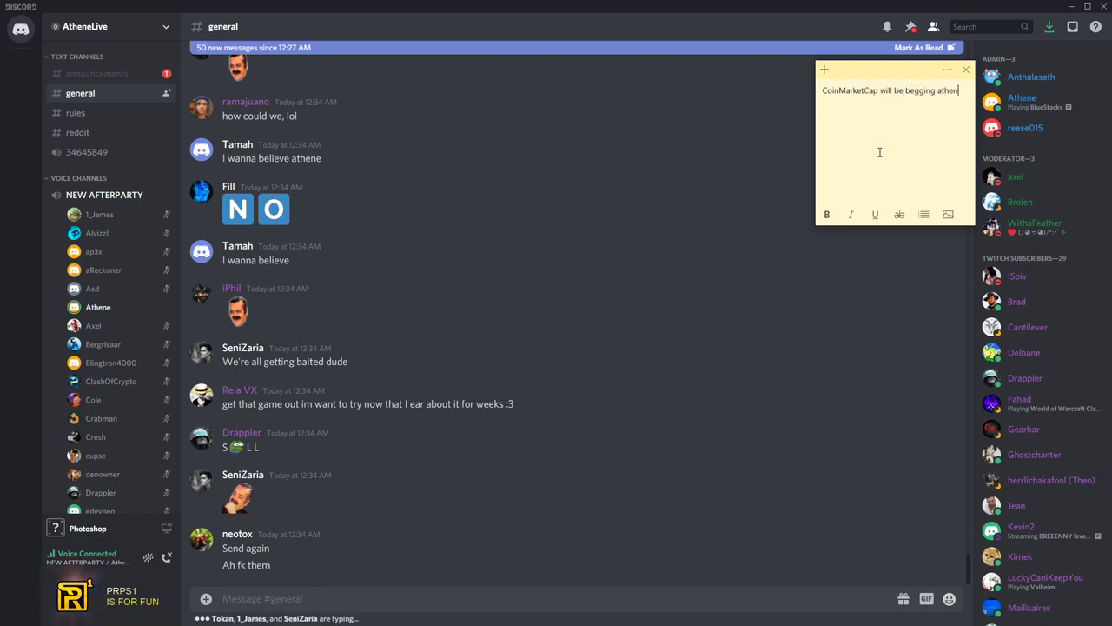
pyautogui.write('so they can add his prps')
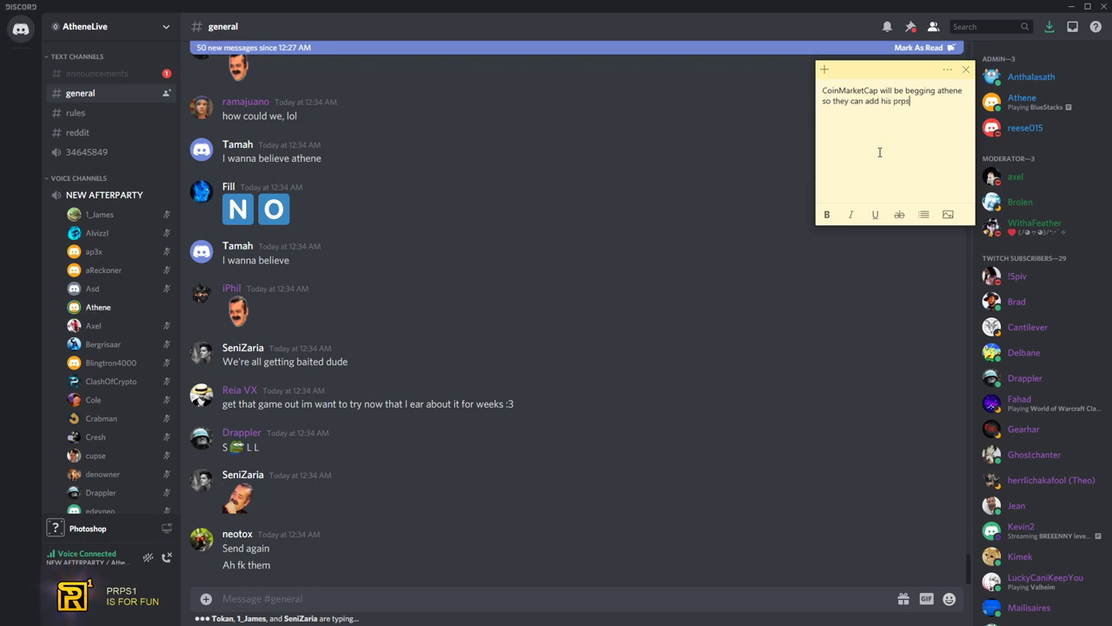
pyautogui.write('?? what..???')
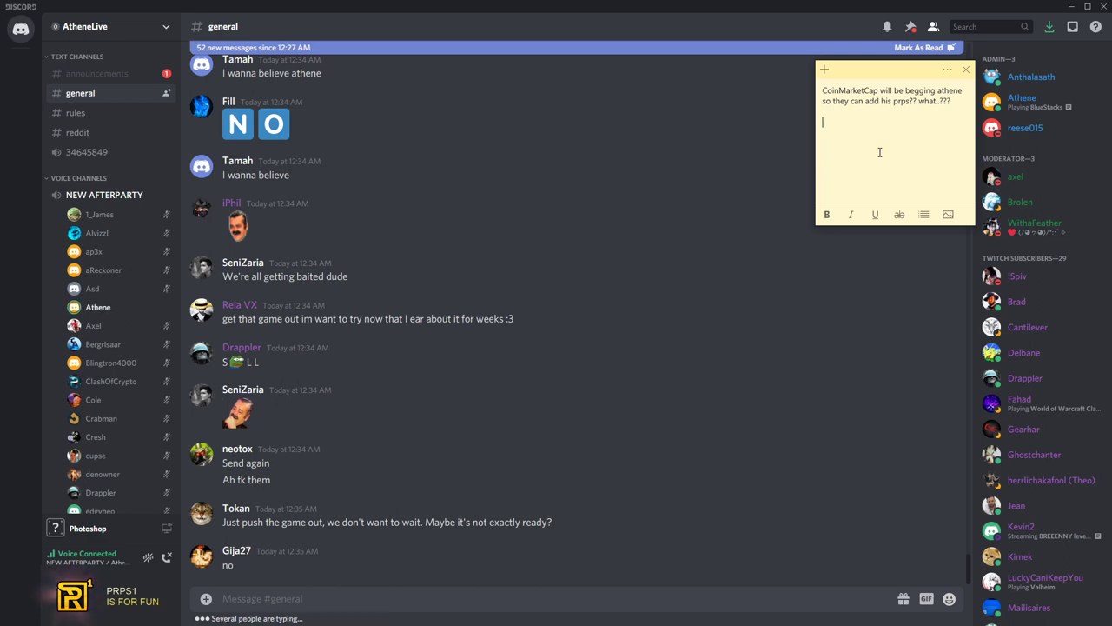
pyautogui.write('who?')
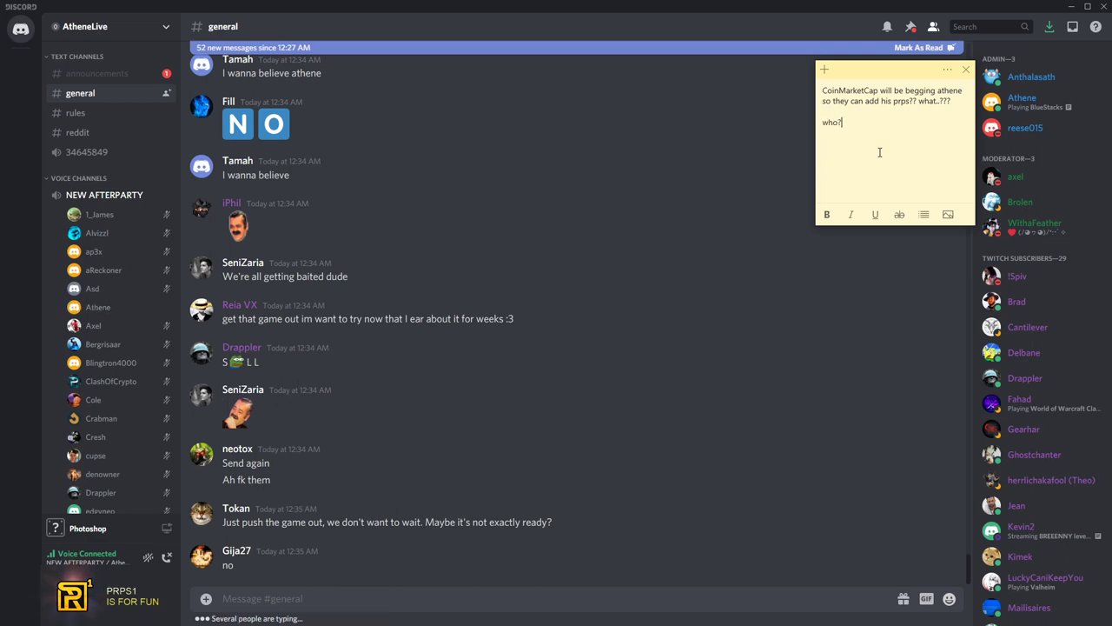
pyautogui.write('ye whooo')
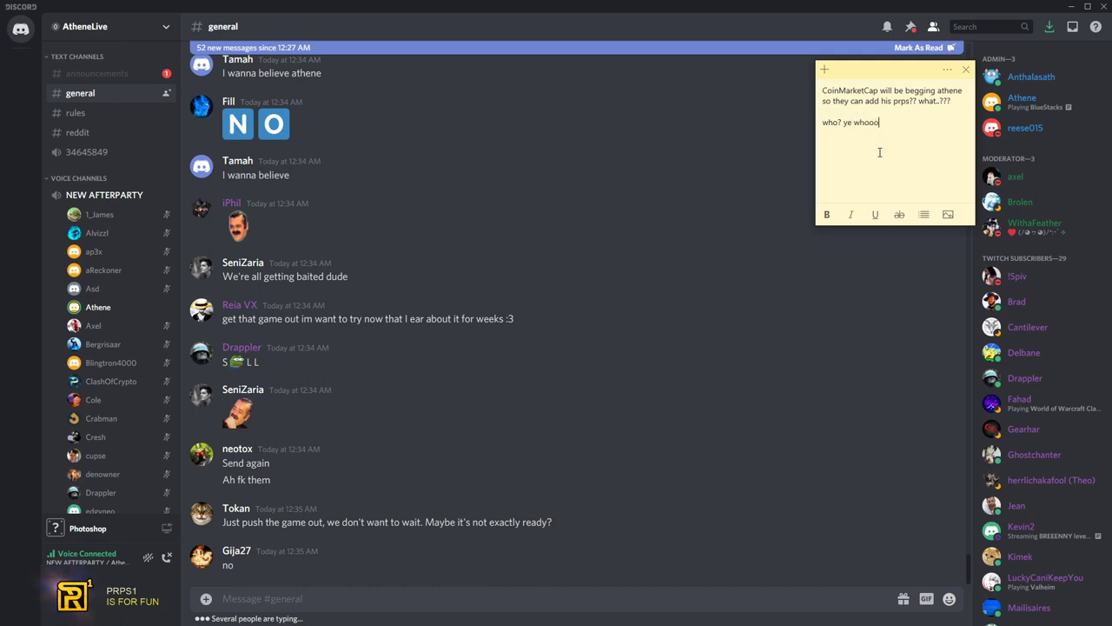
pyautogui.write('o>???')
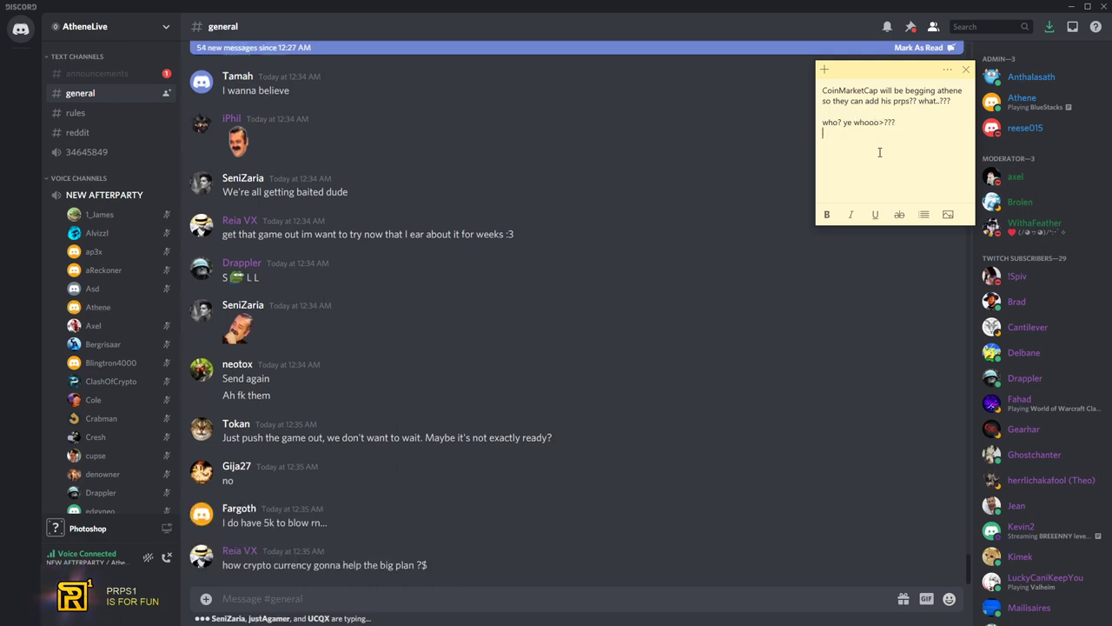
pyautogui.write('first prove')
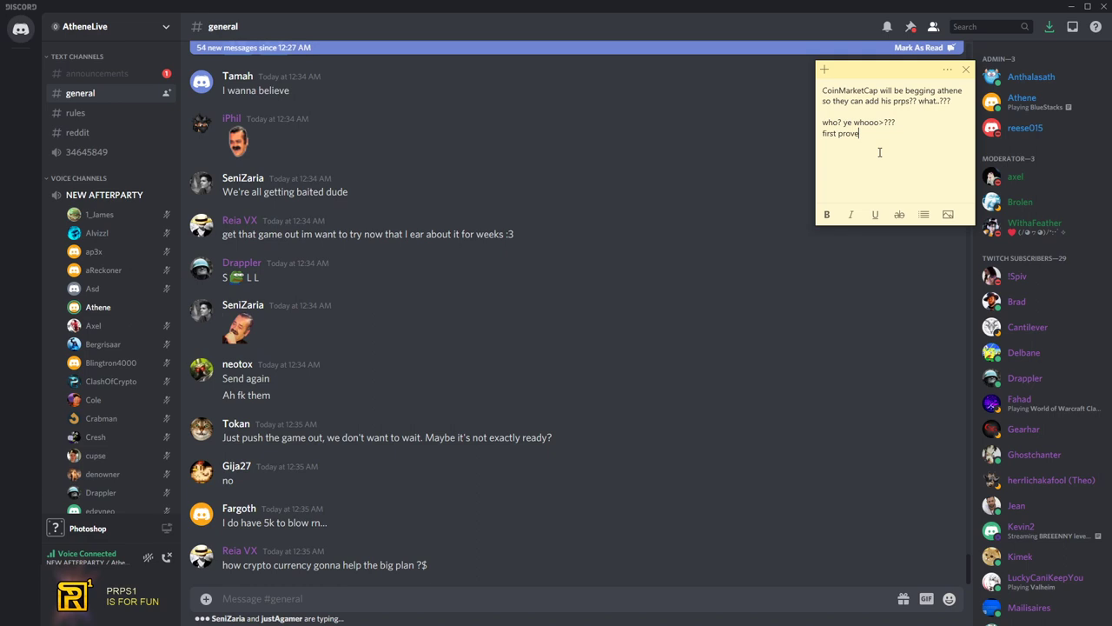
pyautogui.write('game out than you can talk smack about people buying into shit')
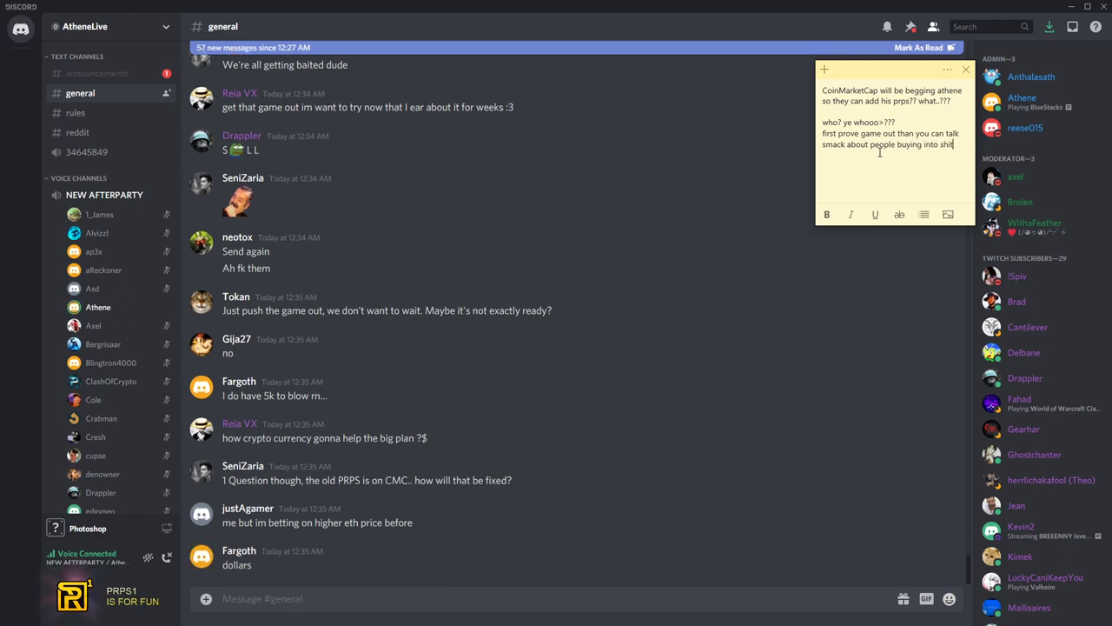
pyautogui.write('coin')
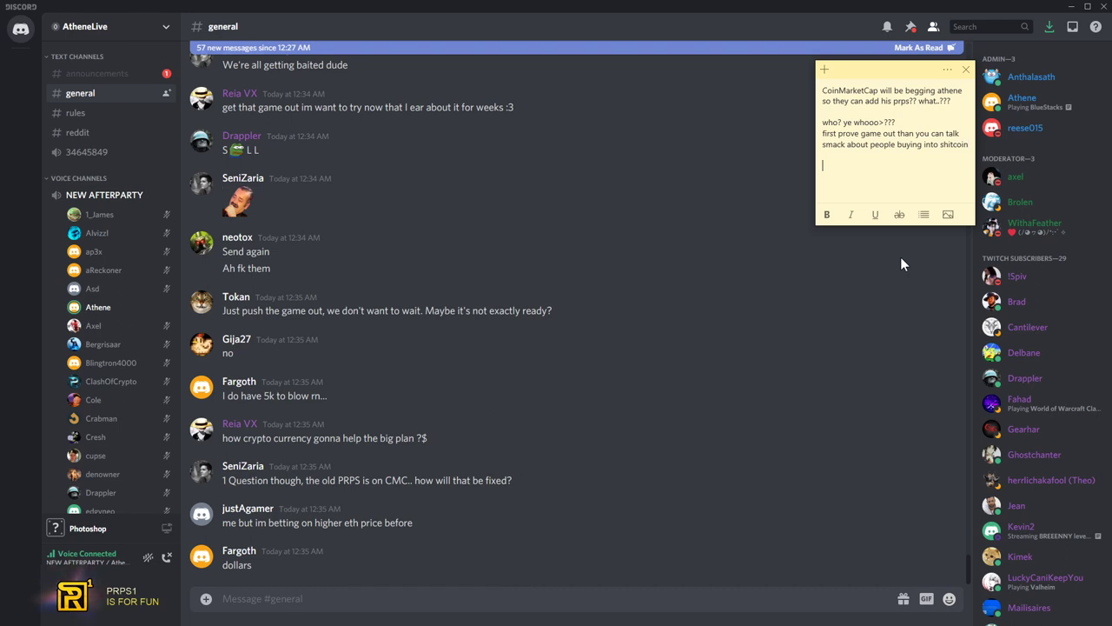
# Add that they will replace old graphs on CMC from when it was around 1, and scammers delete graphs
pyautogui.write('ahahaa')
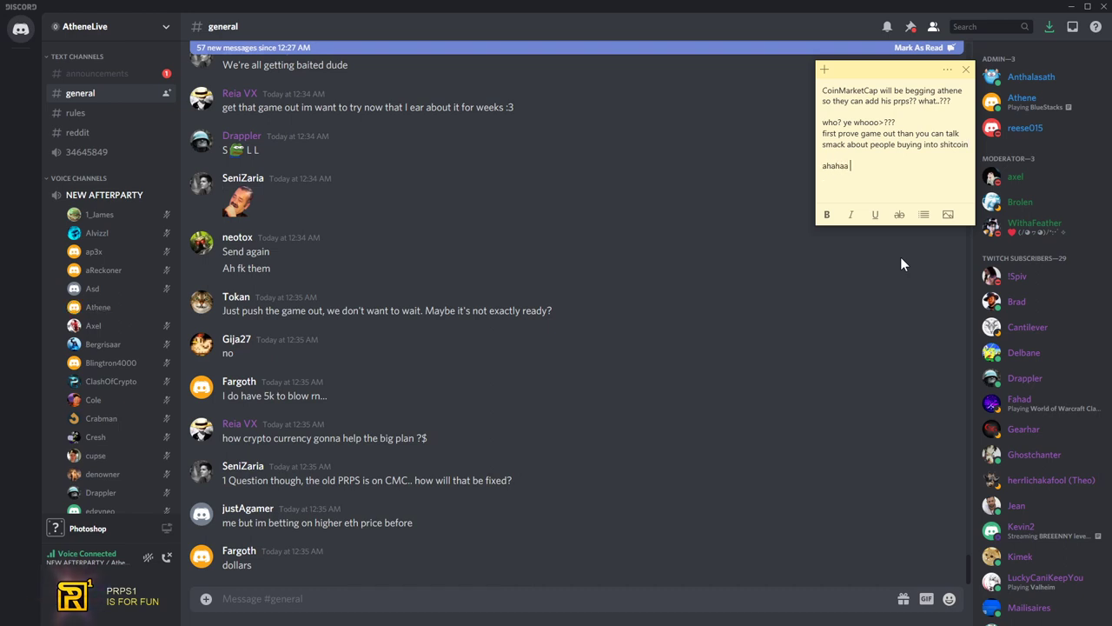
pyautogui.write('they will')
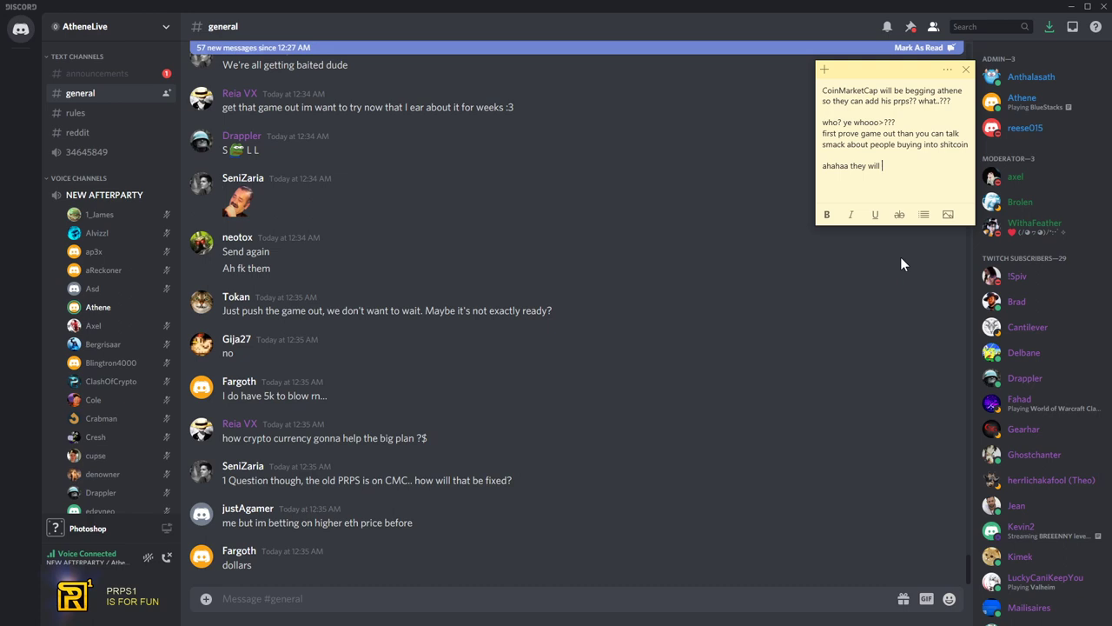
pyautogui.write('replace old gr')
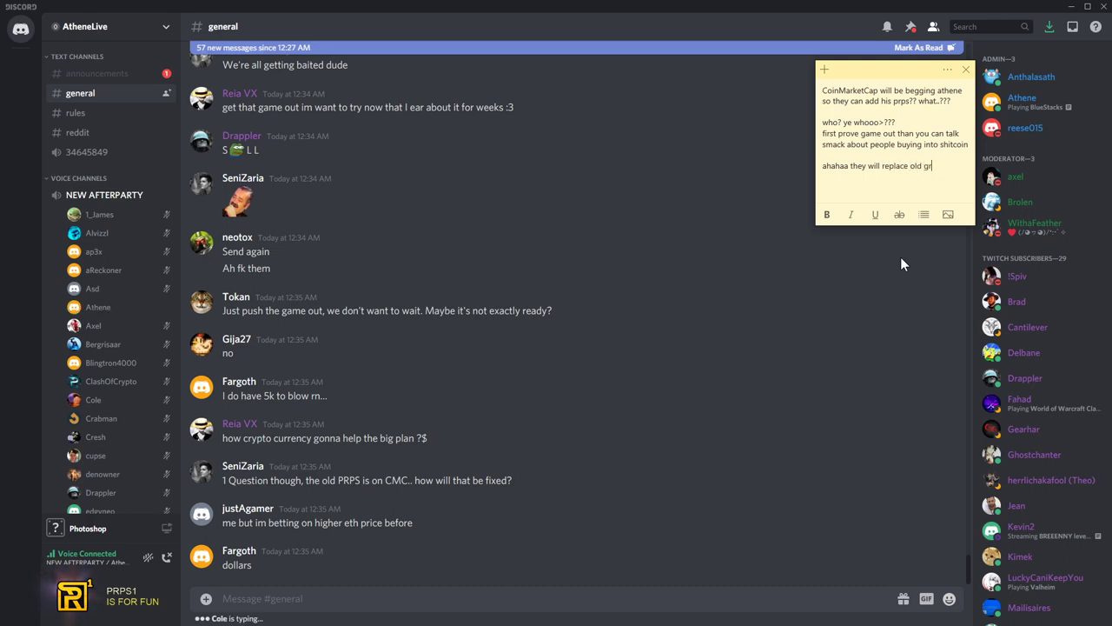
pyautogui.write('aphs on cmc w')
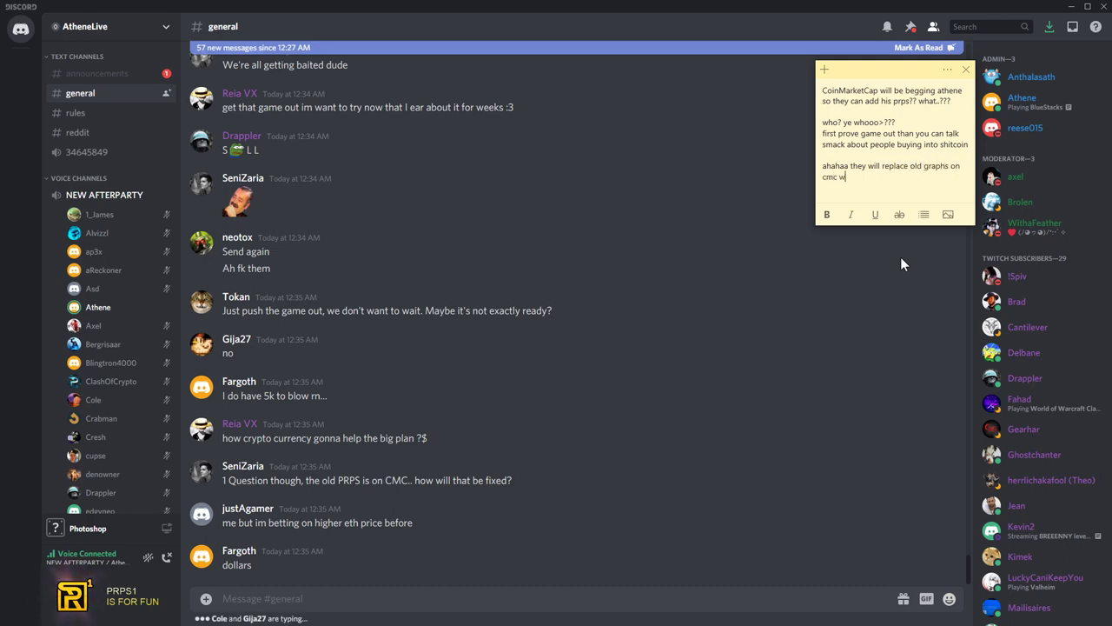
pyautogui.write('hen it ws')
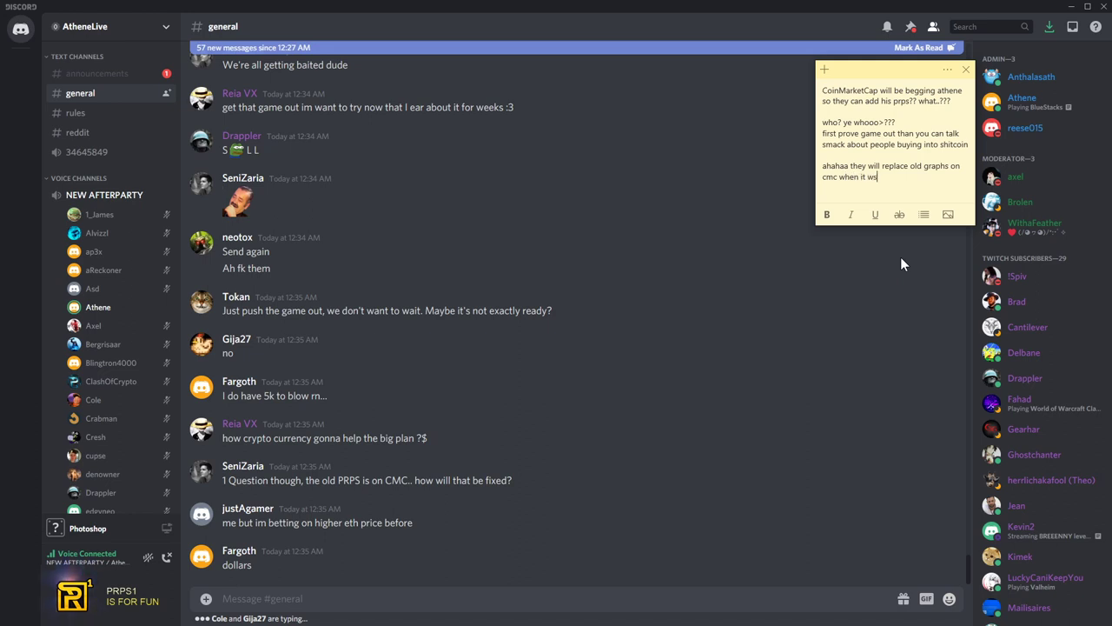
pyautogui.write('as around 125$ etc...')
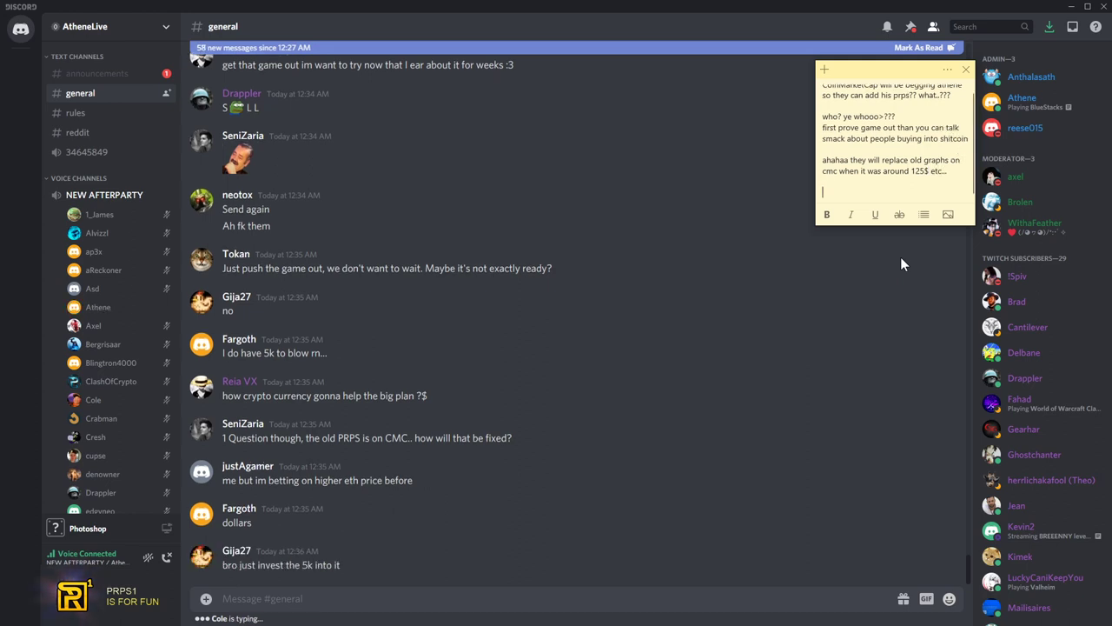
pyautogui.write('not everyone is such a scammer who whipe an')
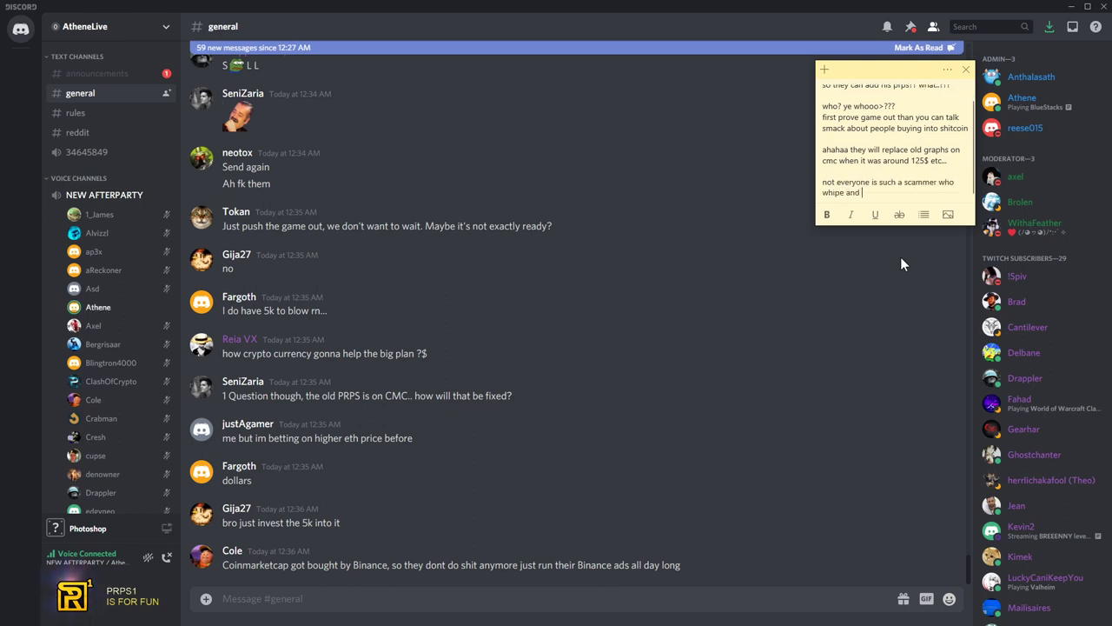
pyautogui.write('delete graph each fork they make')
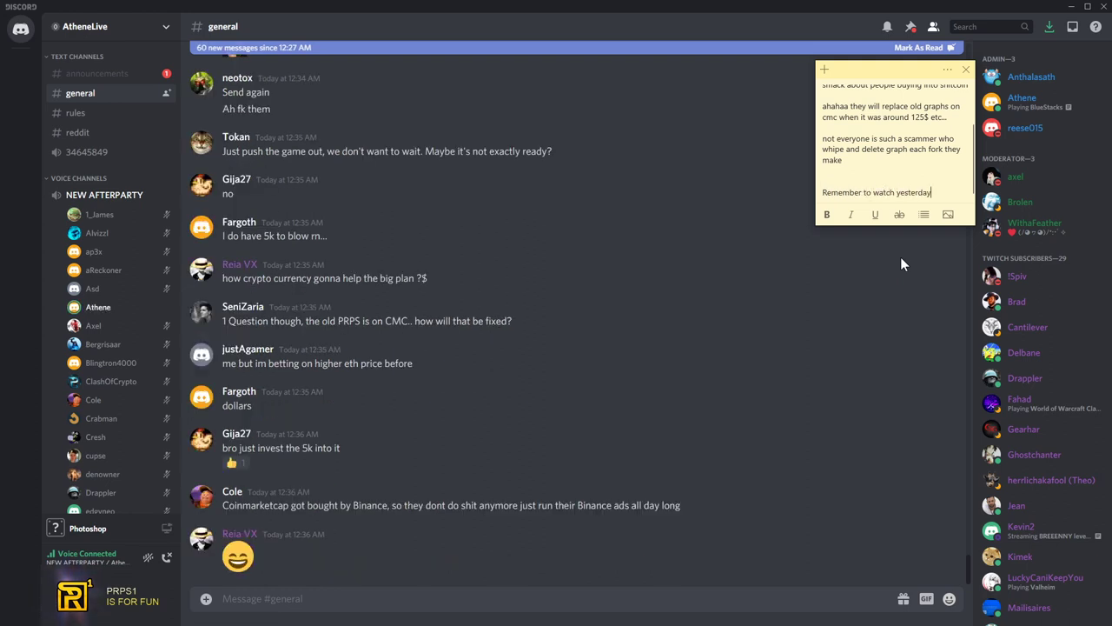
# Type the afterparty remark about Athene caring about getting that money back out, then laughter
pyautogui.write('afterparty.')
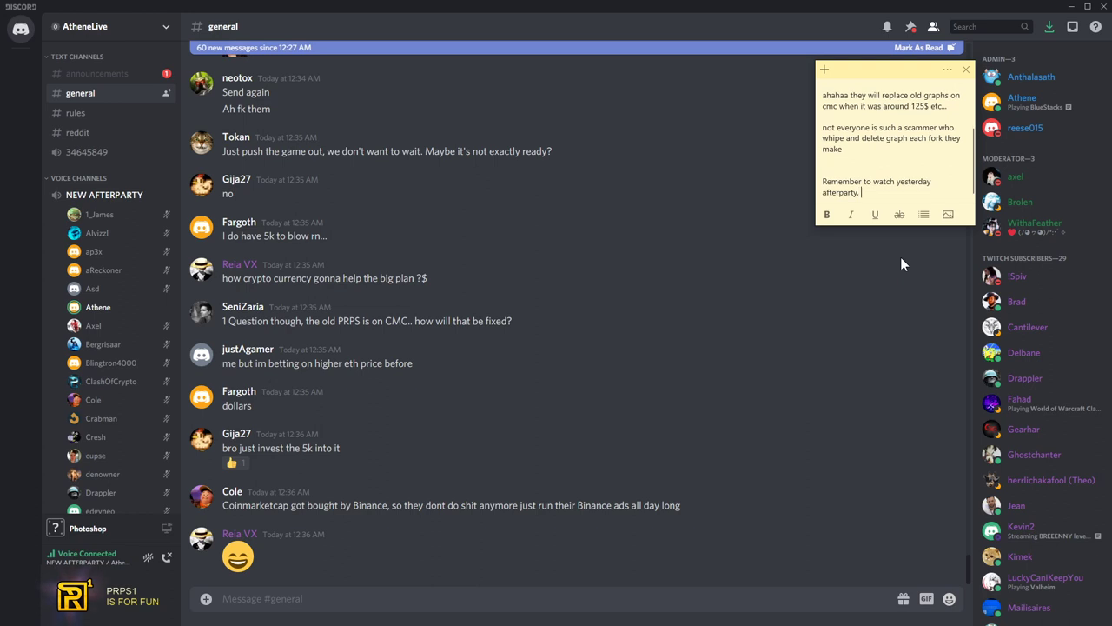
pyautogui.write('how athene claimed he cares for people and their wealth... today we got it...')
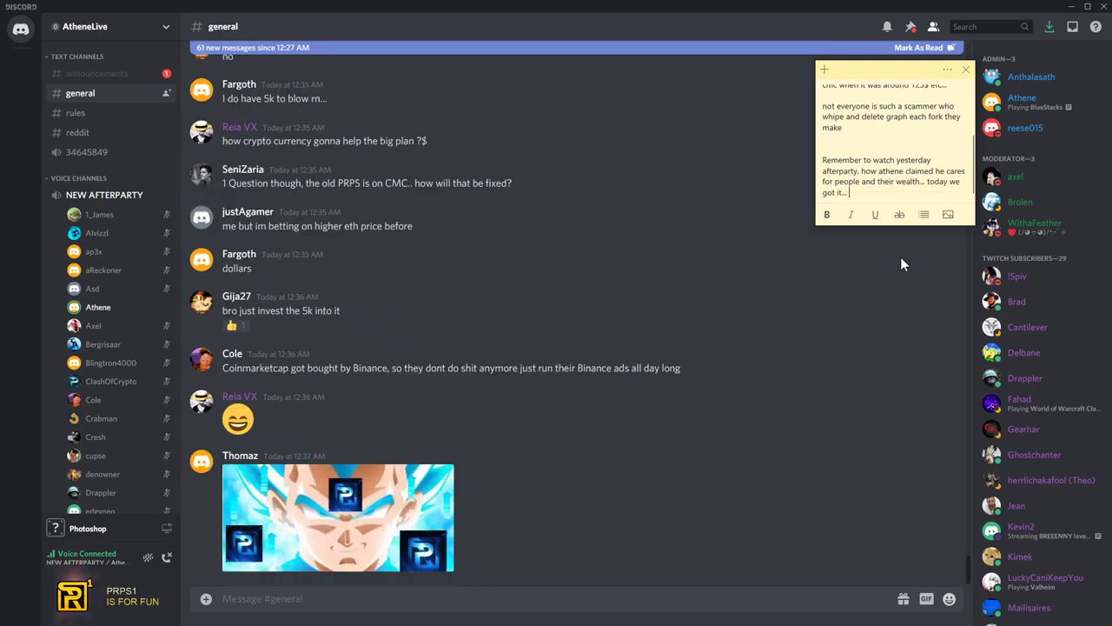
pyautogui.write('he cares about it only so he can take')
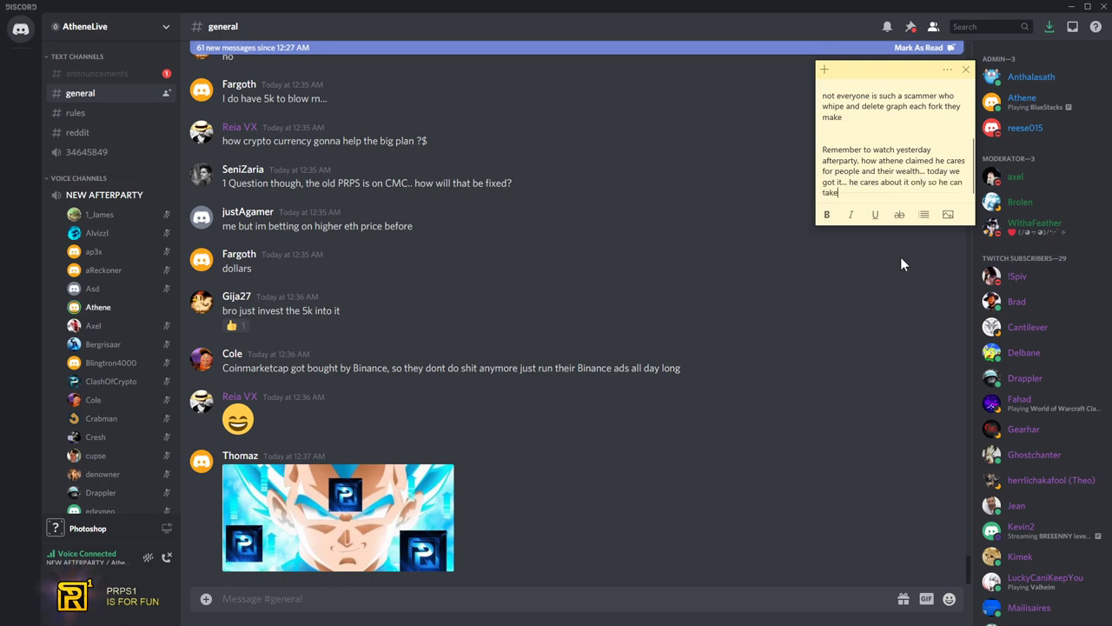
pyautogui.write('that money')
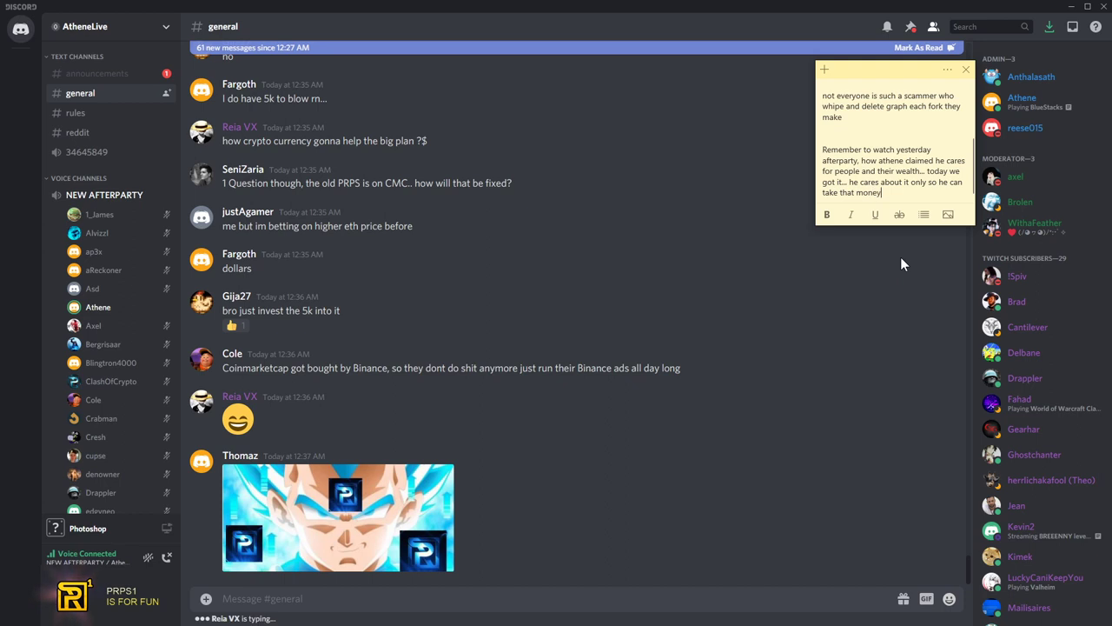
pyautogui.write('back out')
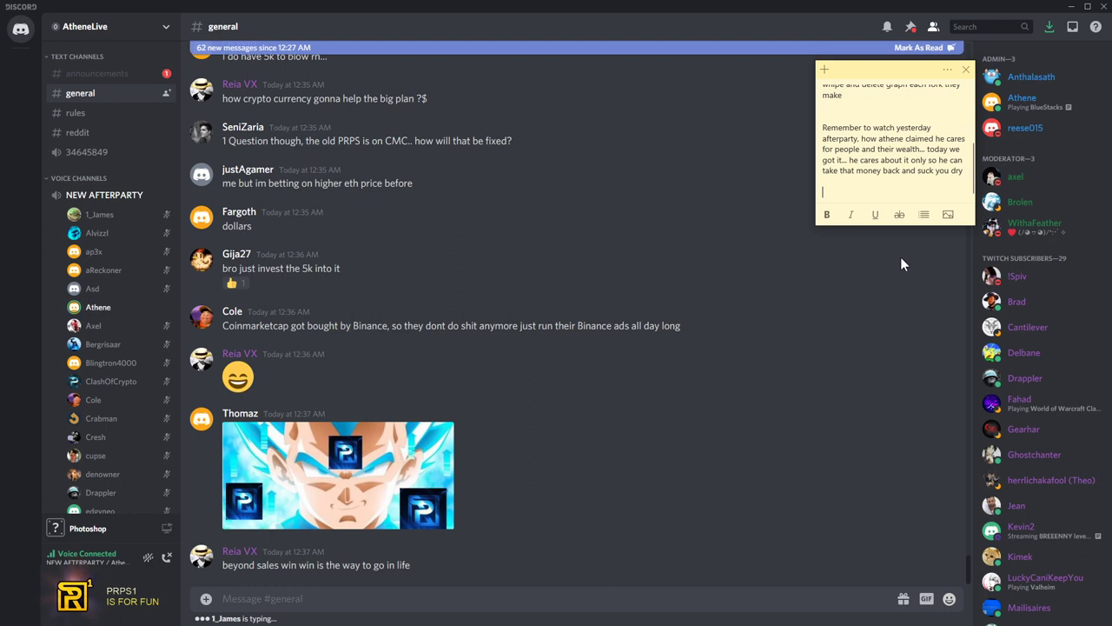
pyautogui.write('lol..looo')
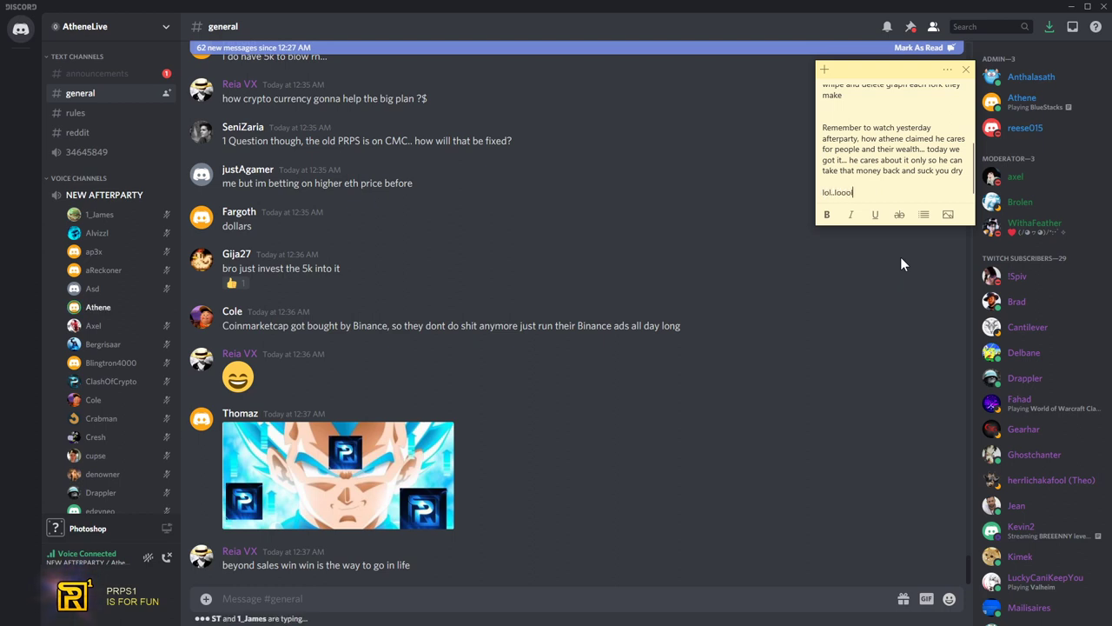
pyautogui.write('lolololololol')
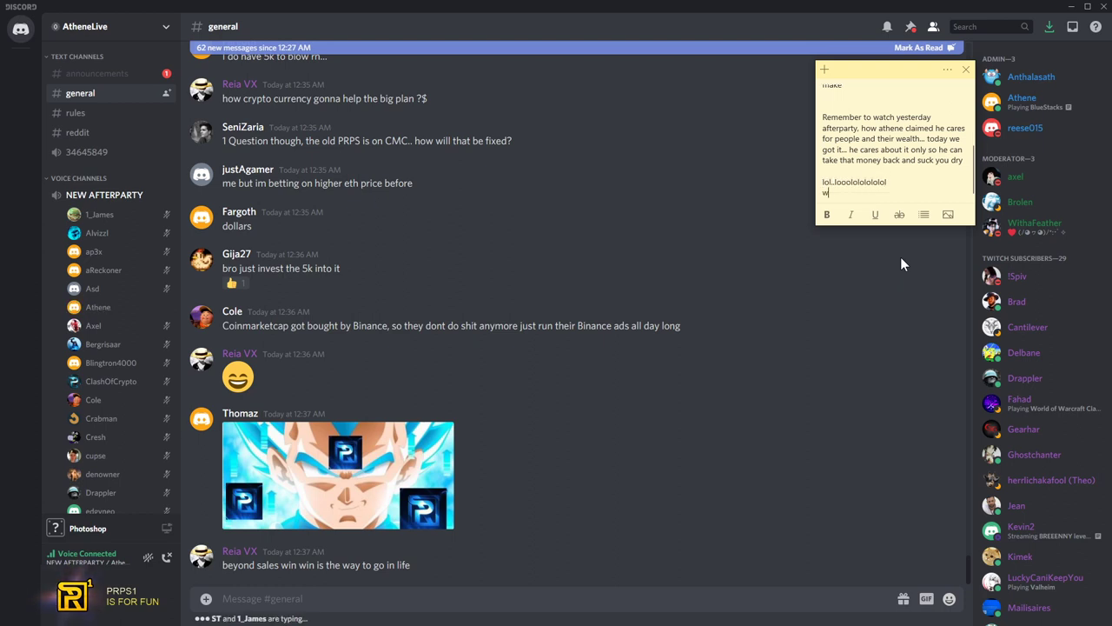
# Type that they didn't update PRPS and got bought by Binance
pyautogui.write('tf is athene talking abou')
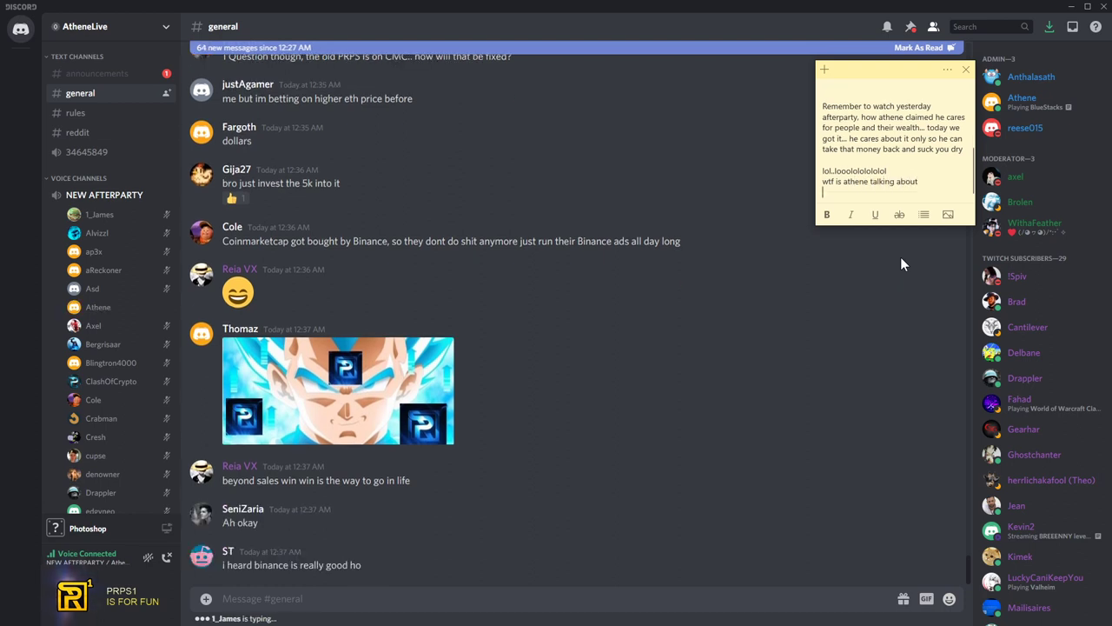
pyautogui.write('they')
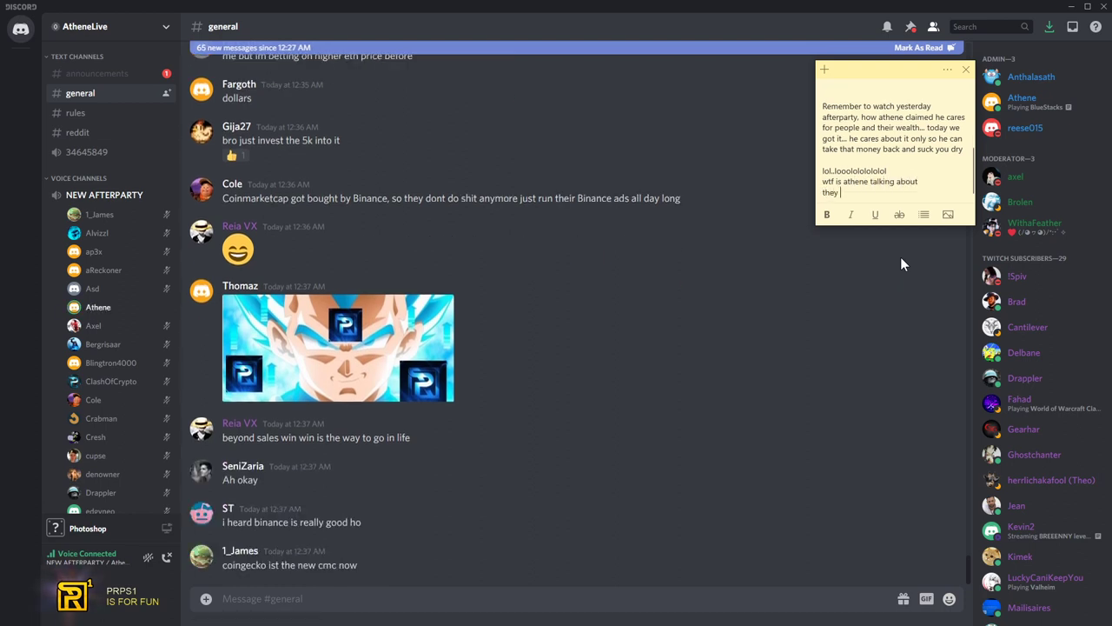
pyautogui.write("didn't")
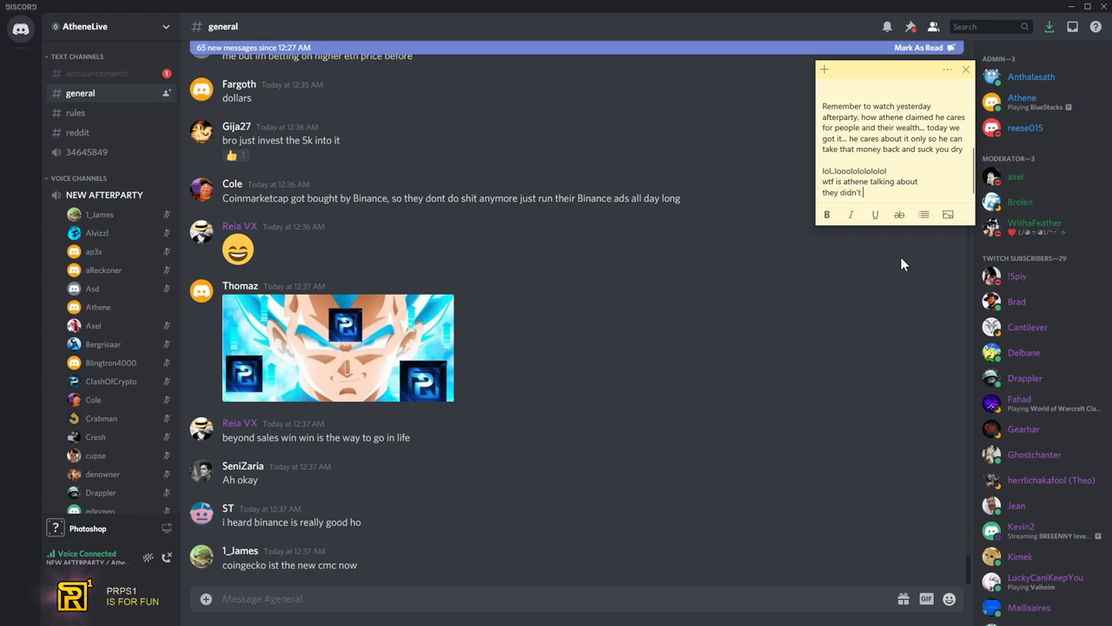
pyautogui.write('updated prps and he got removed from there long time before')
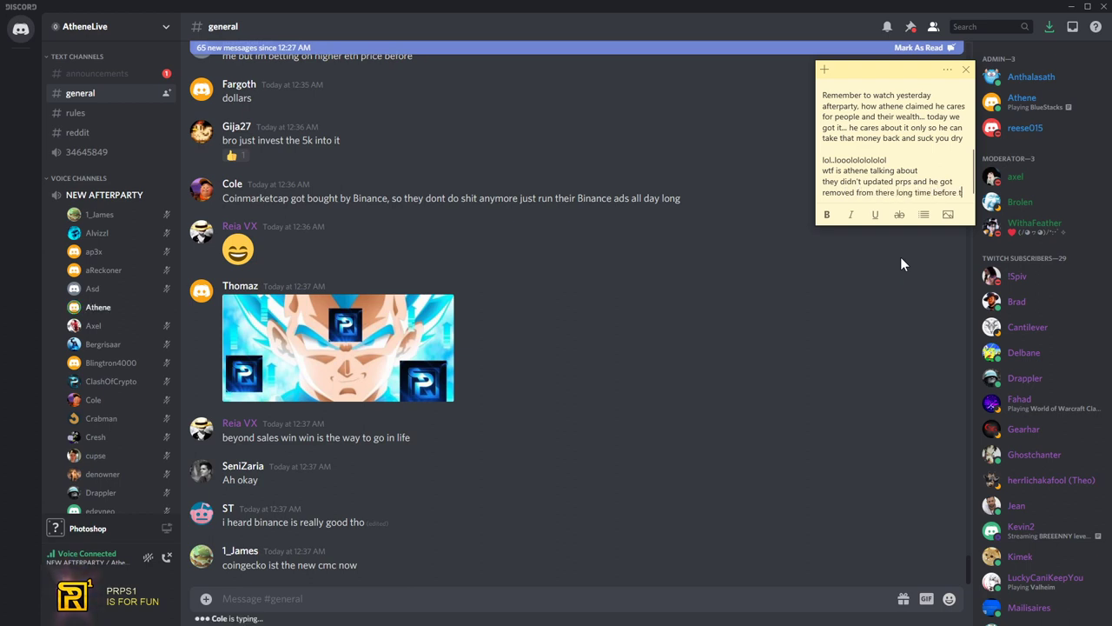
pyautogui.write('they got bought by')
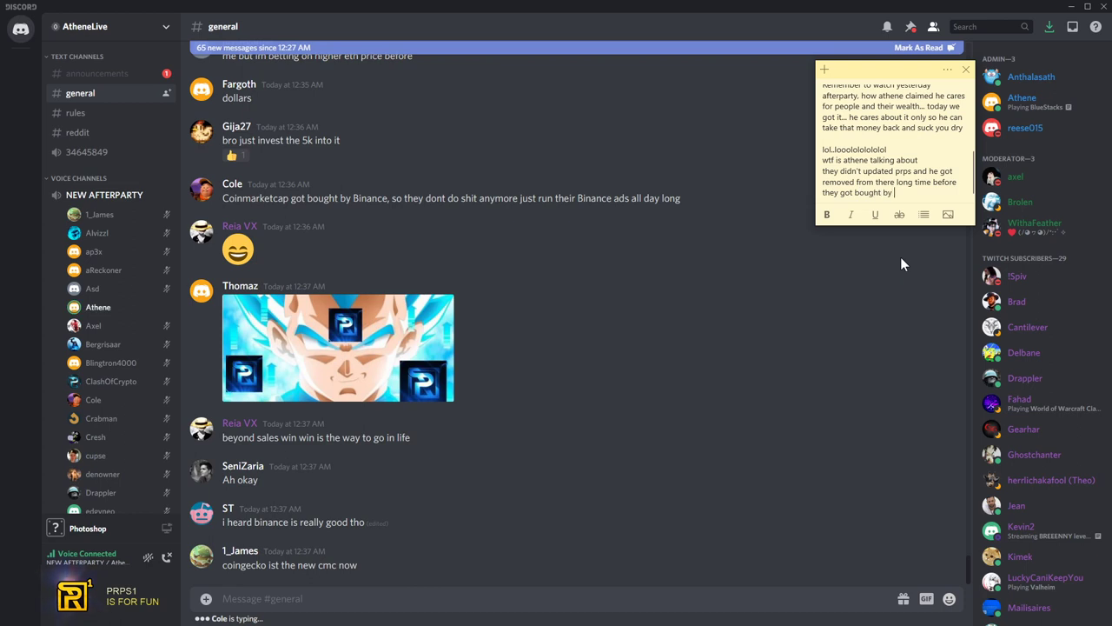
pyautogui.write('binance...')
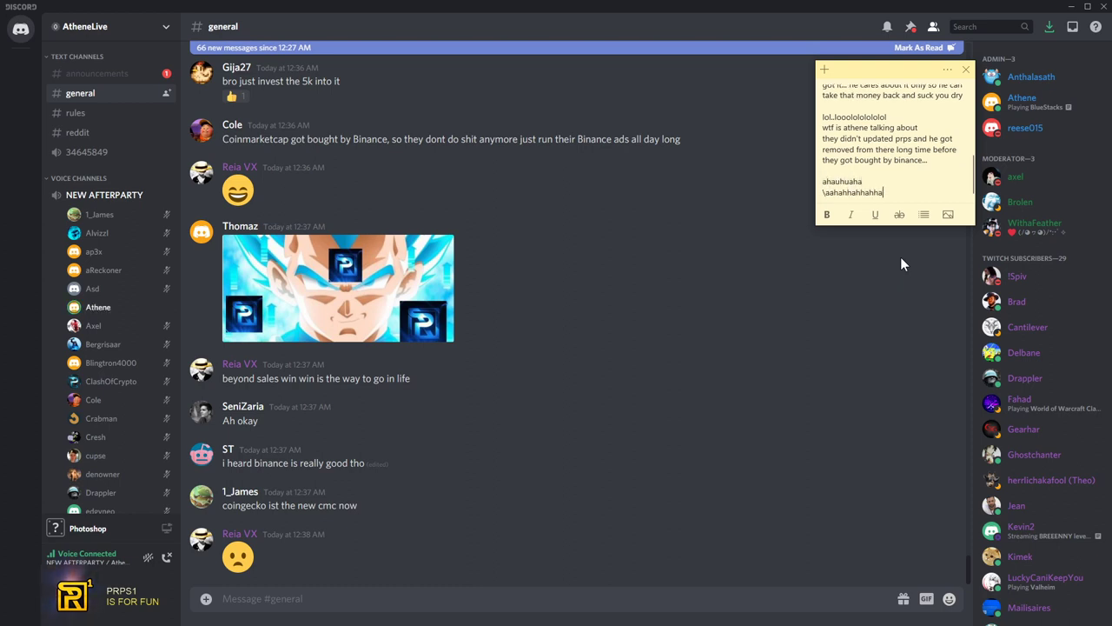
# Type the timeline: 2017 on Skype far in development, 2018 game almost done, 2021 game almost out
pyautogui.write('yeeee')
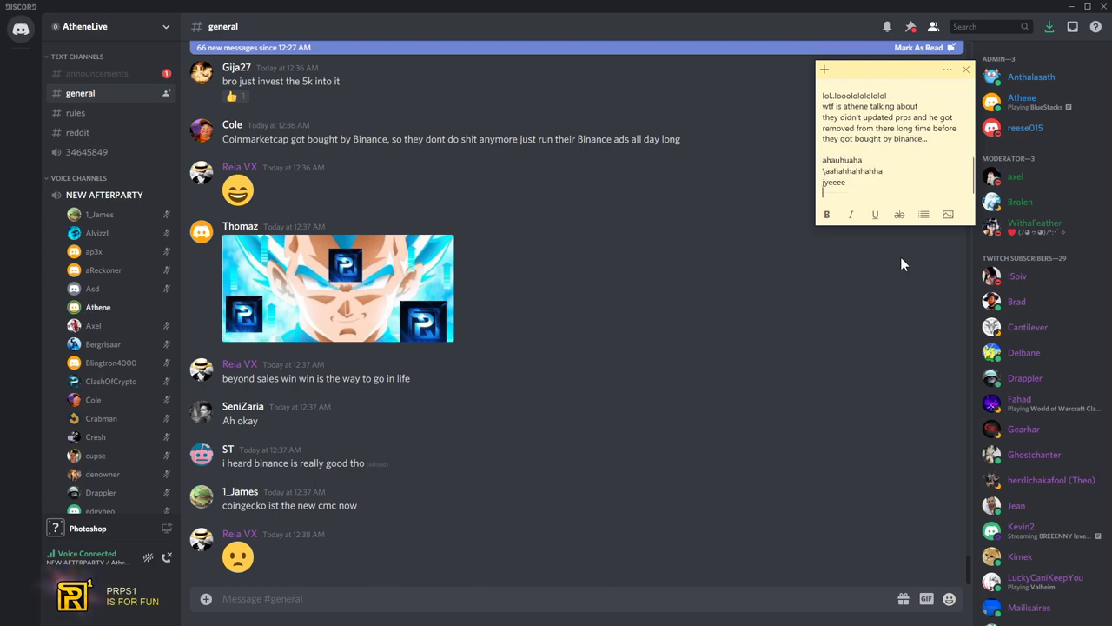
pyautogui.write('in 2017')
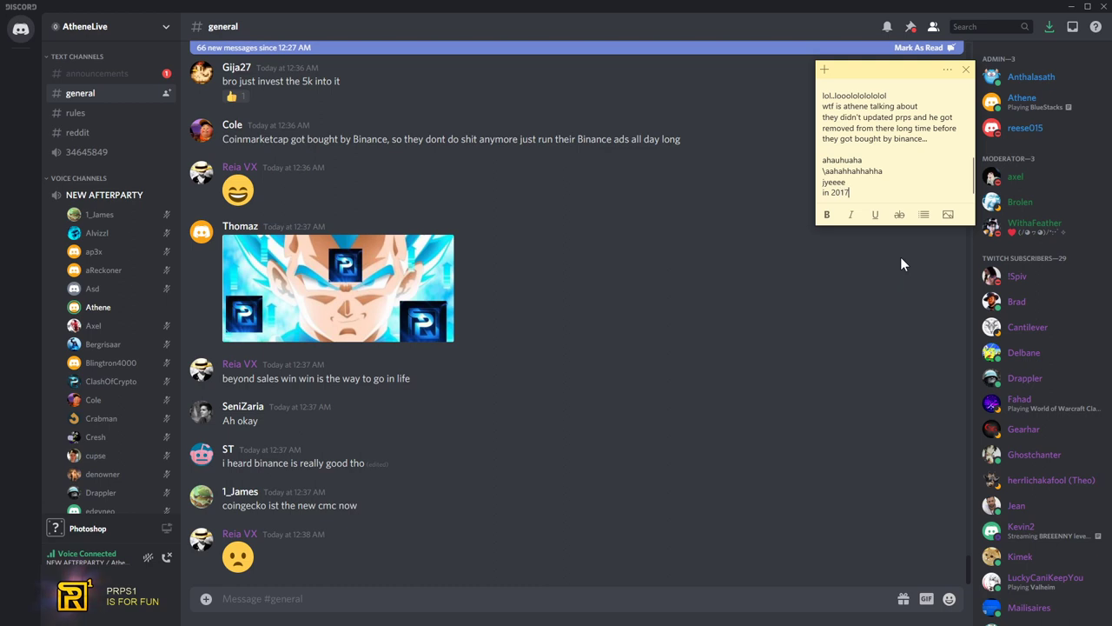
pyautogui.write('on skype, we are f')
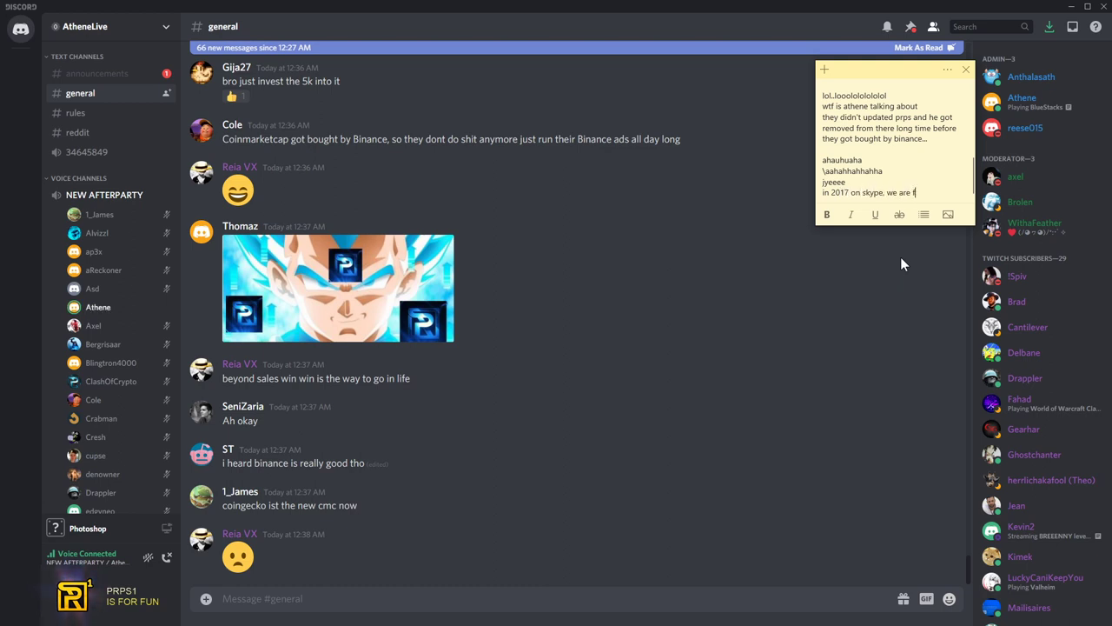
pyautogui.write('development process...')
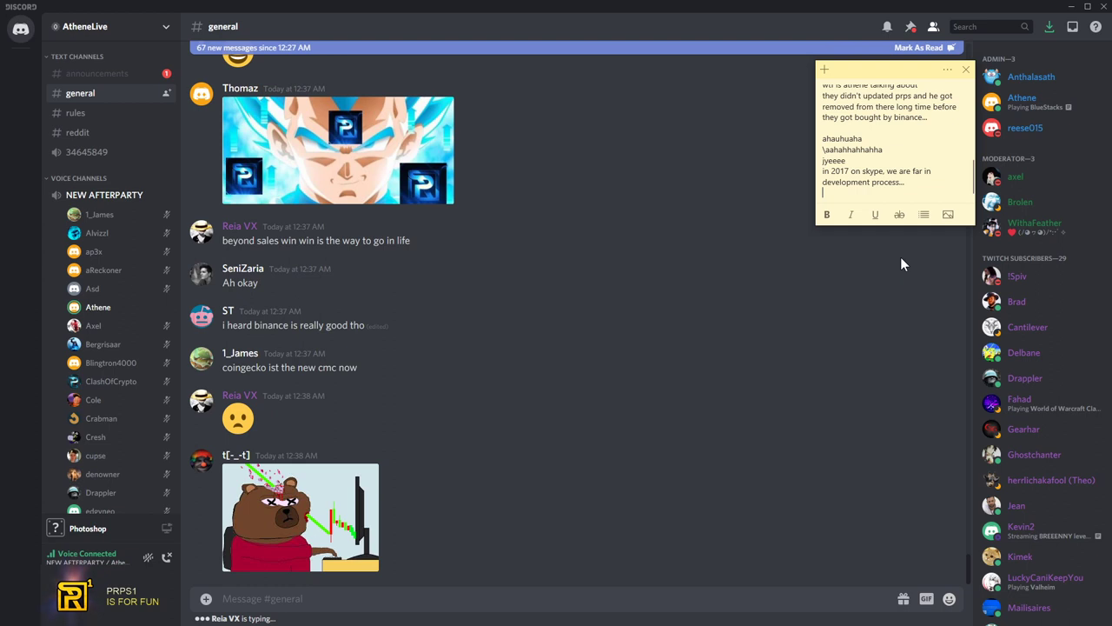
pyautogui.write('2018 game')
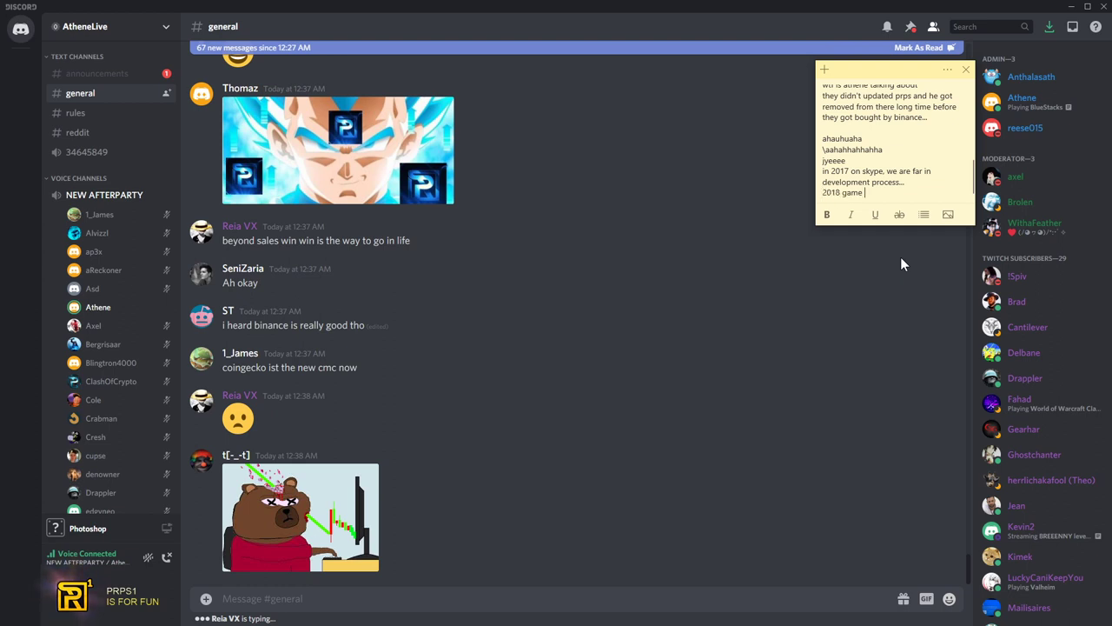
pyautogui.write('ready for release')
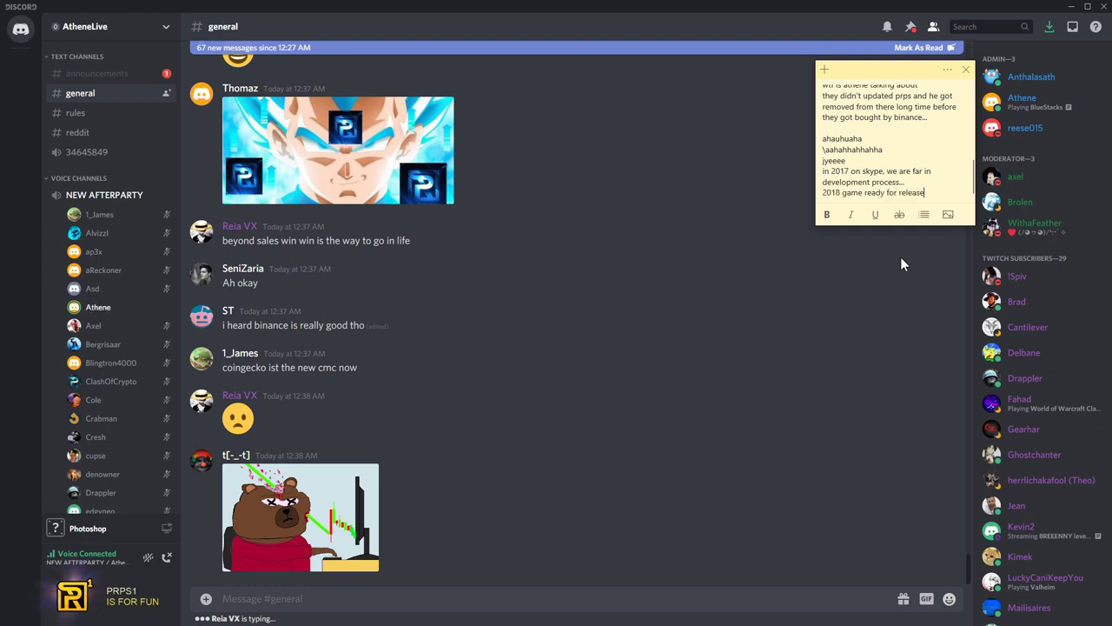
pyautogui.write('almost done')
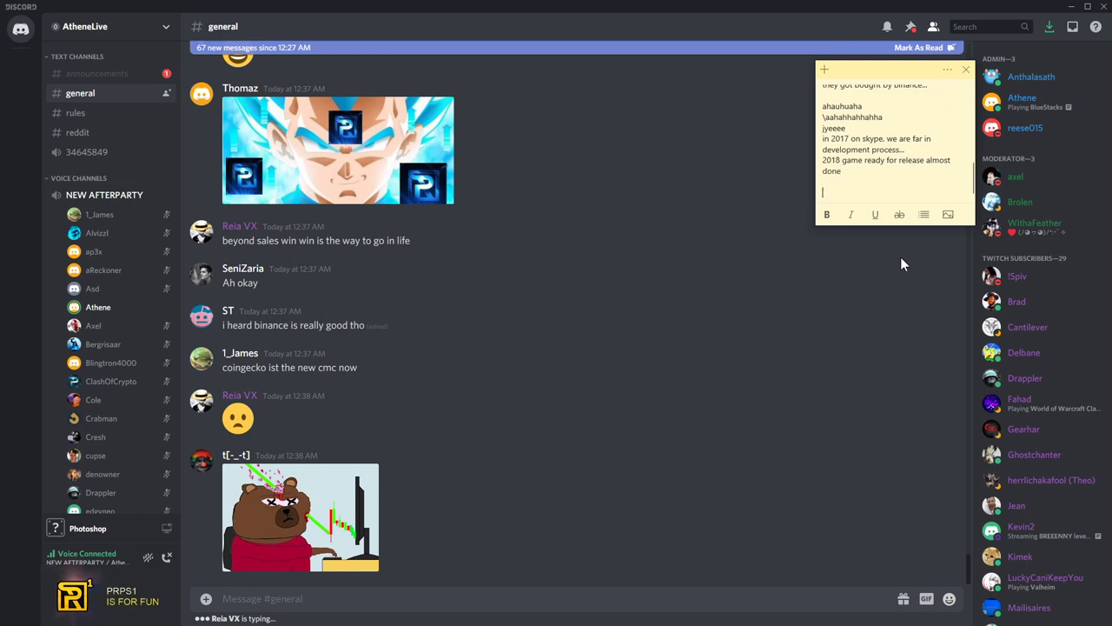
pyautogui.write('2021 game')
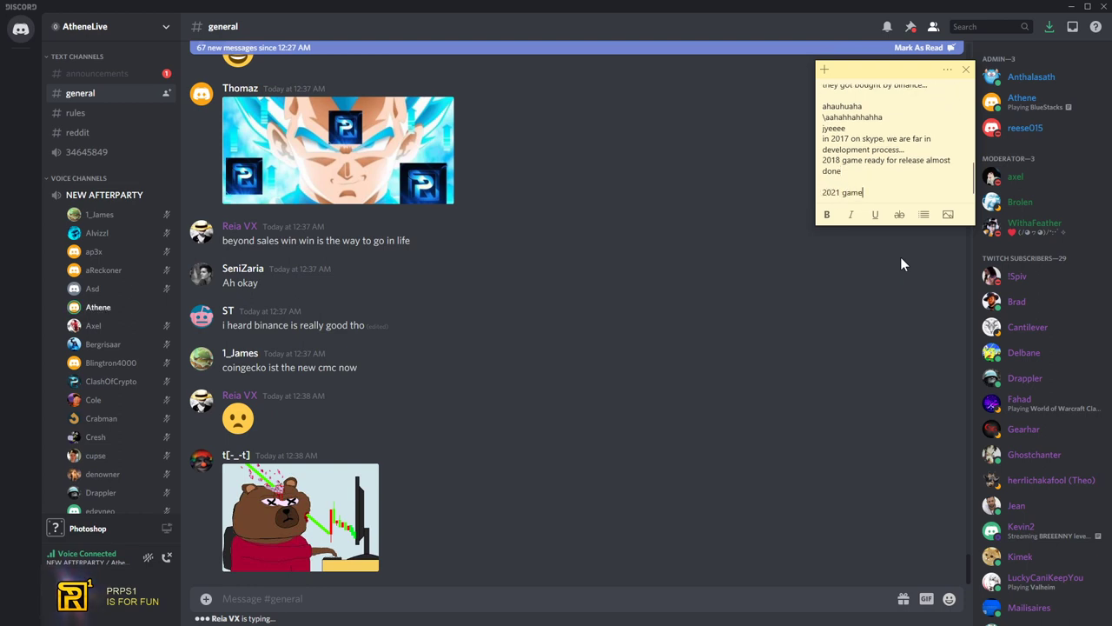
pyautogui.write('almost out')
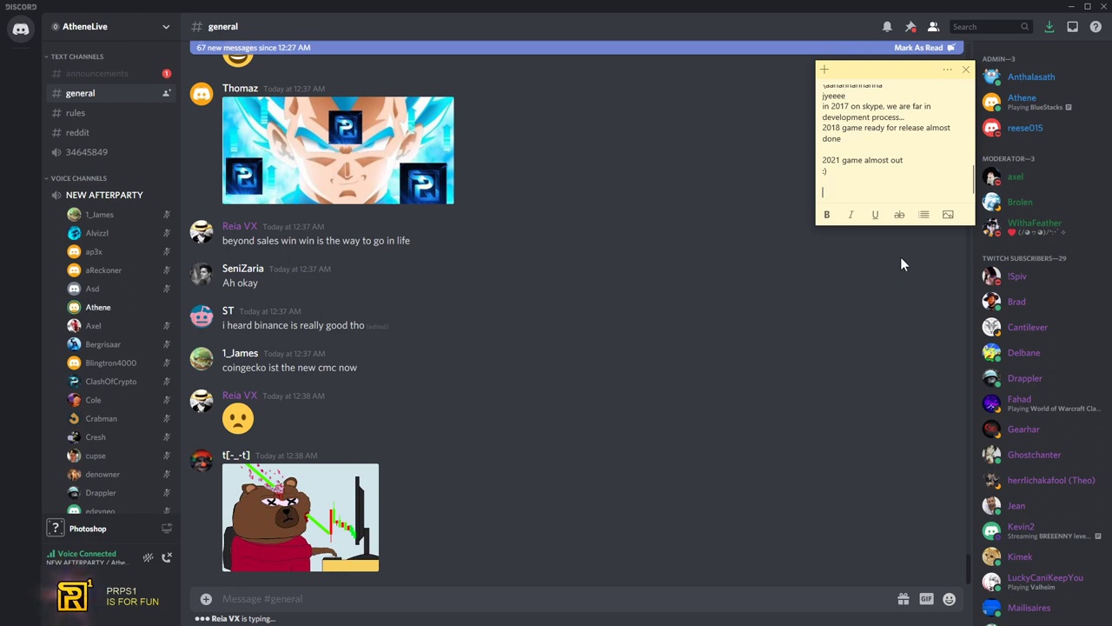
# Type the 'now let's wait' lines ending with 'and IF this than you are rich'
pyautogui.write("now let's wait")
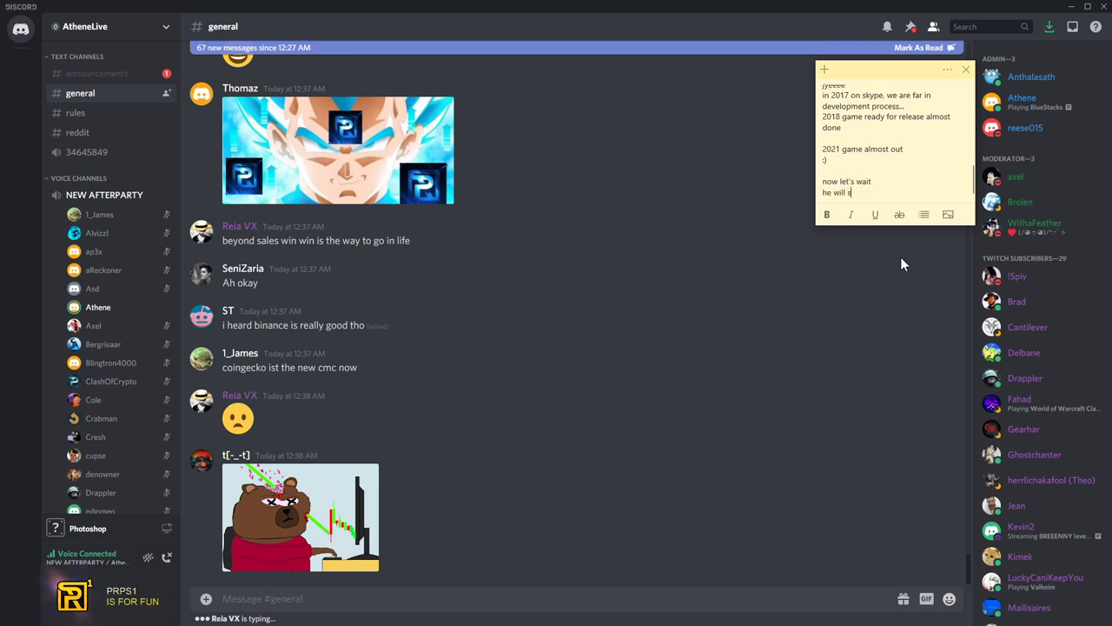
pyautogui.write('oon start doing')
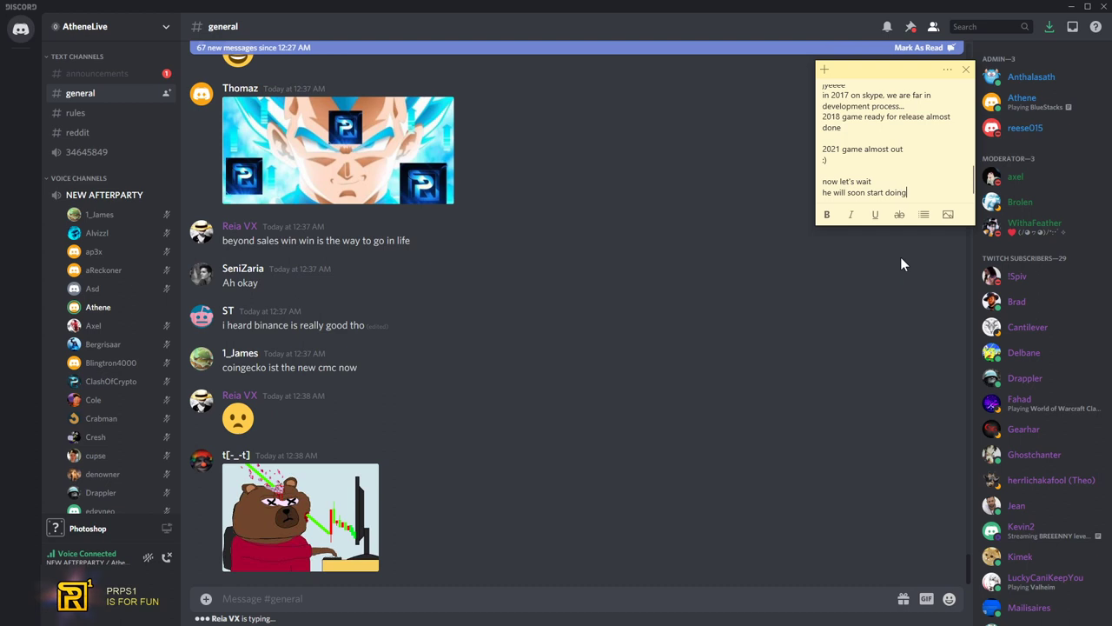
pyautogui.write('an d')
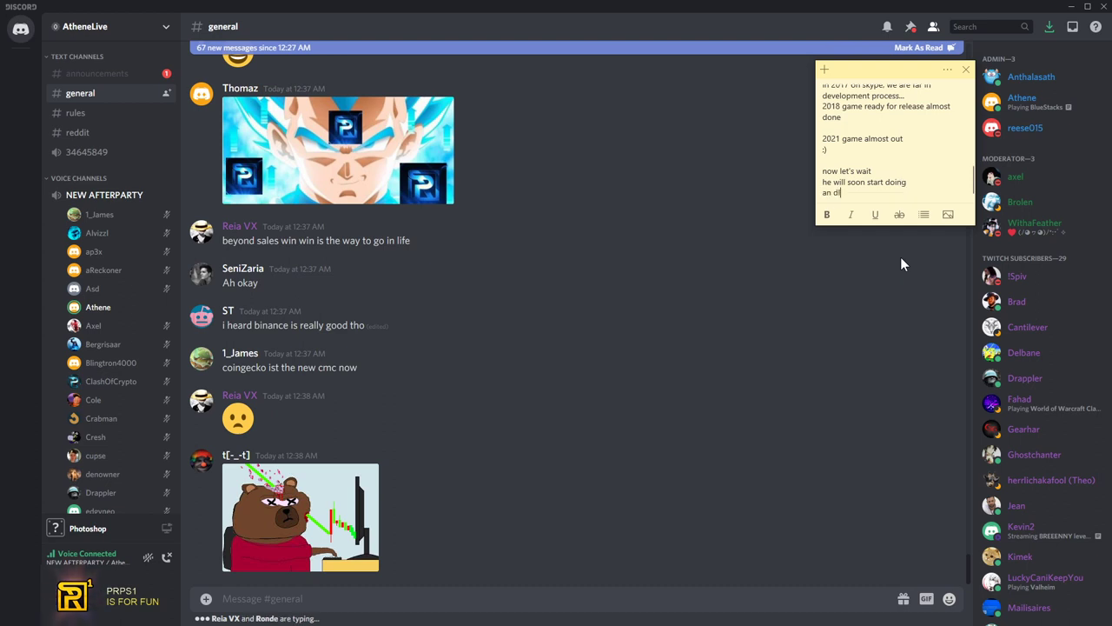
pyautogui.write('and IF')
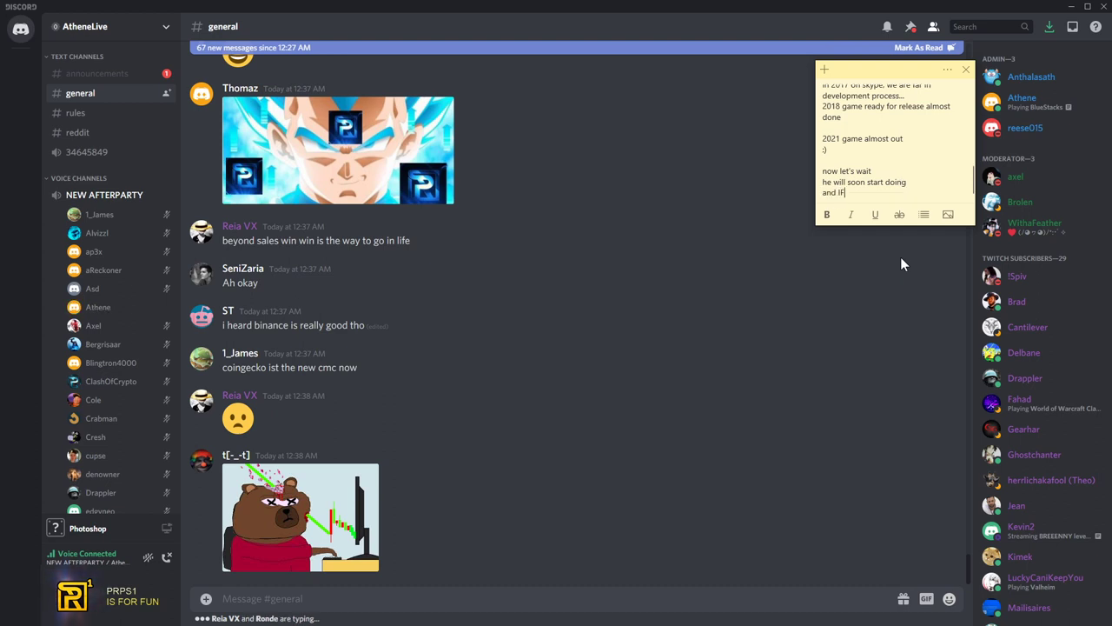
pyautogui.write('this than')
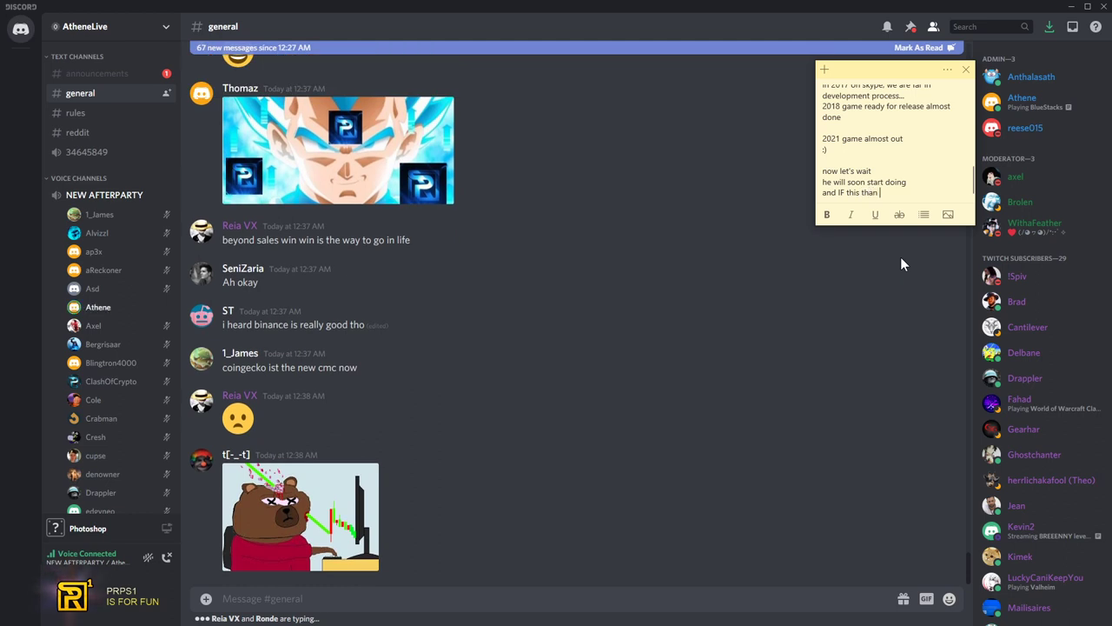
pyautogui.write('you are rich')
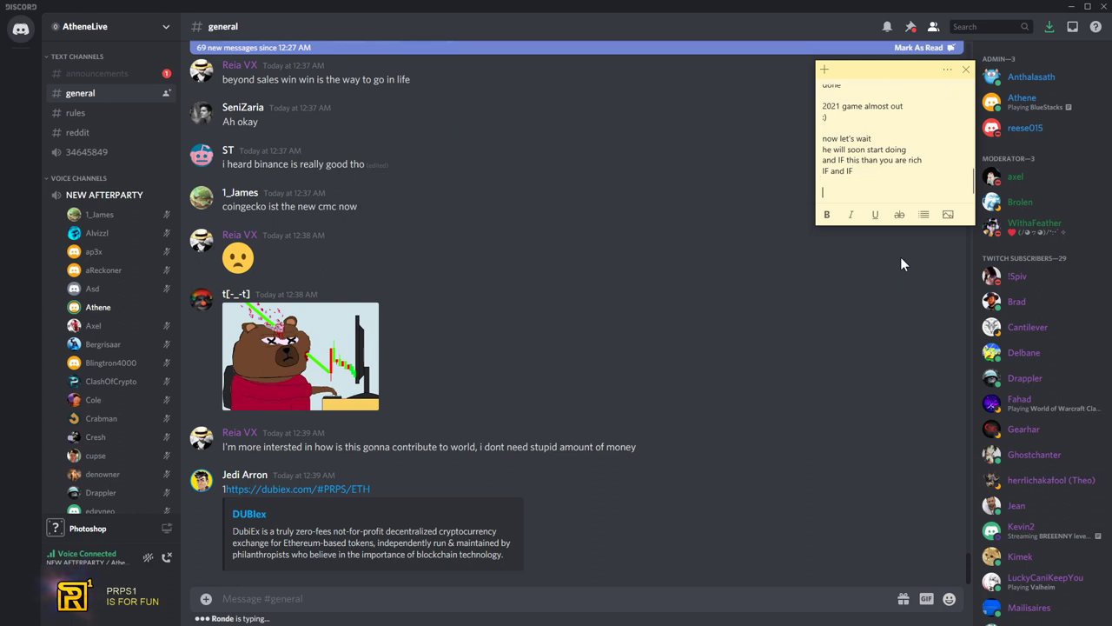
# Type 'all i'm saying release CoS so we can move on' and the remark about how the game will market
pyautogui.write("all i'm saying release")
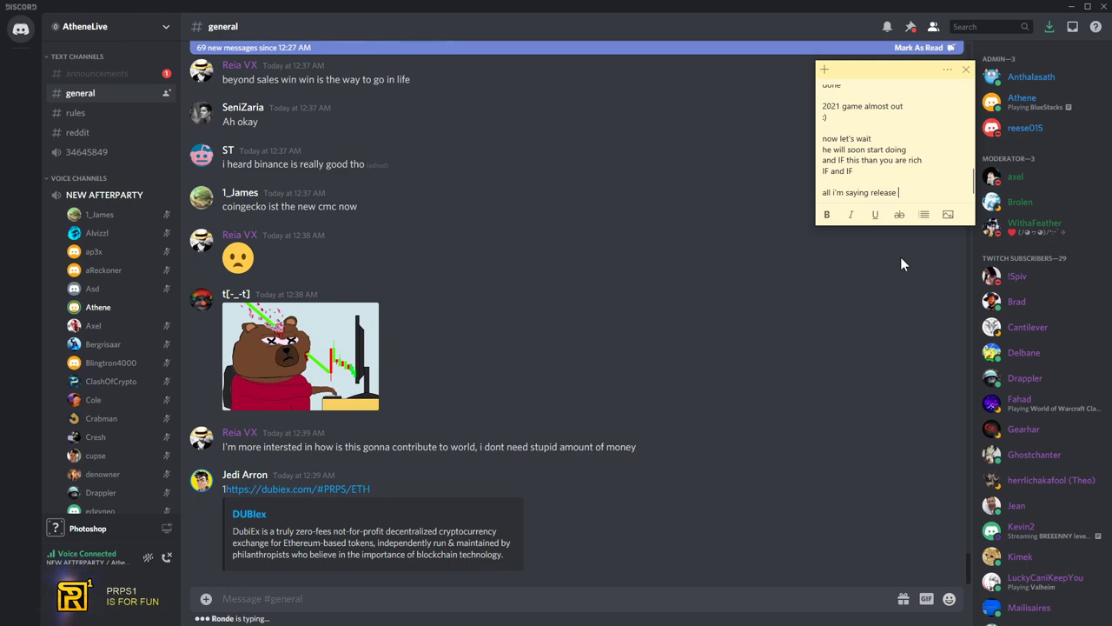
pyautogui.write('CoS so')
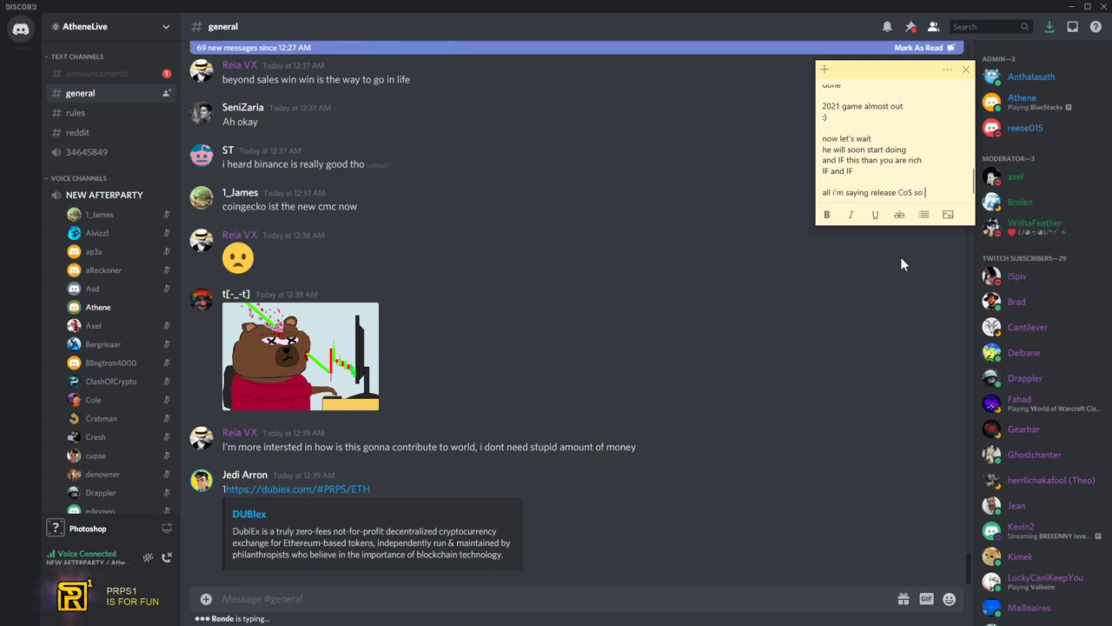
pyautogui.write('we can move on...')
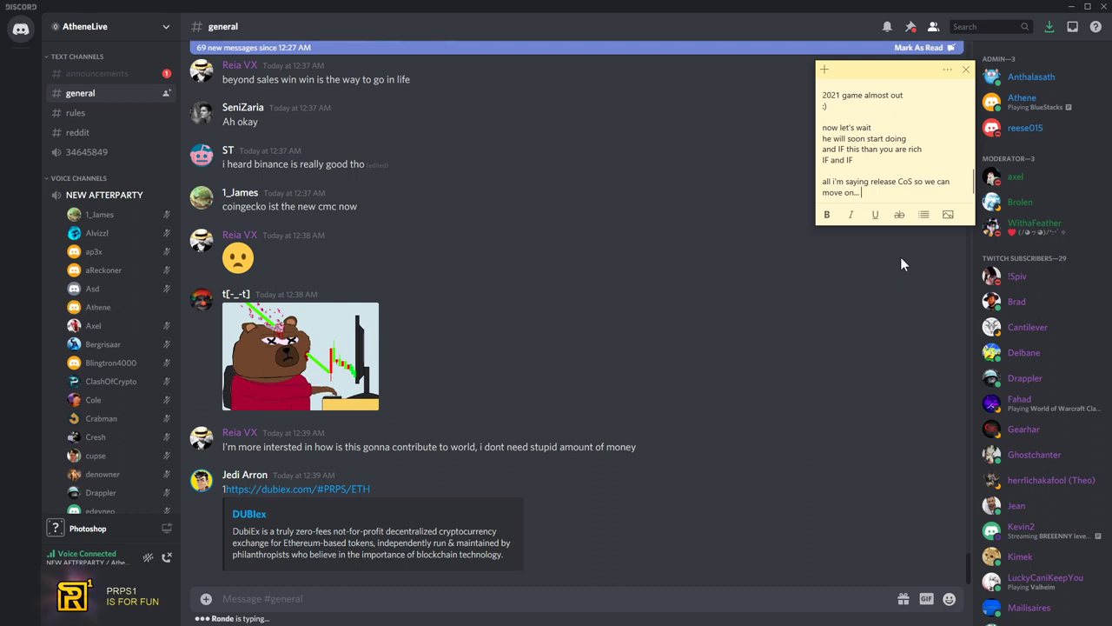
pyautogui.write("let's see how gam")
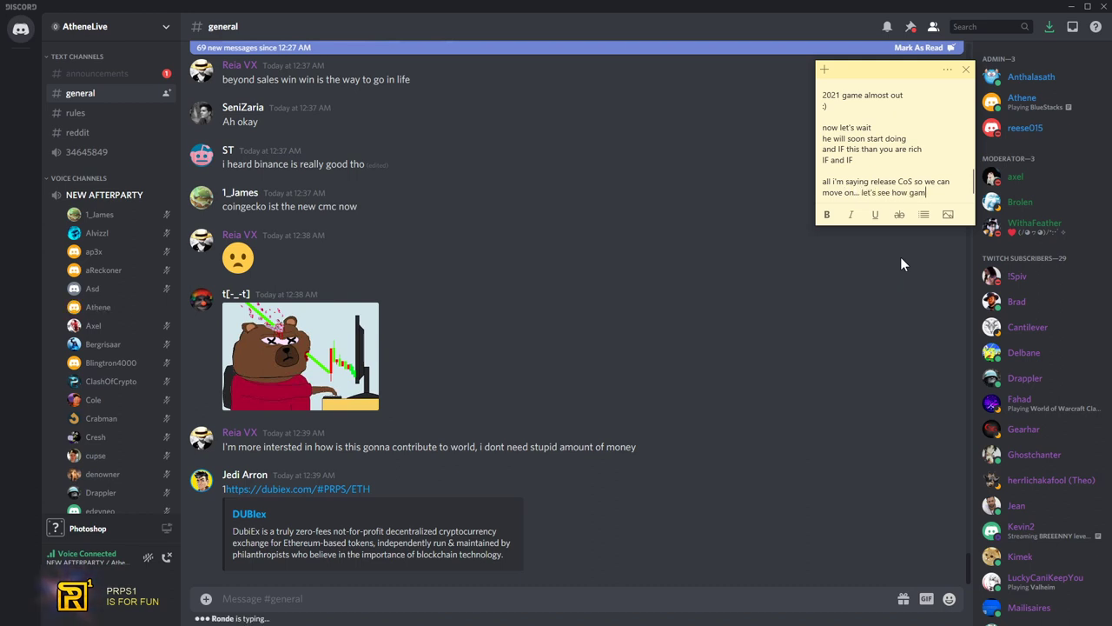
pyautogui.write("will market on it's own...")
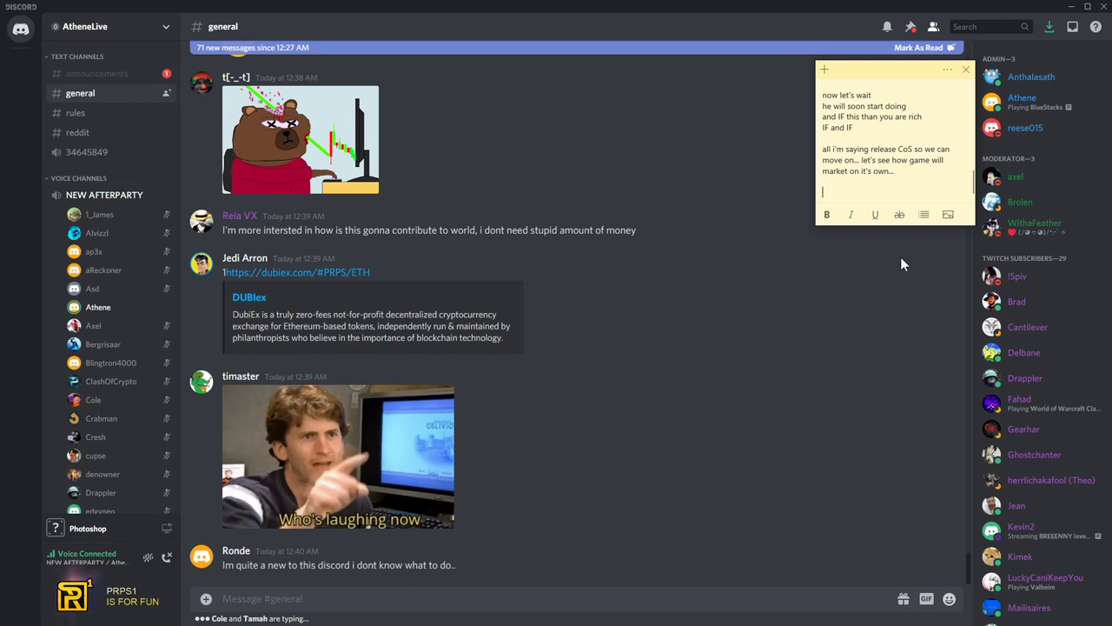
# Scroll down the #general chat beside the cleared sticky note
pyautogui.scroll(-3)
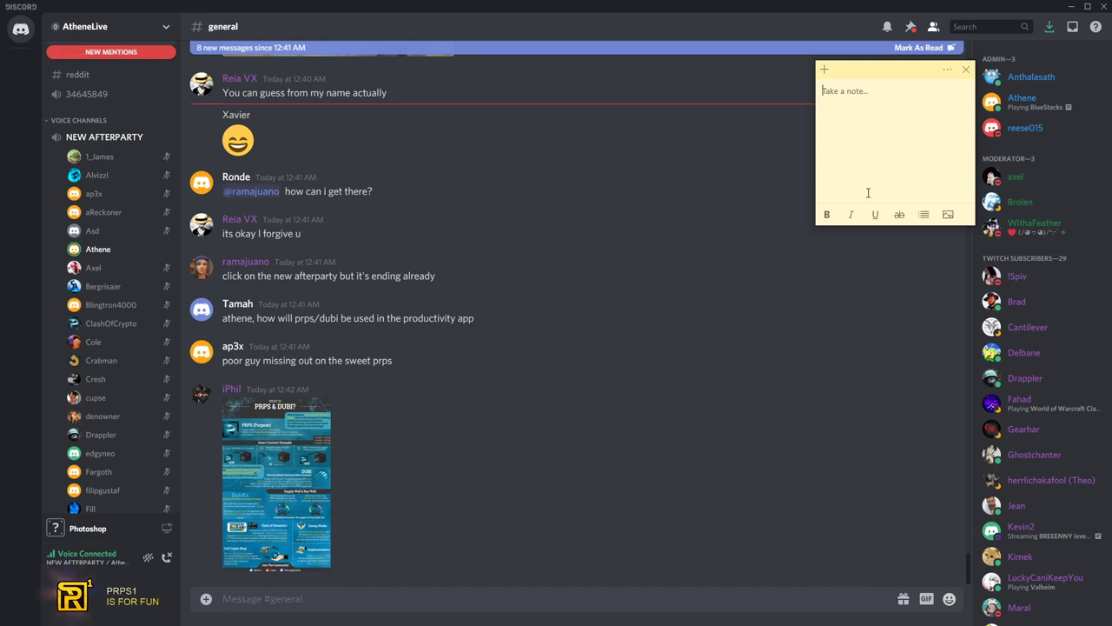
pyautogui.scroll(-3)
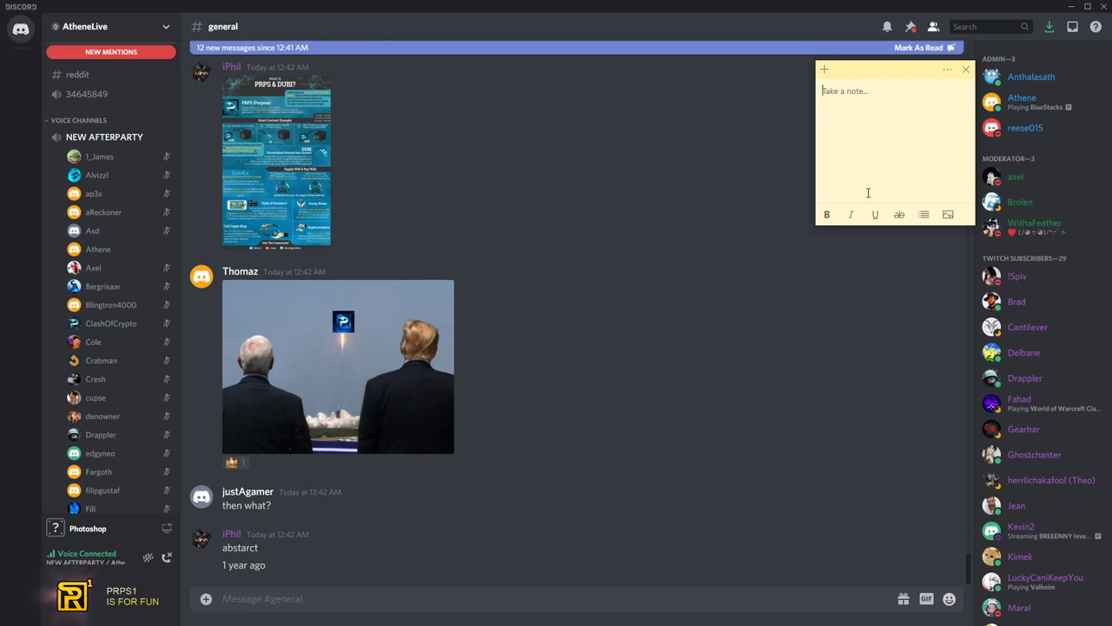
pyautogui.write("yes it's old")
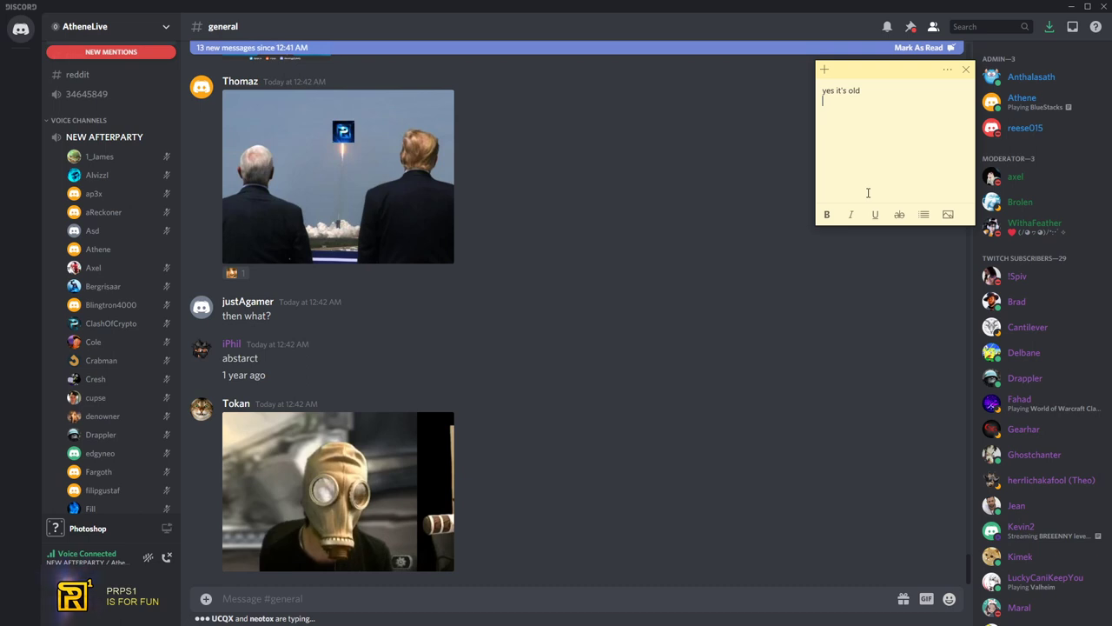
pyautogui.scroll(-3)
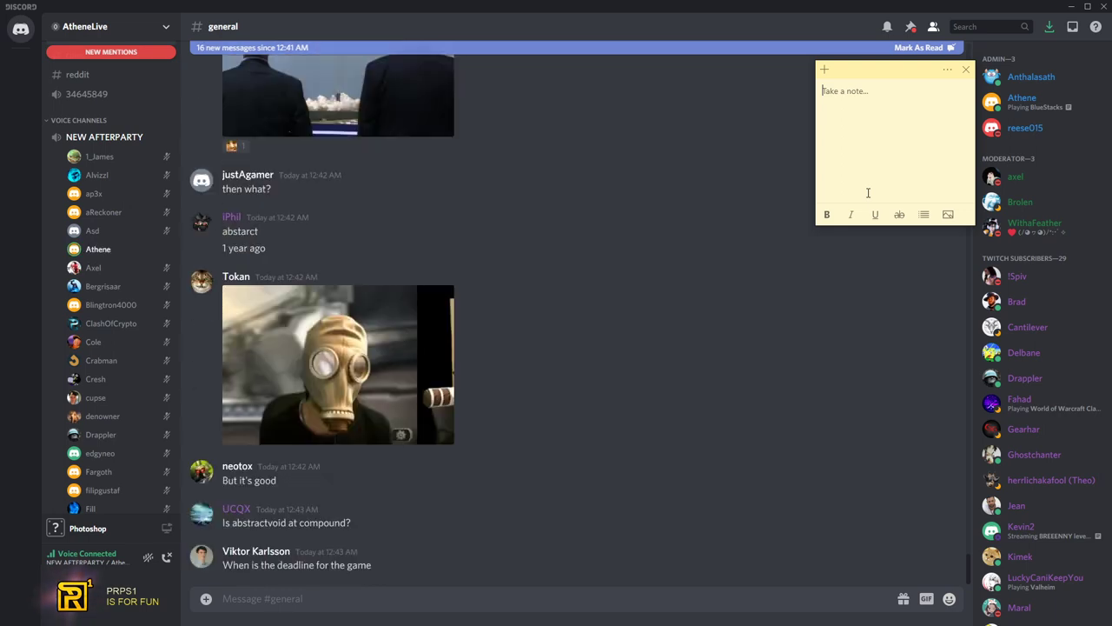
# Type 'oh my god i have to... you guys won't miss on that picture' in the note
pyautogui.write('oh my god i have to scroll it... and click it so you')
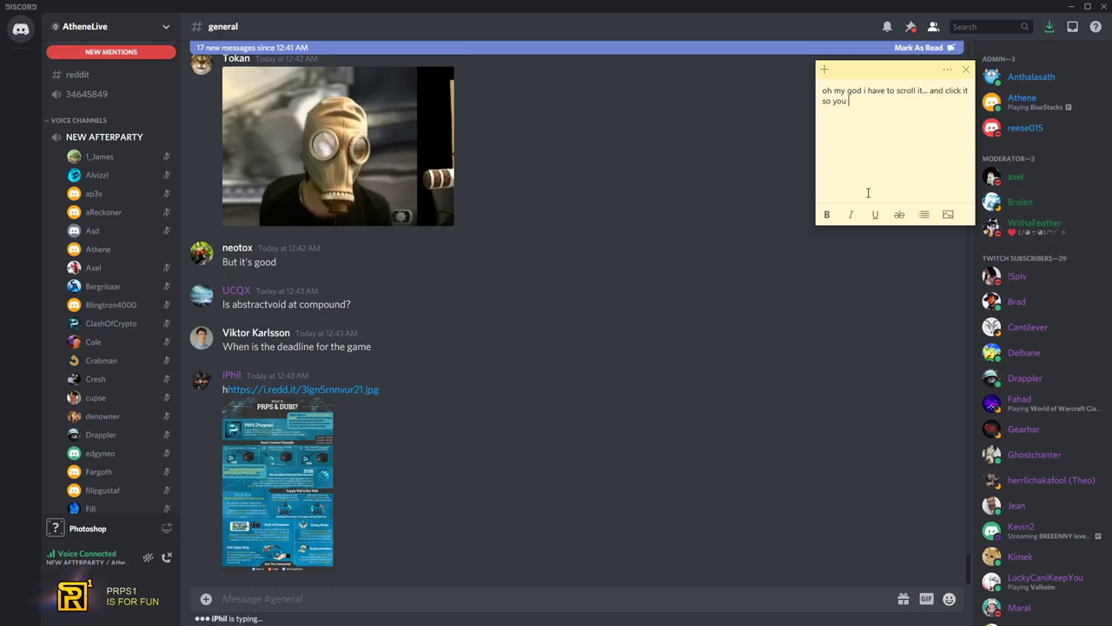
pyautogui.write('gy')
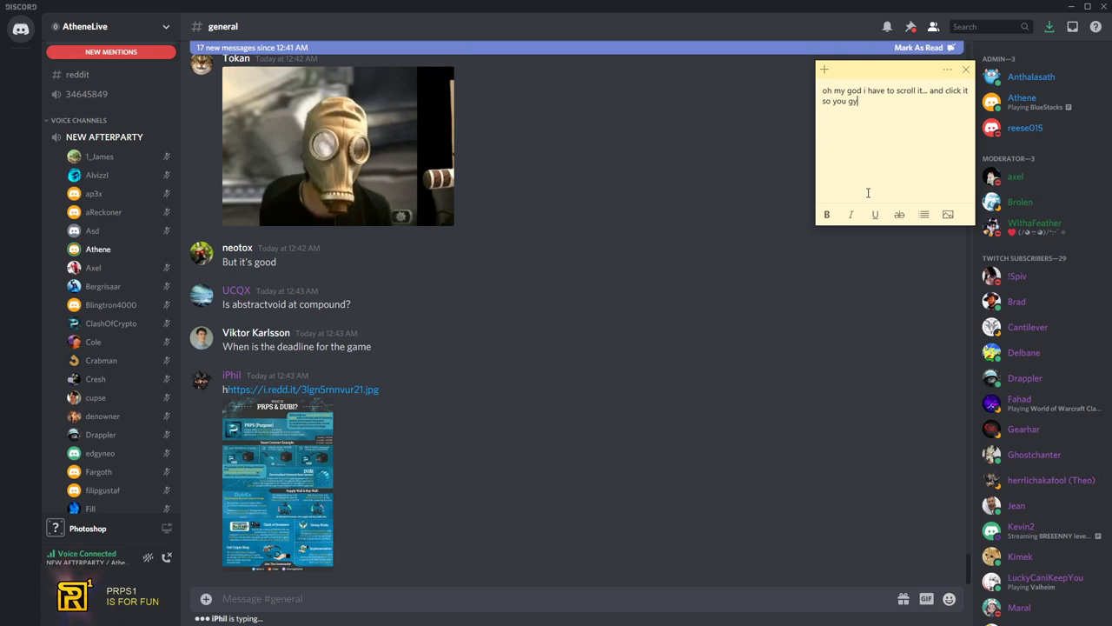
pyautogui.write("ys won't")
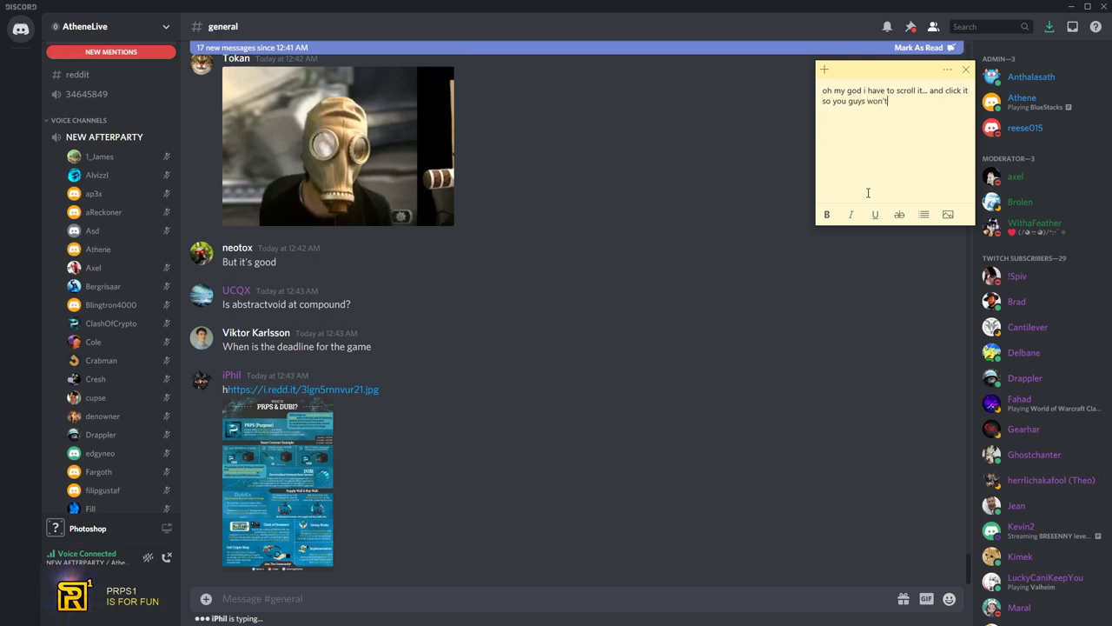
pyautogui.write('miss on that')
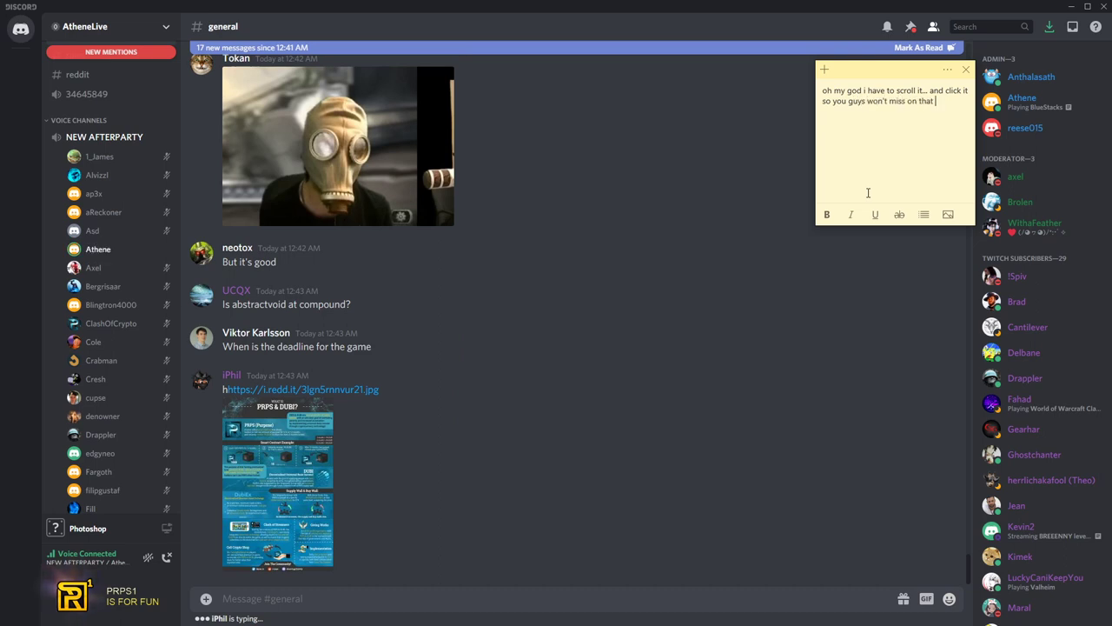
pyautogui.write('picture')
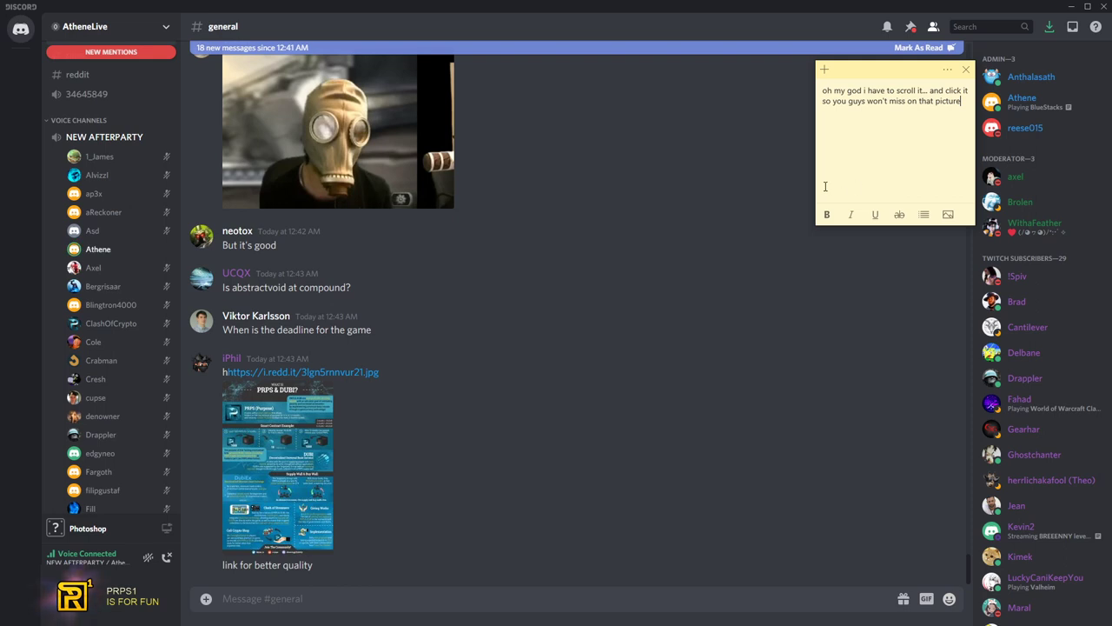
# Open the i.redd.it PRPS & DUBI infographic link from chat, confirming the Hold Up dialog, and view it in the browser
pyautogui.scroll(3)
pyautogui.write('..')
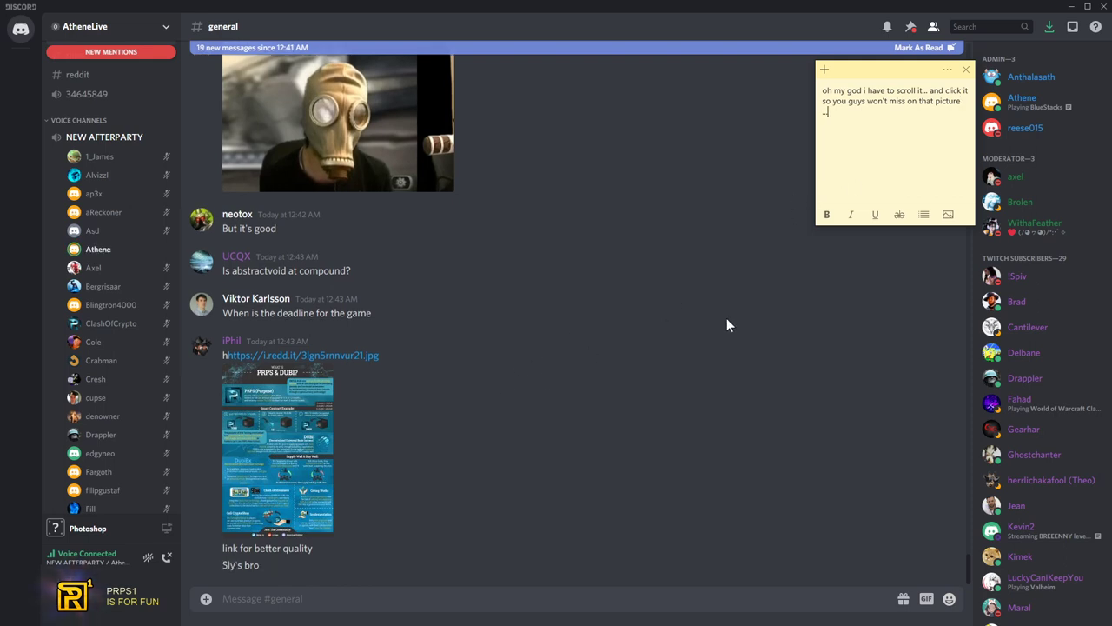
pyautogui.click(277, 448)
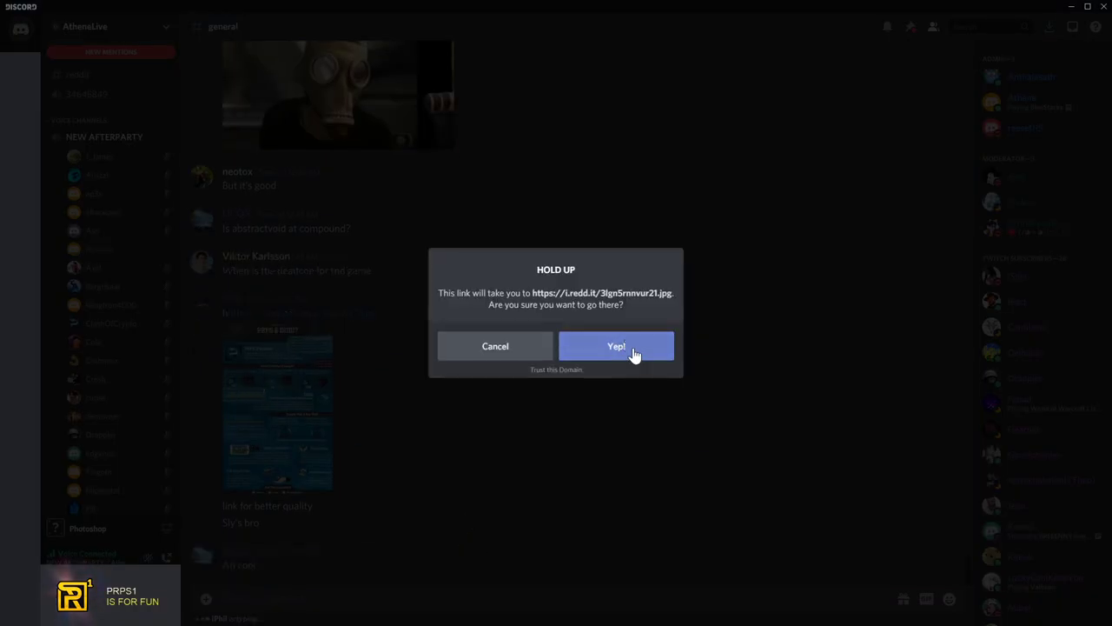
pyautogui.click(616, 346)
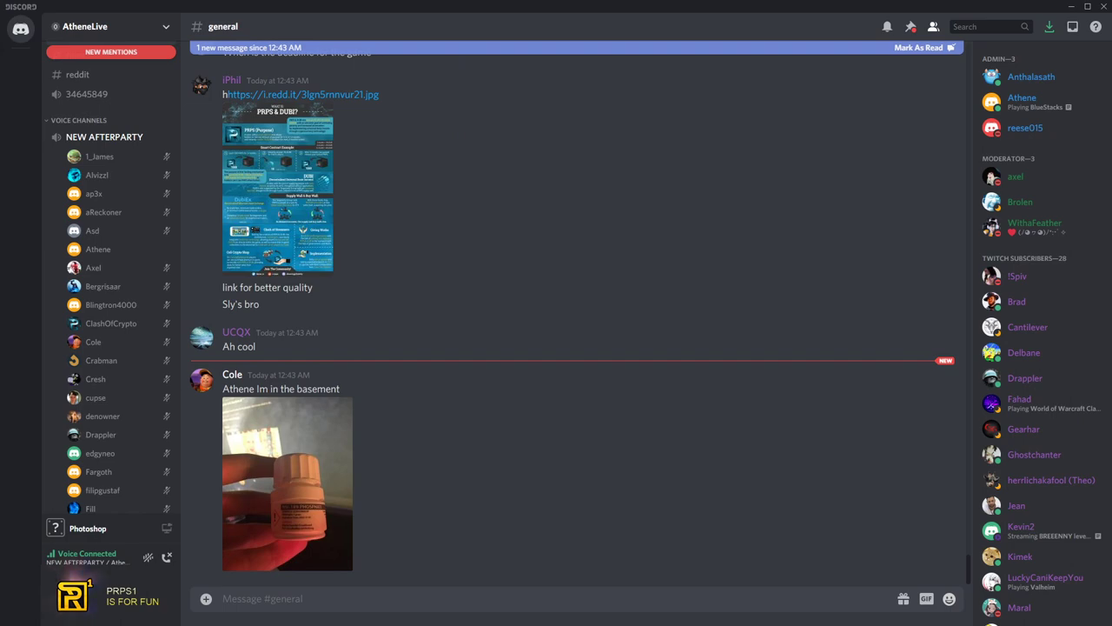
pyautogui.click(300, 94)
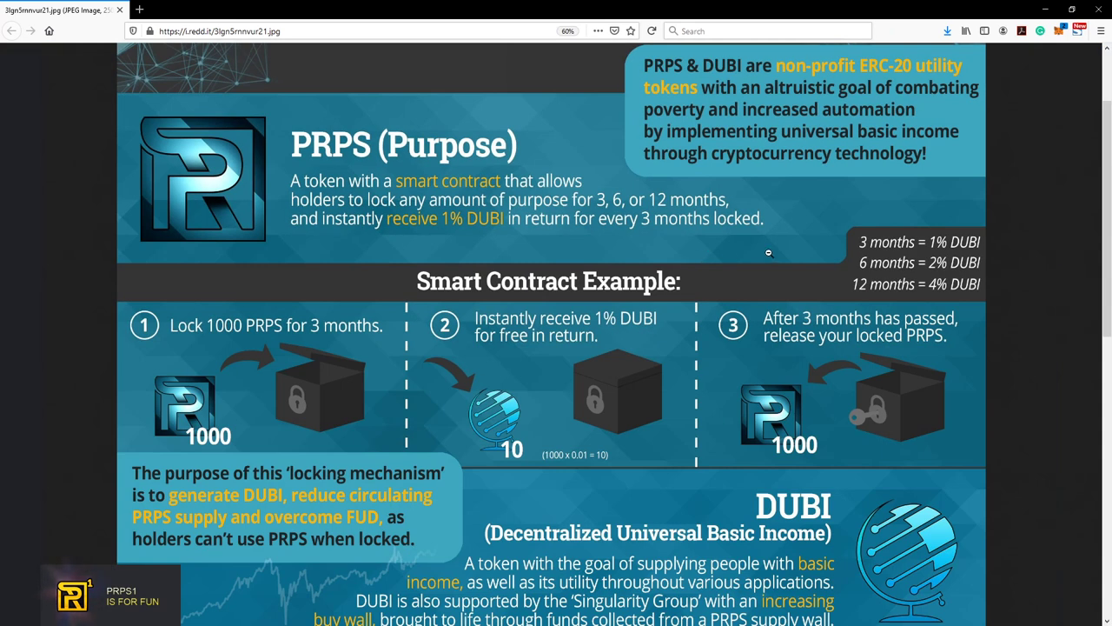
# Scroll down through the full PRPS & DUBI infographic to its footer
pyautogui.scroll(-3)
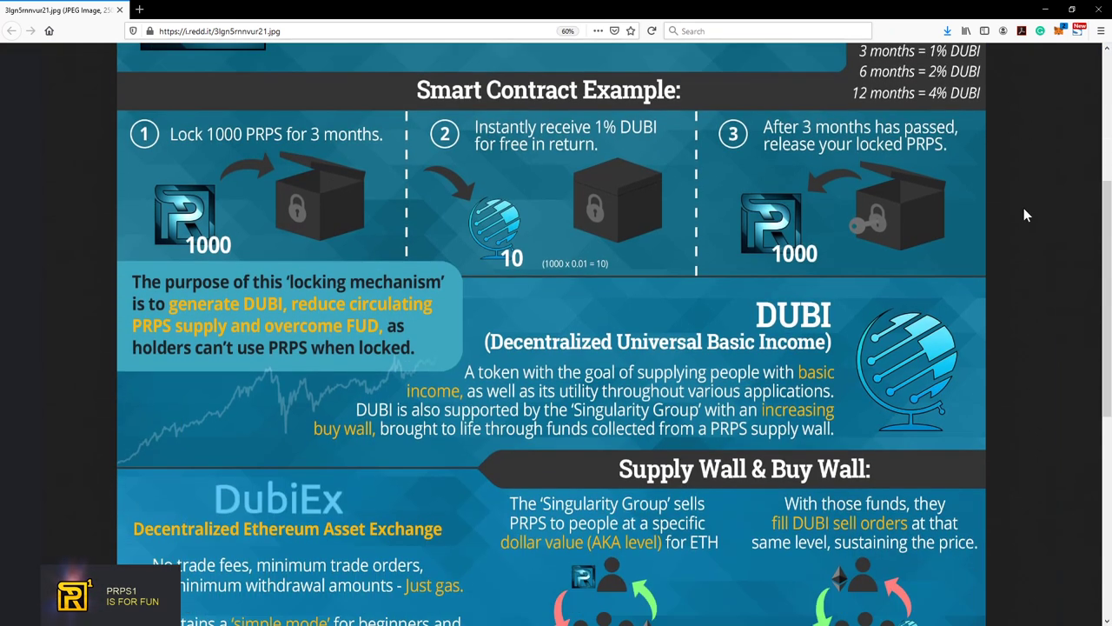
pyautogui.scroll(-3)
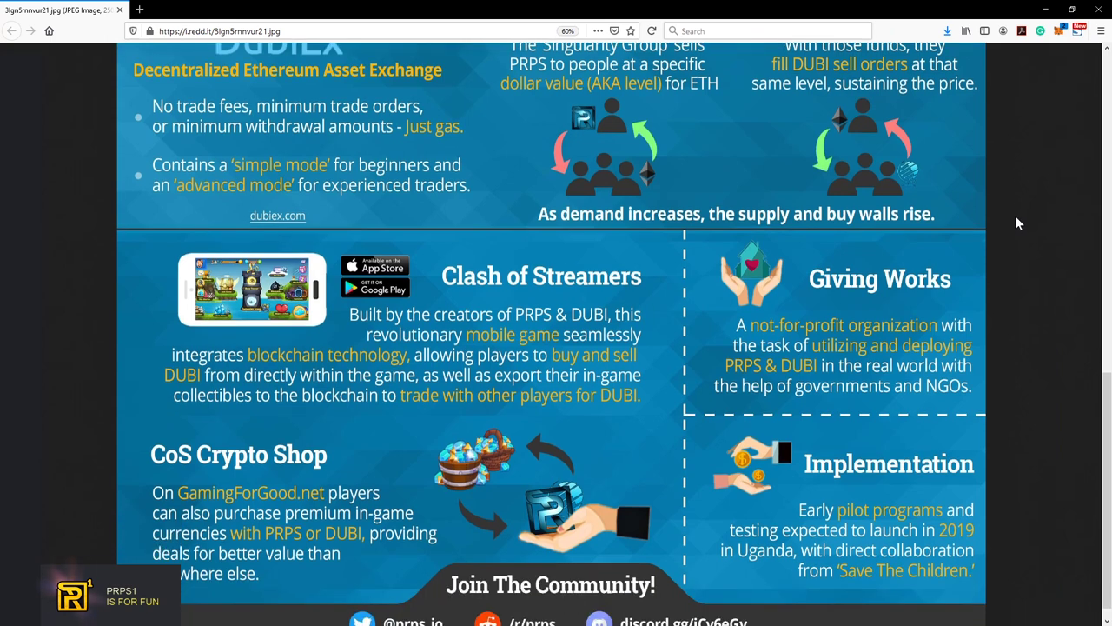
pyautogui.scroll(-3)
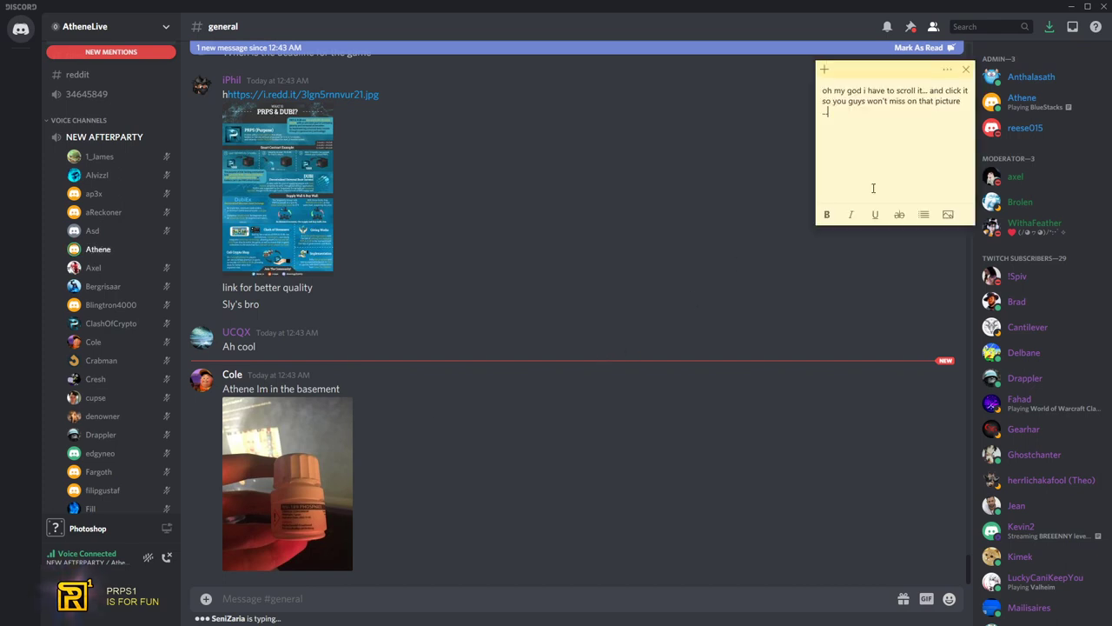
# Type that the original post is on the official PRPS reddit, warn of heavy censorship, and recommend prps2.reddit.com
pyautogui.write("now.. there you go.. you've seen it")
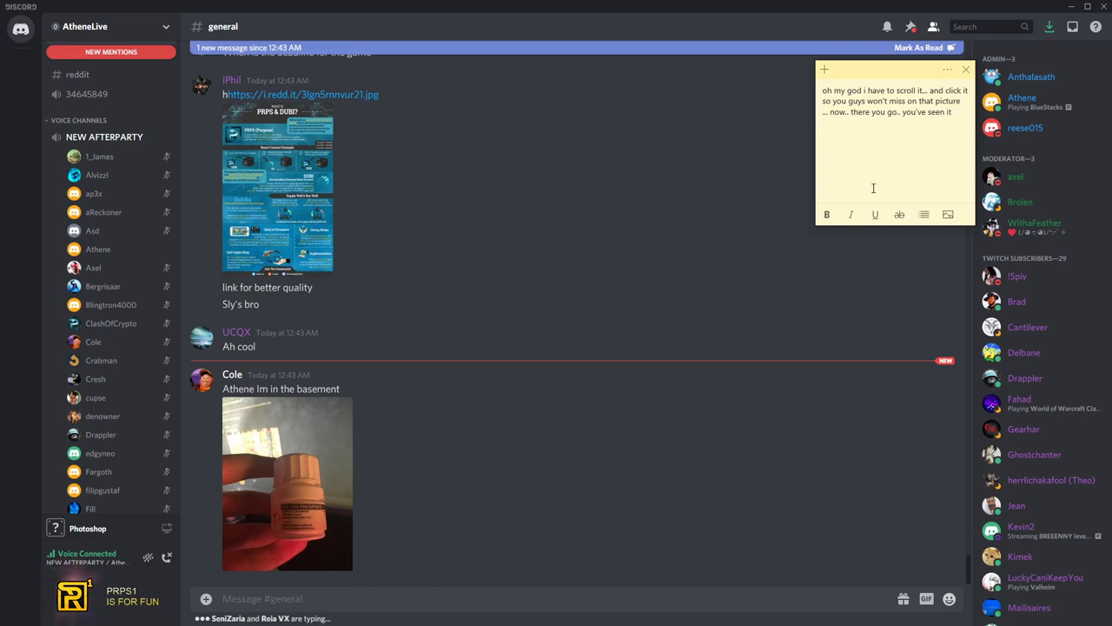
pyautogui.write('you can find t')
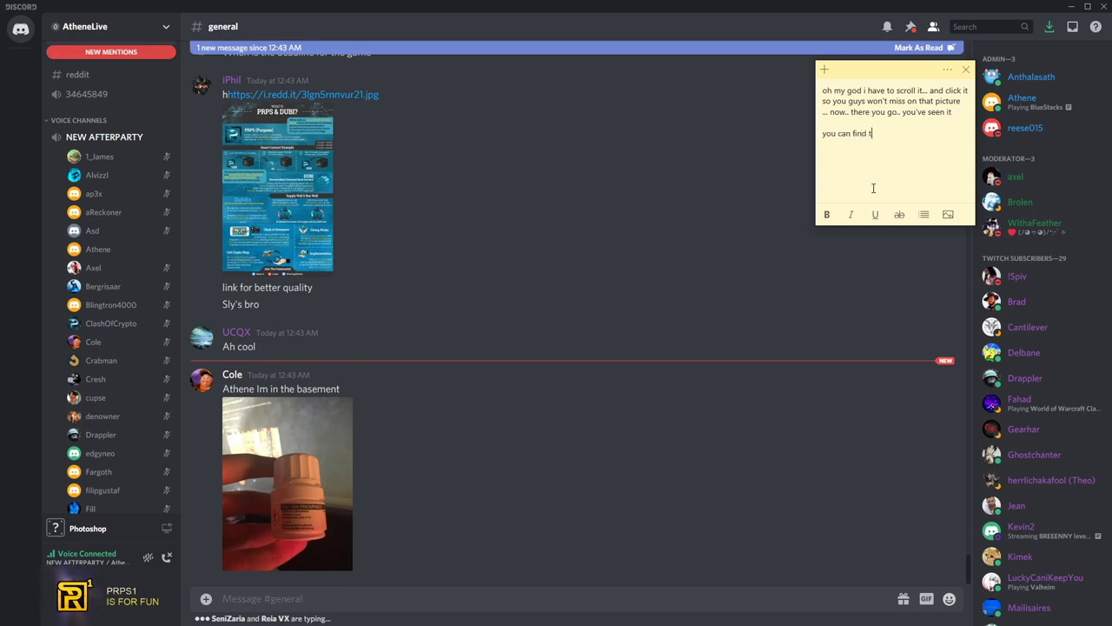
pyautogui.write('he original post on official')
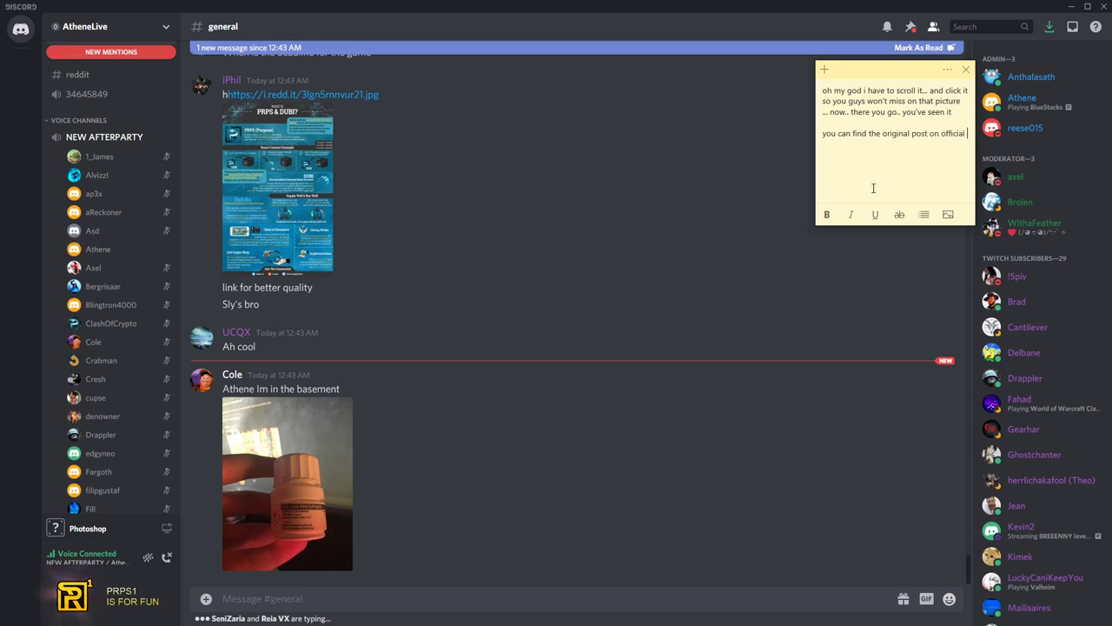
pyautogui.write('prps re')
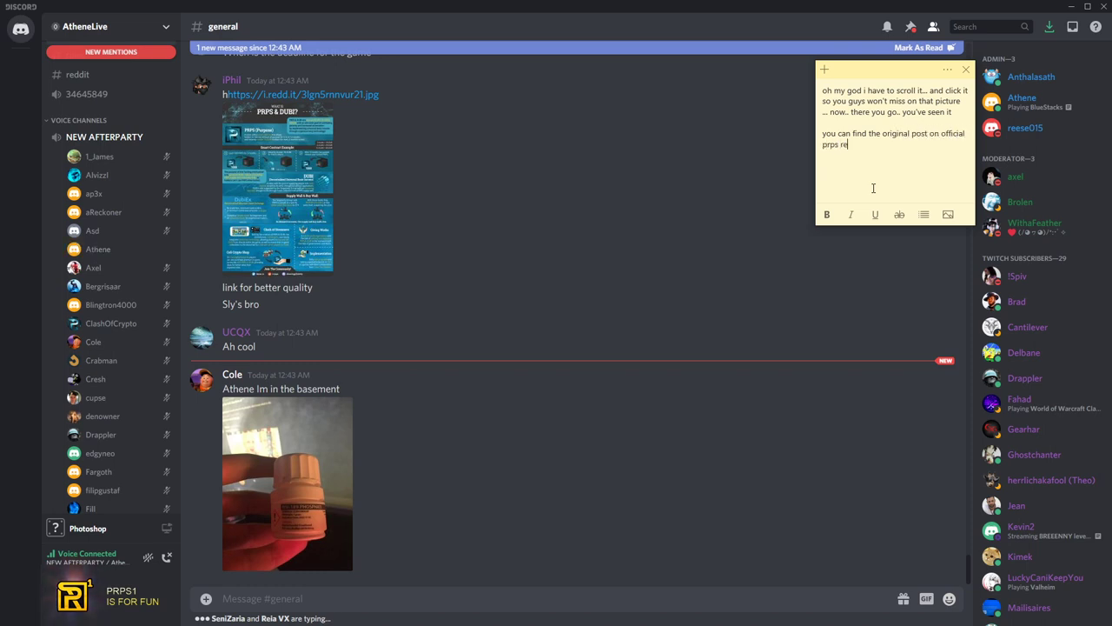
pyautogui.write('reddit, but be')
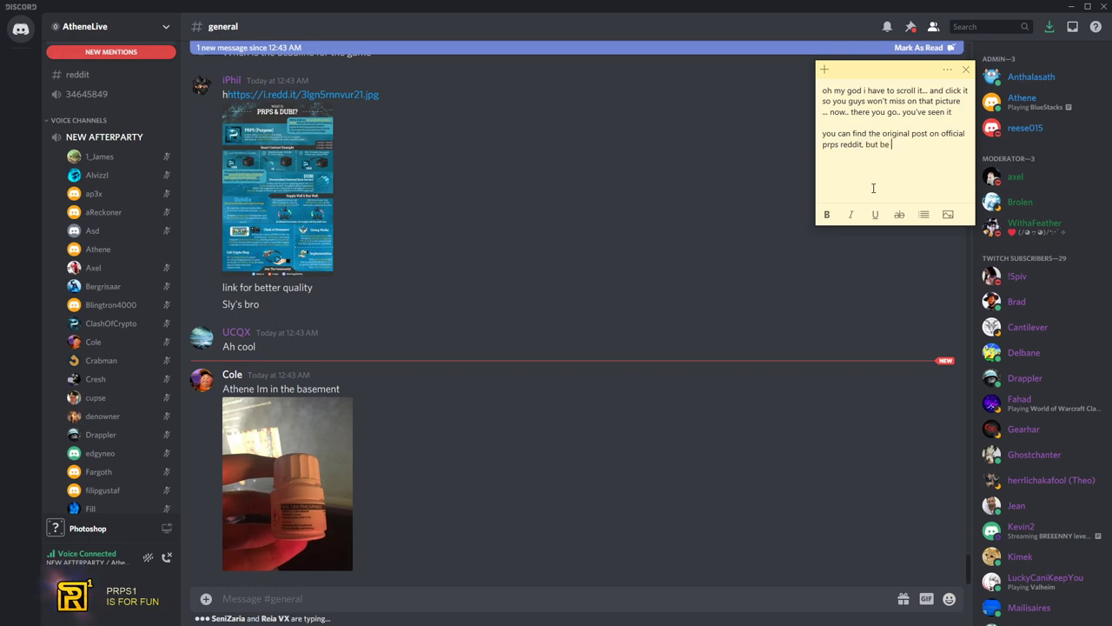
pyautogui.write('warn...')
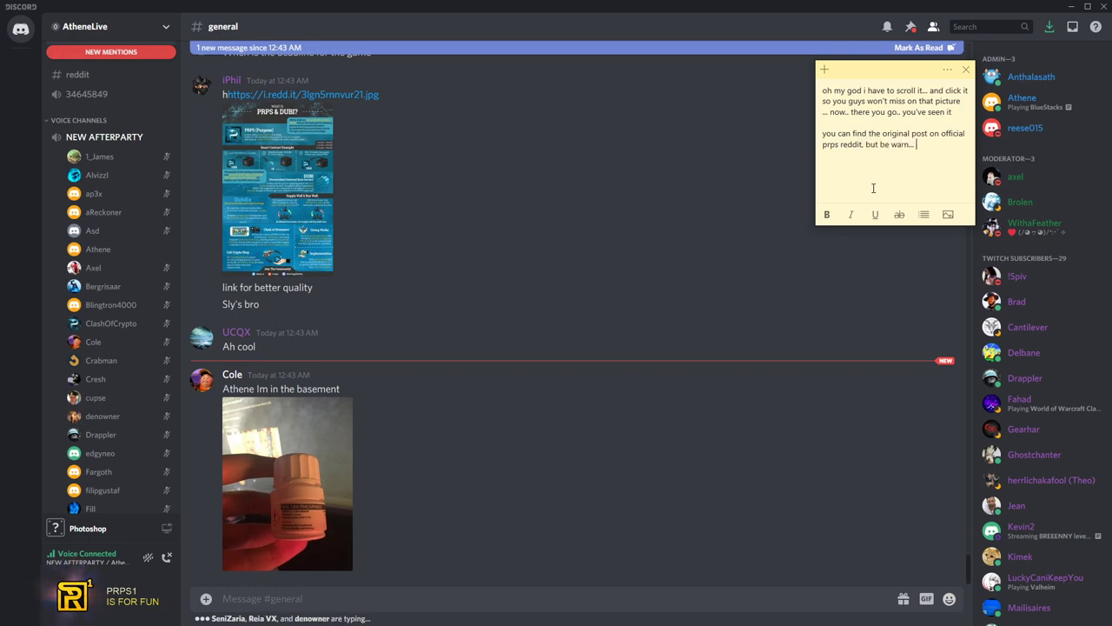
pyautogui.write('there is heavy censorship going on')
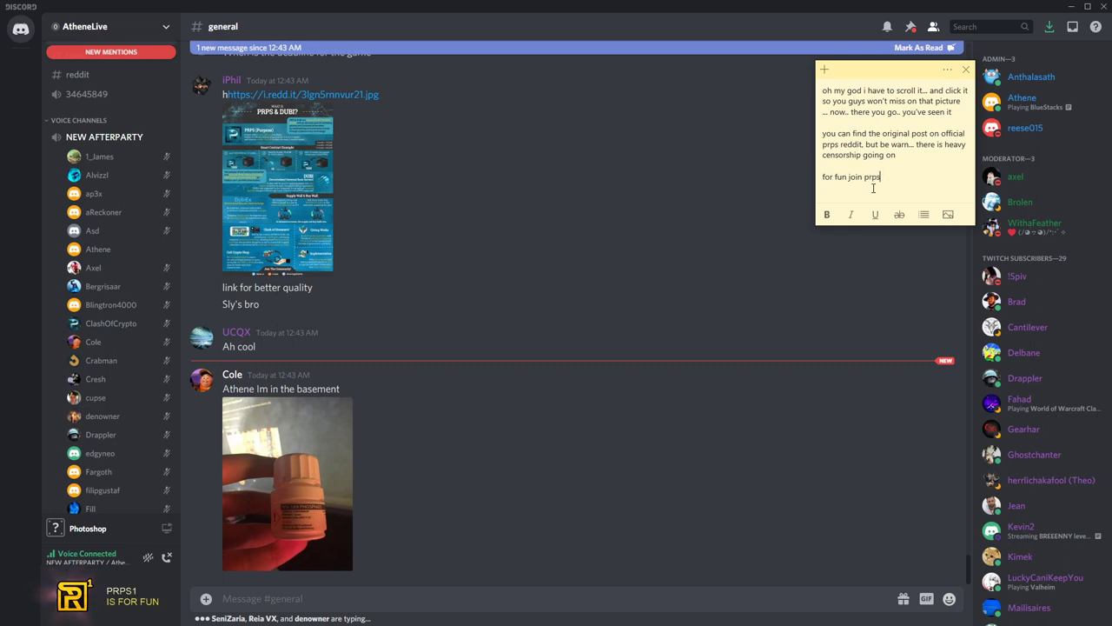
pyautogui.write('2.reddit.com')
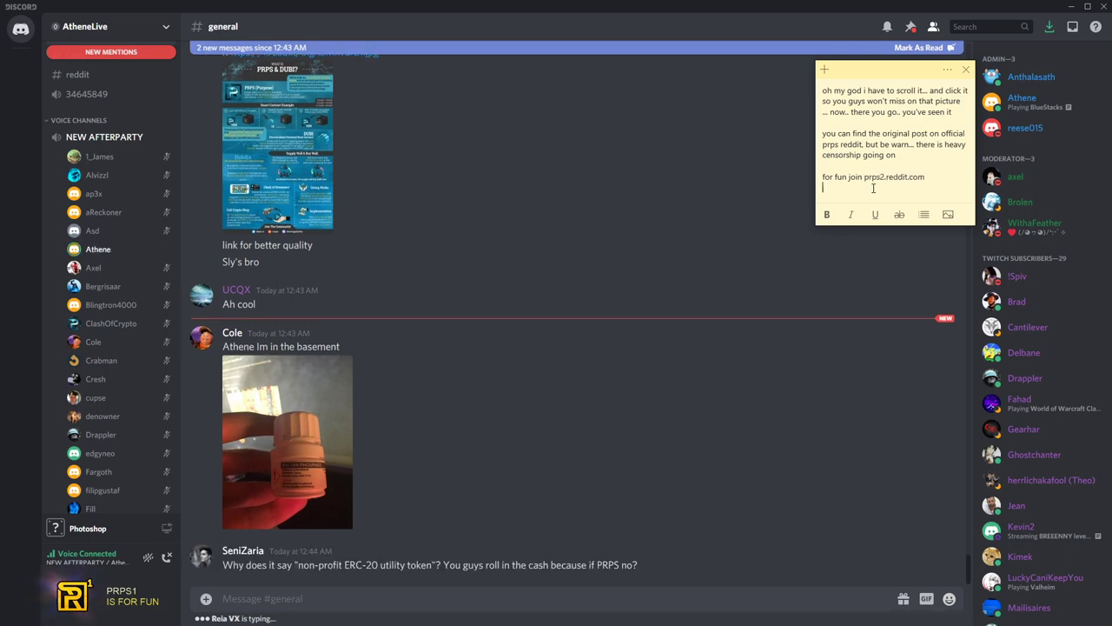
pyautogui.moveTo(875, 254)
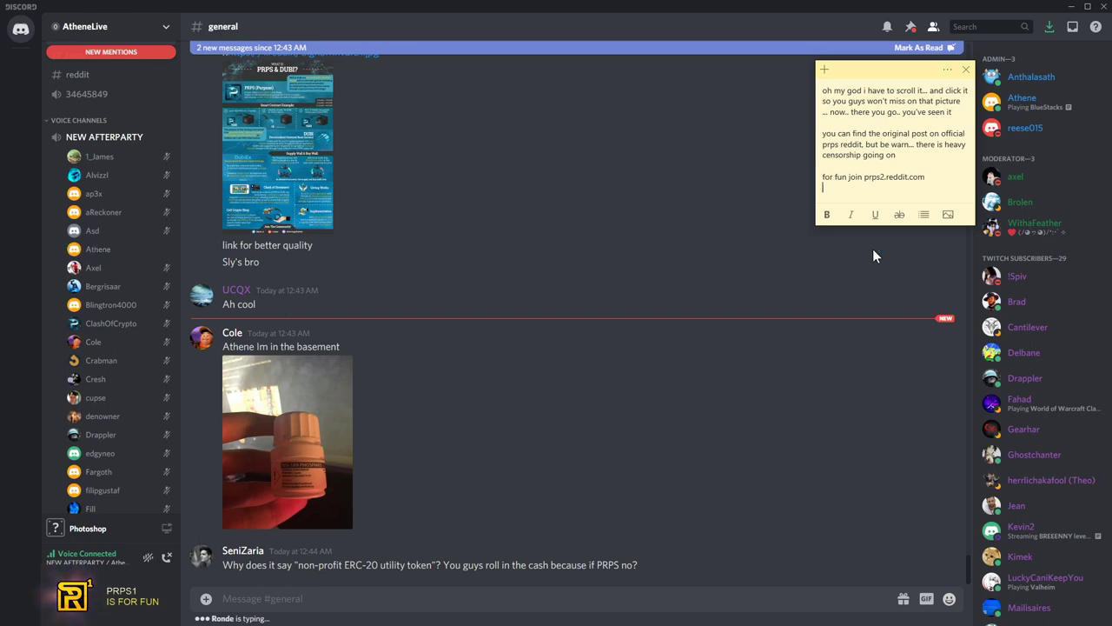
# Type that they advertised PRPS as charitable and now they changed it, ending the line
pyautogui.write('ye because they')
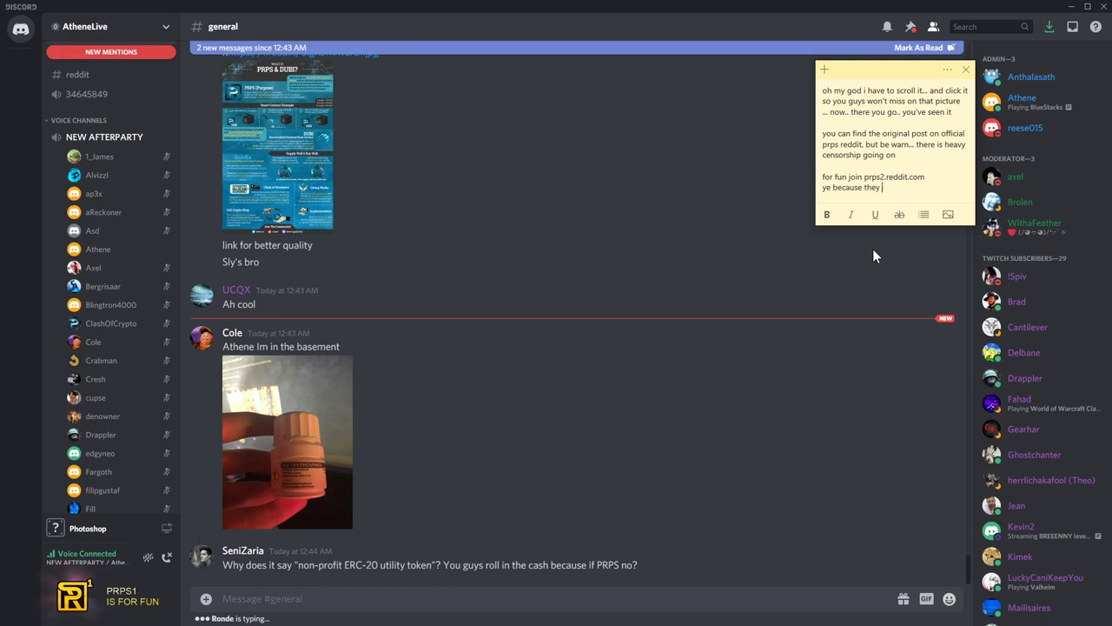
pyautogui.write('advertise prps')
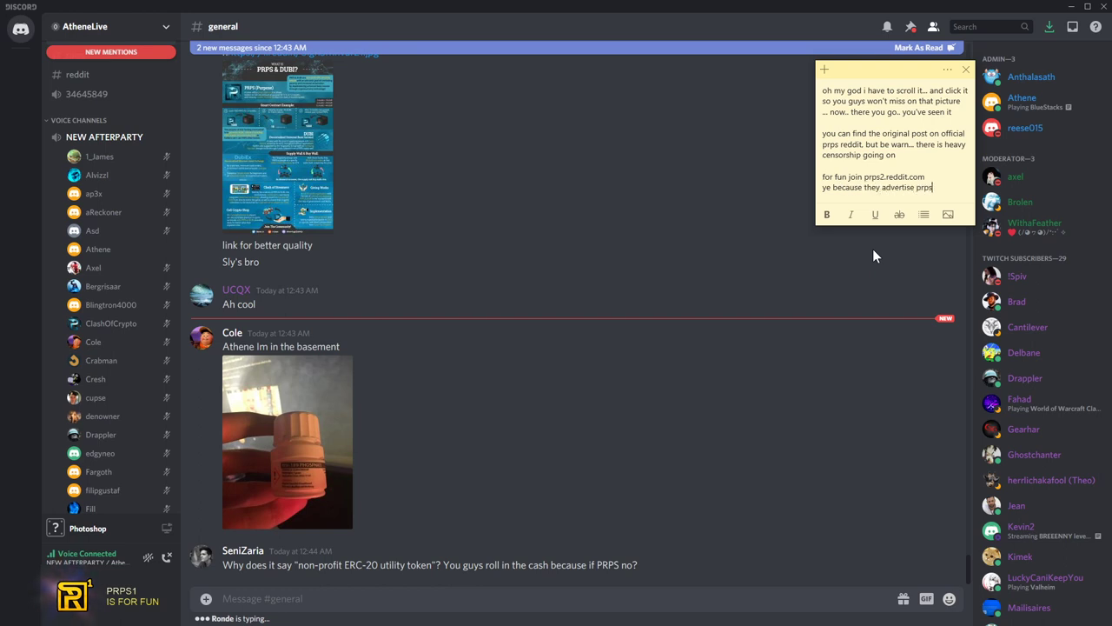
pyautogui.write('as a charitable token.')
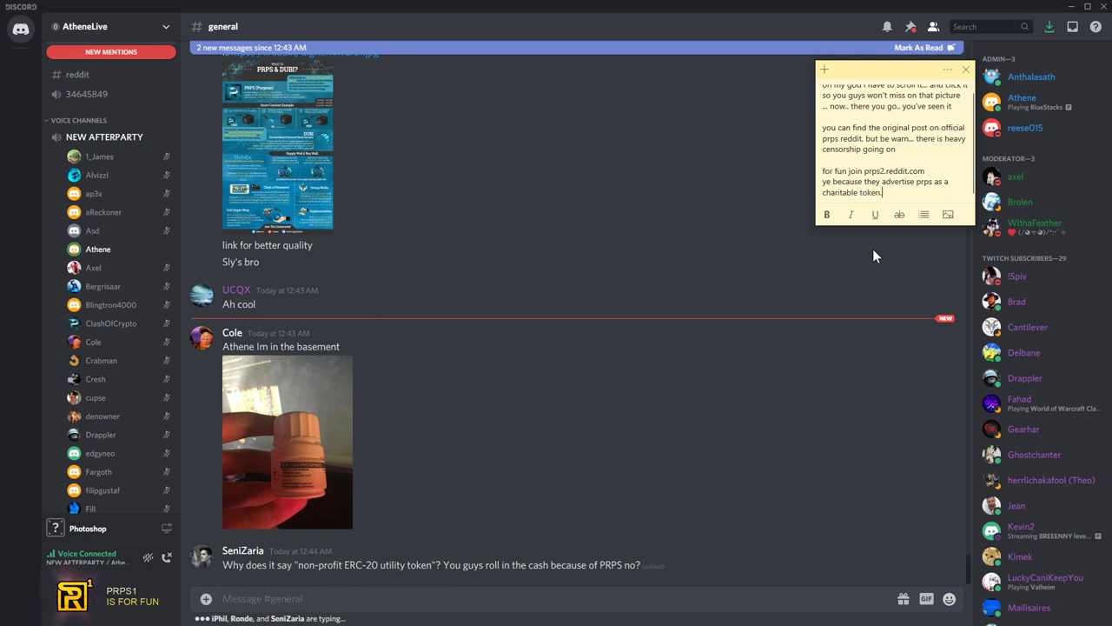
pyautogui.write('now they change')
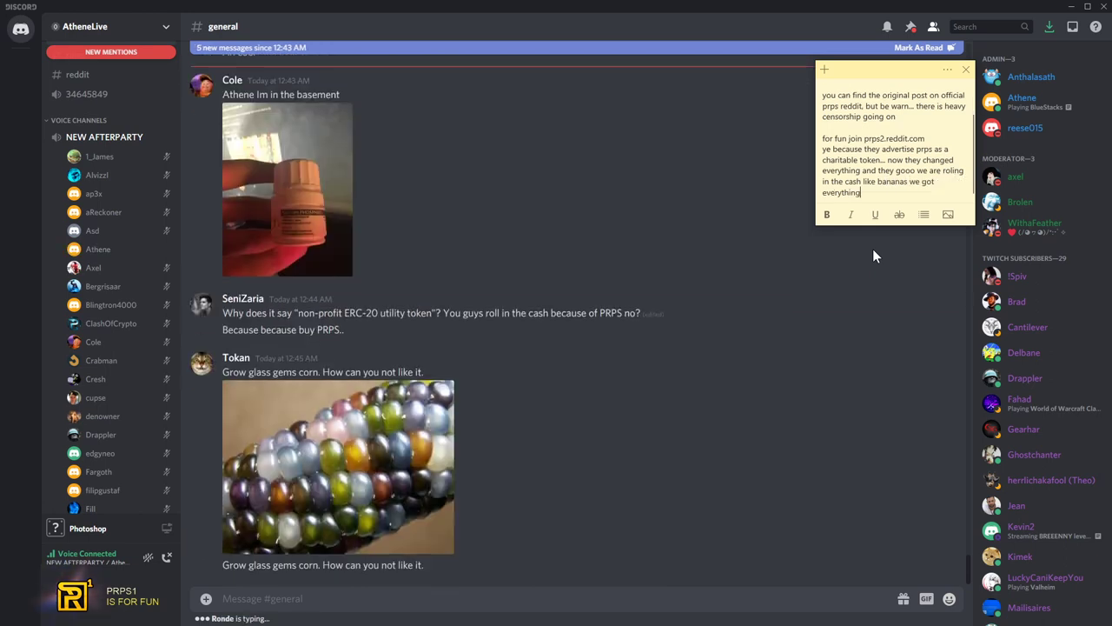
pyautogui.write('...')
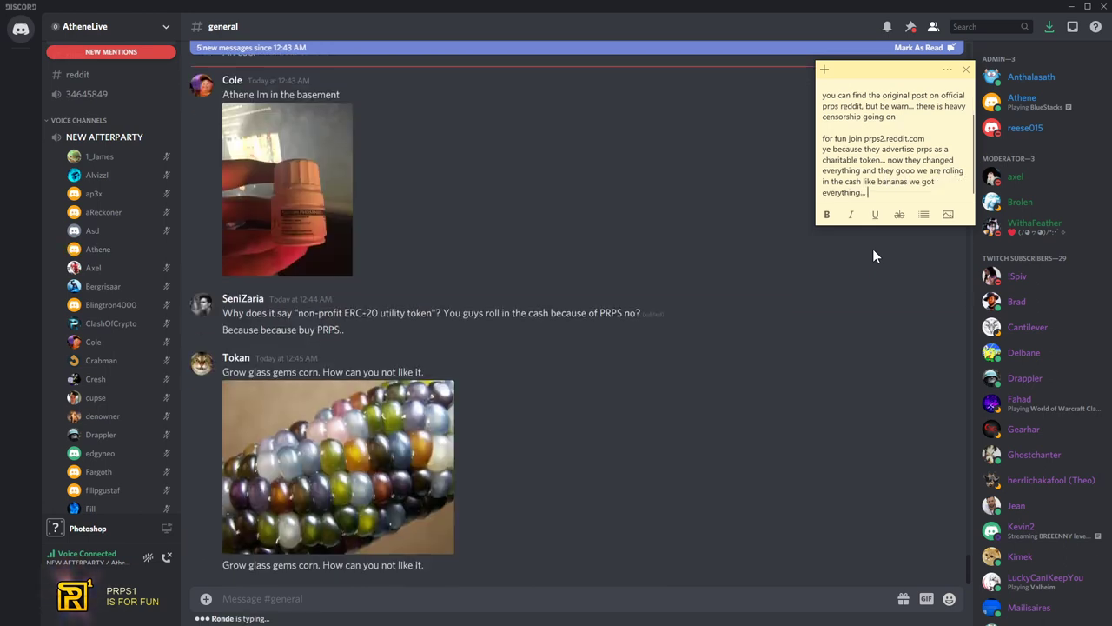
pyautogui.press('enter')
pyautogui.write('the same amount you would give a')
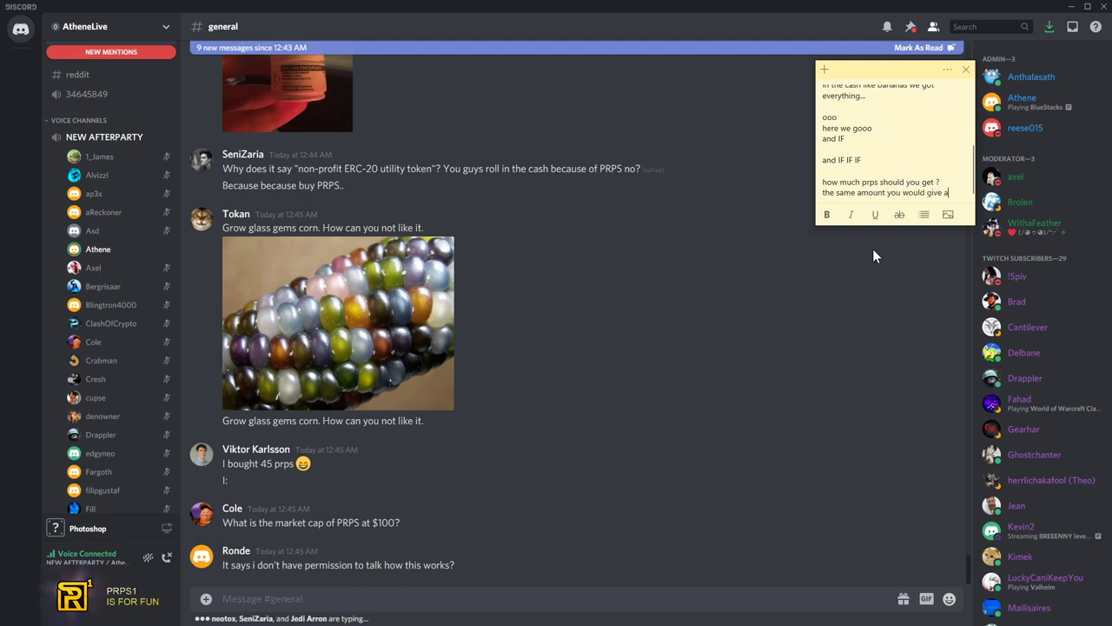
# Type the random homeless guy on the street joke and that people will stay if the game is good
pyautogui.write('random homeles')
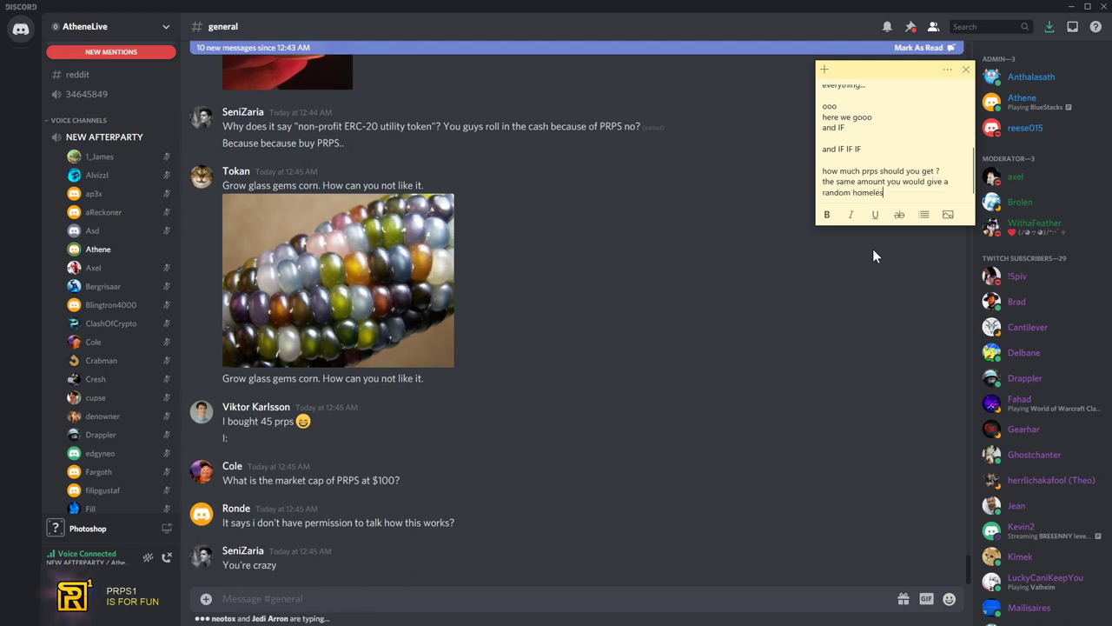
pyautogui.write('guy you meet on street :')
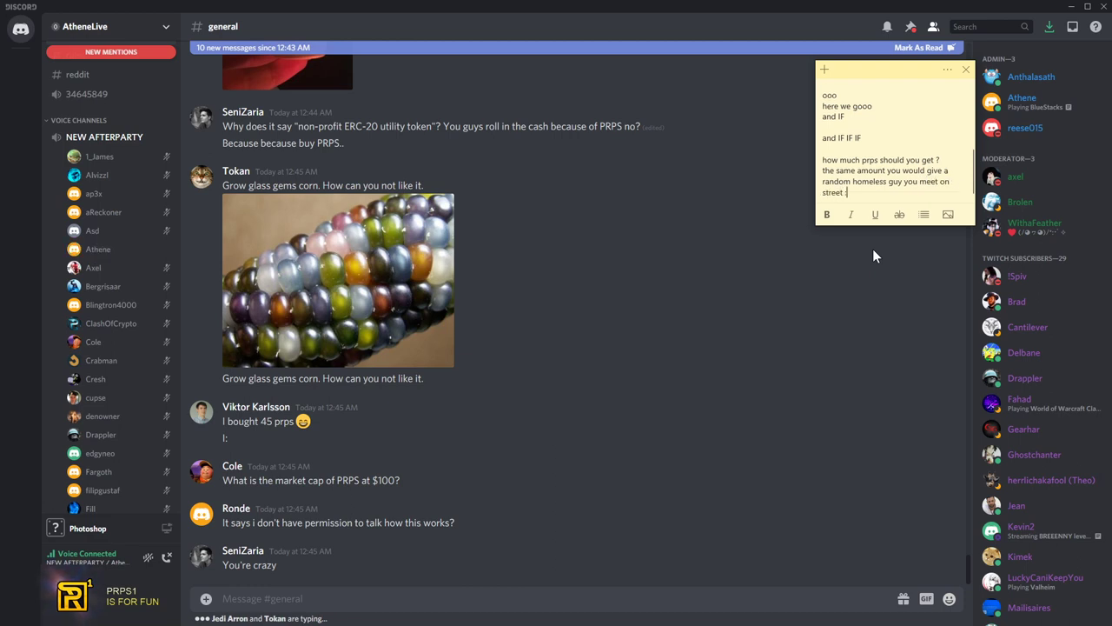
pyautogui.write("oh hell yea... because as we know that's what an athene is.. a hobo")
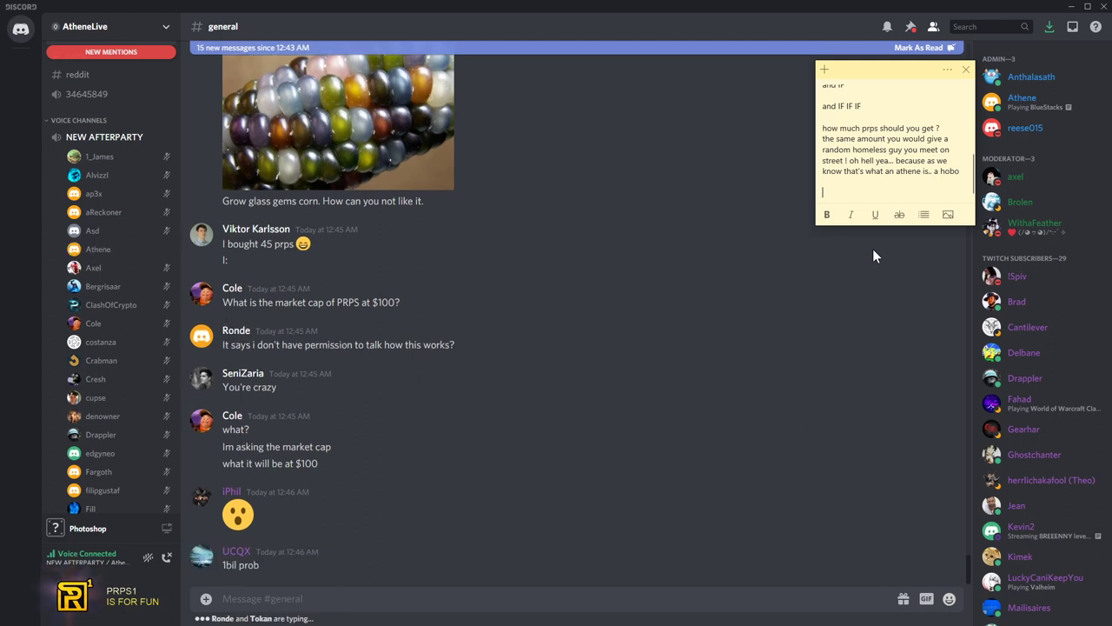
pyautogui.write('ye... not a problem right...')
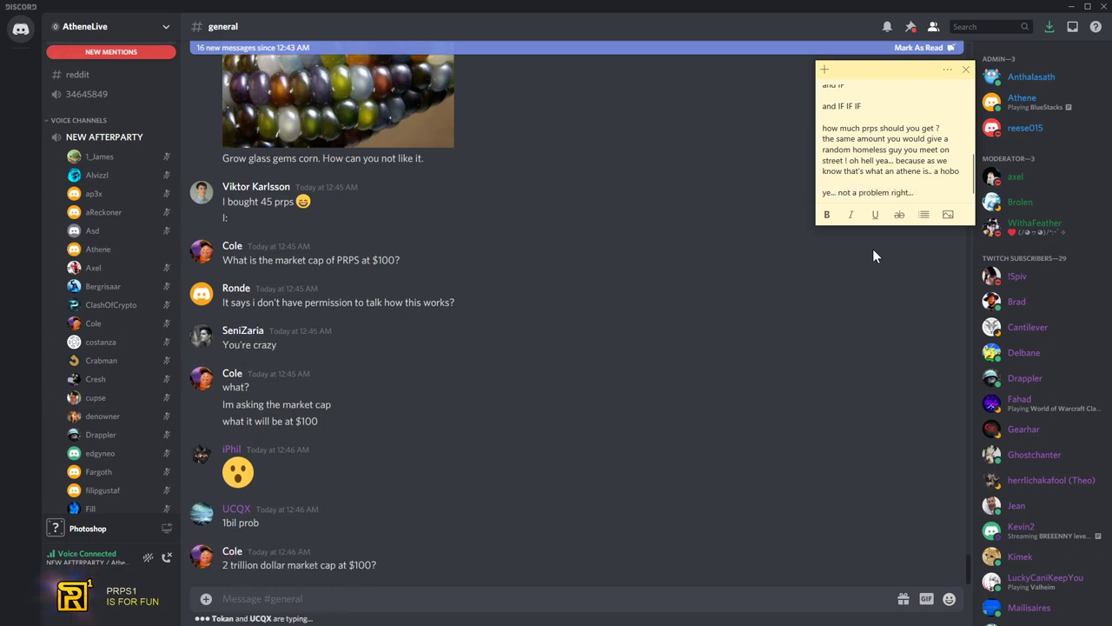
pyautogui.write('people will start puring milions and trilions into his crypto for no reason.')
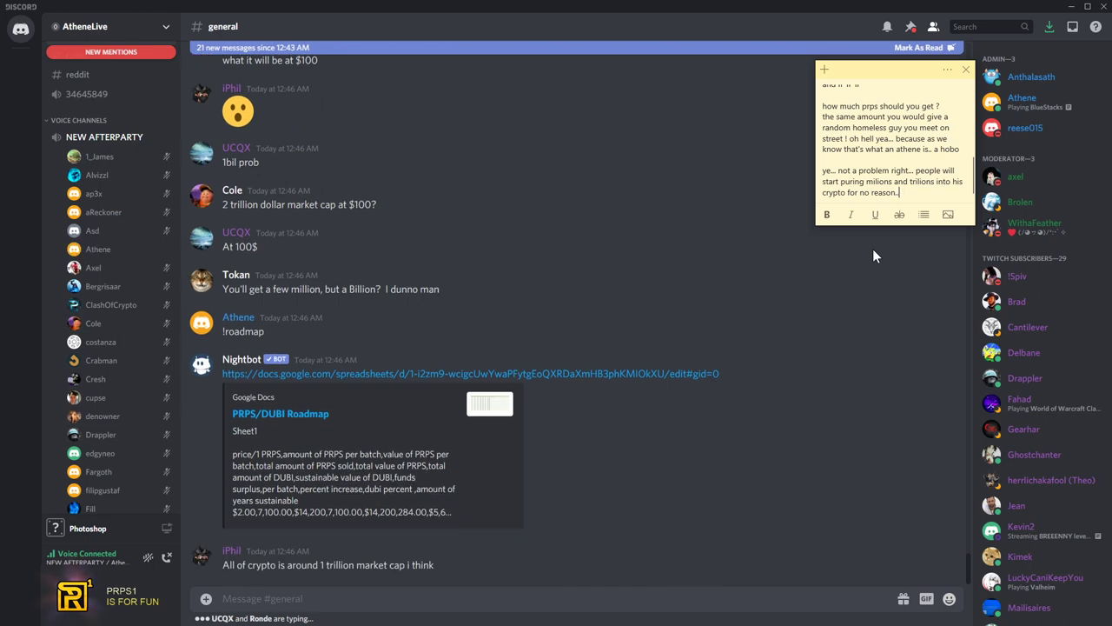
pyautogui.write('or for reason that')
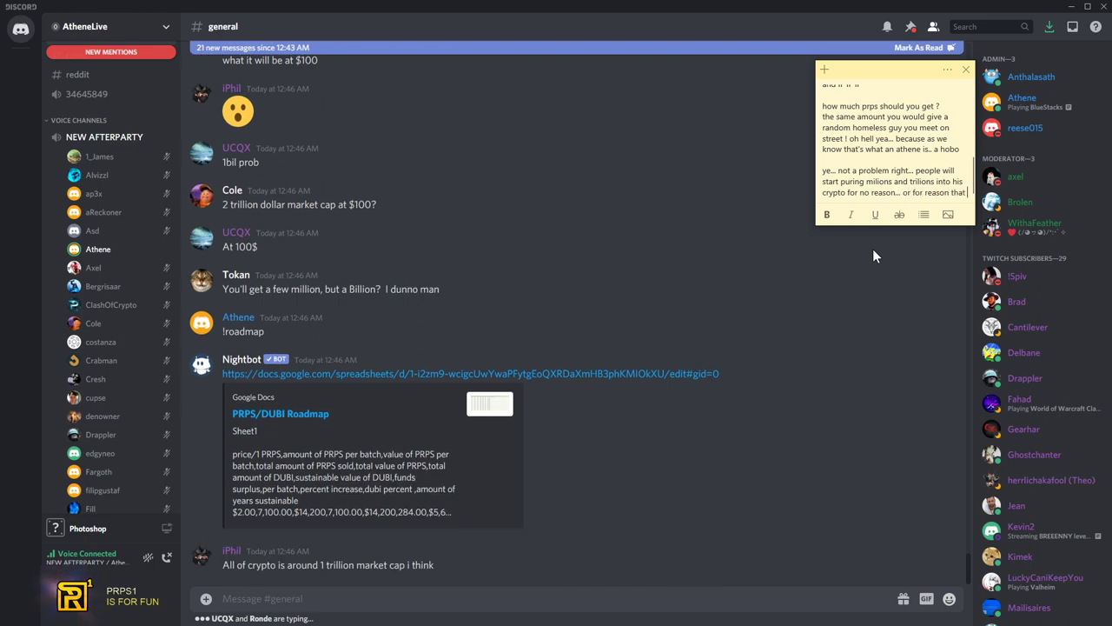
pyautogui.write('game is good ? well we will see ^_^')
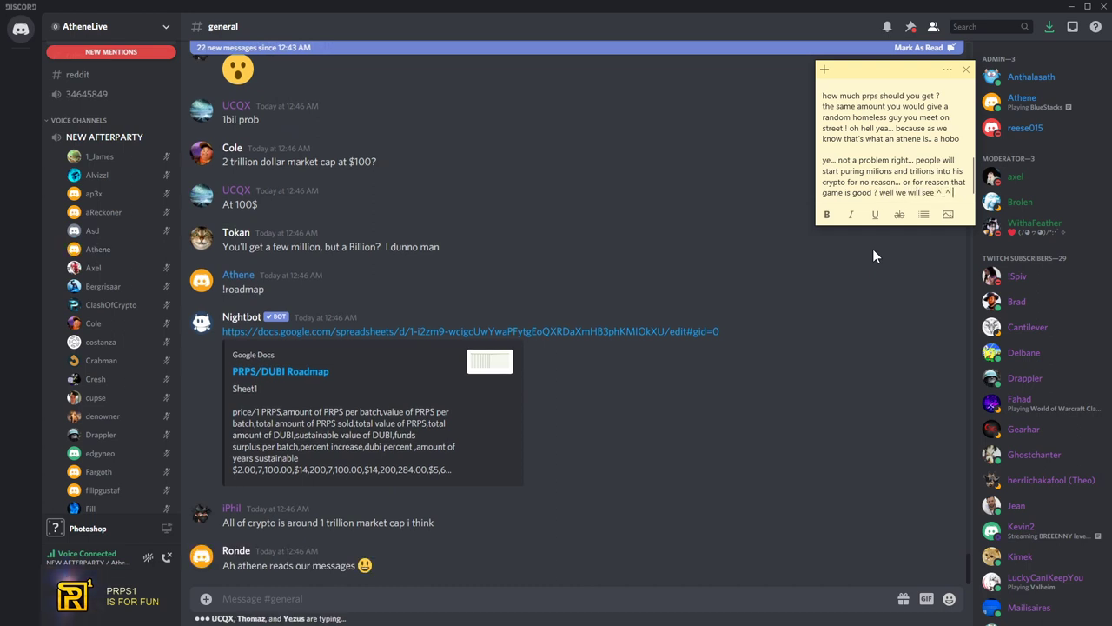
# Type 'hehehe well' and the line about needing 65mill for PRPS to reach $20
pyautogui.write('hehehe')
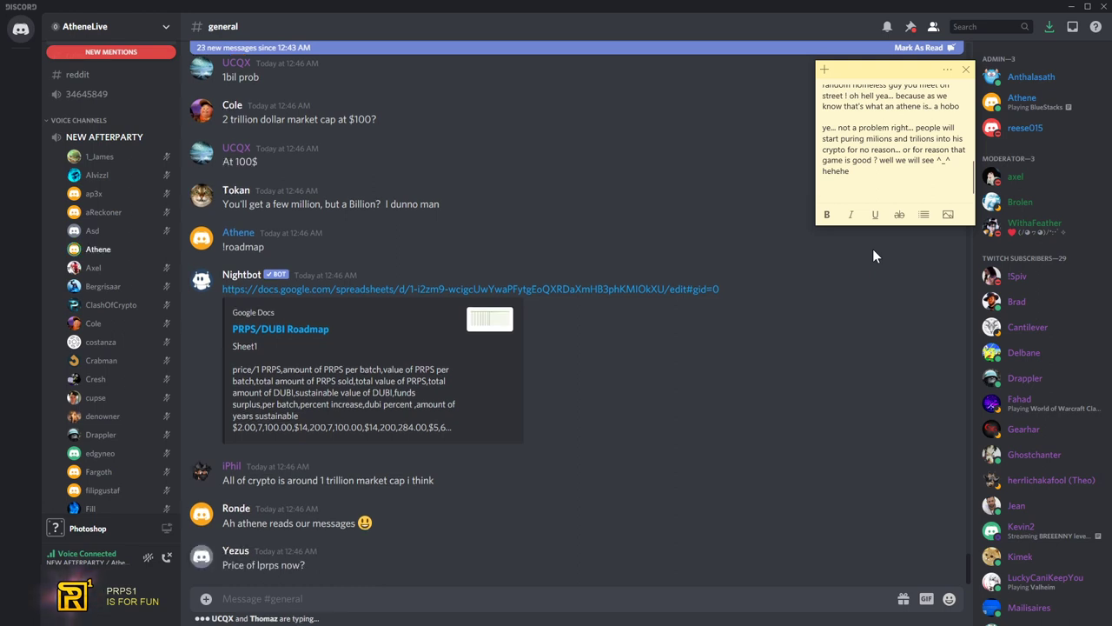
pyautogui.write('well reese have to get')
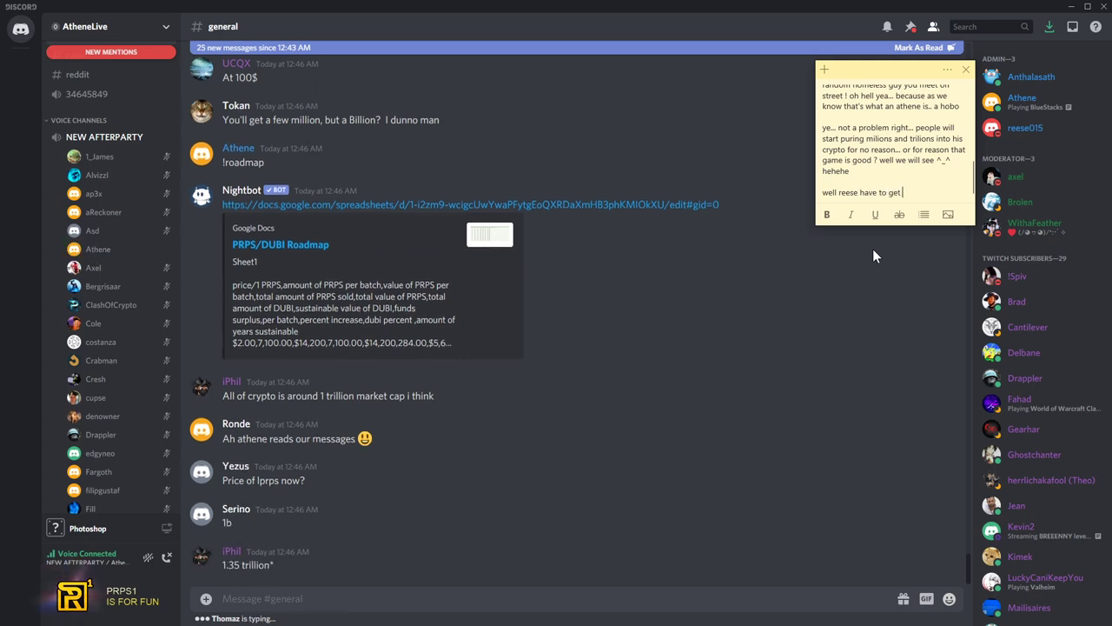
pyautogui.write('65mill')
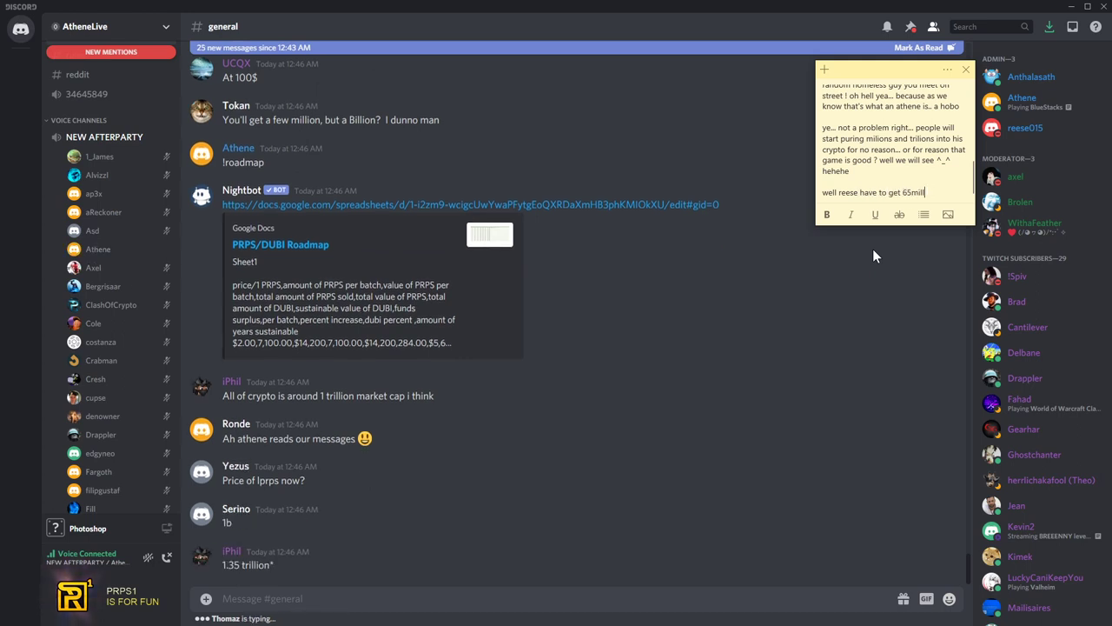
pyautogui.write('for your prps to reach')
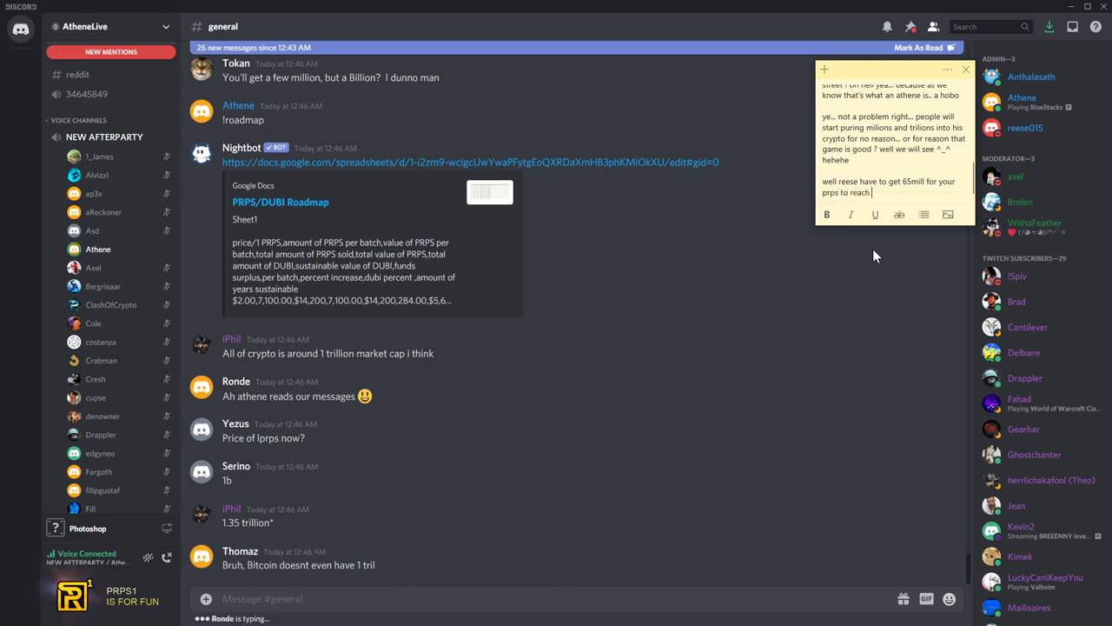
pyautogui.write('$20')
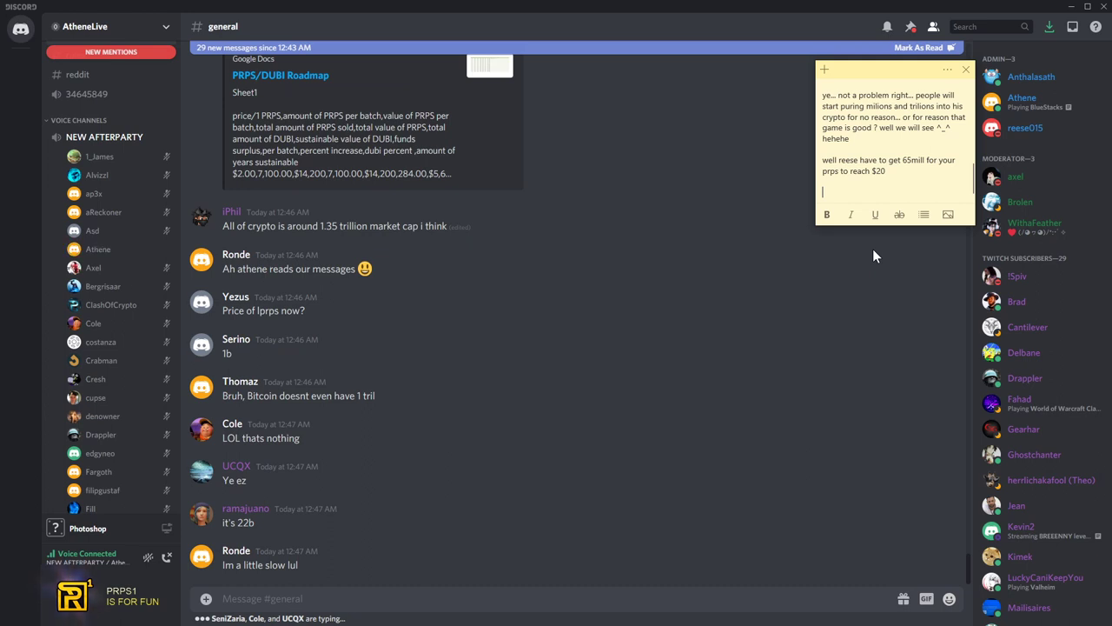
# Type laughter and that only a total newbie who doesn't know crypto falls for this, ending with 'lulu lulu'
pyautogui.write('adhahha')
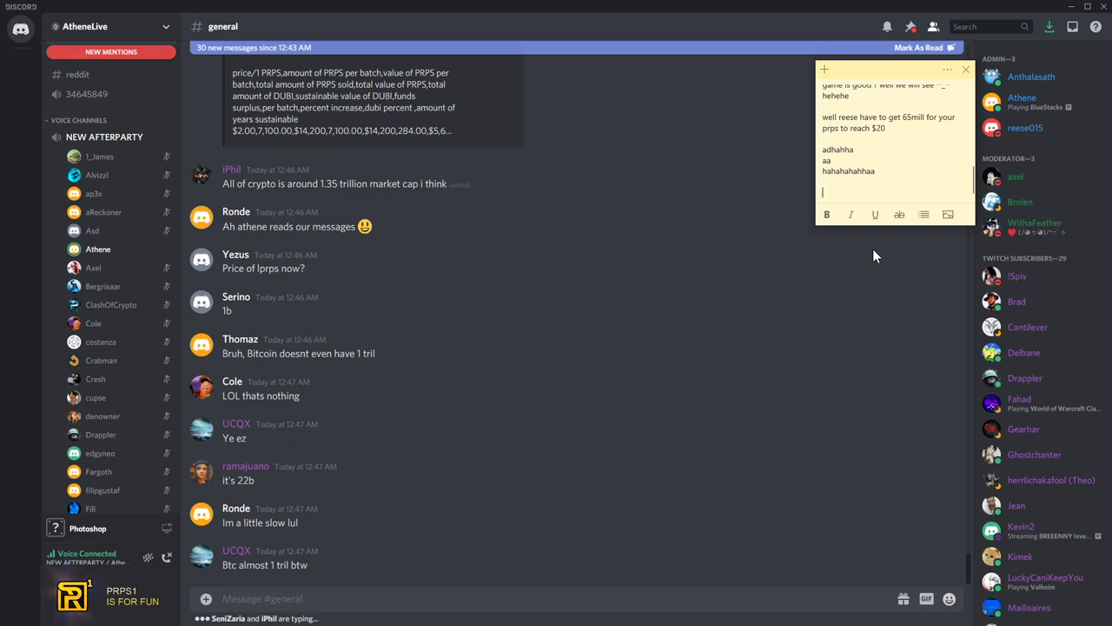
pyautogui.write('maaaaan o man')
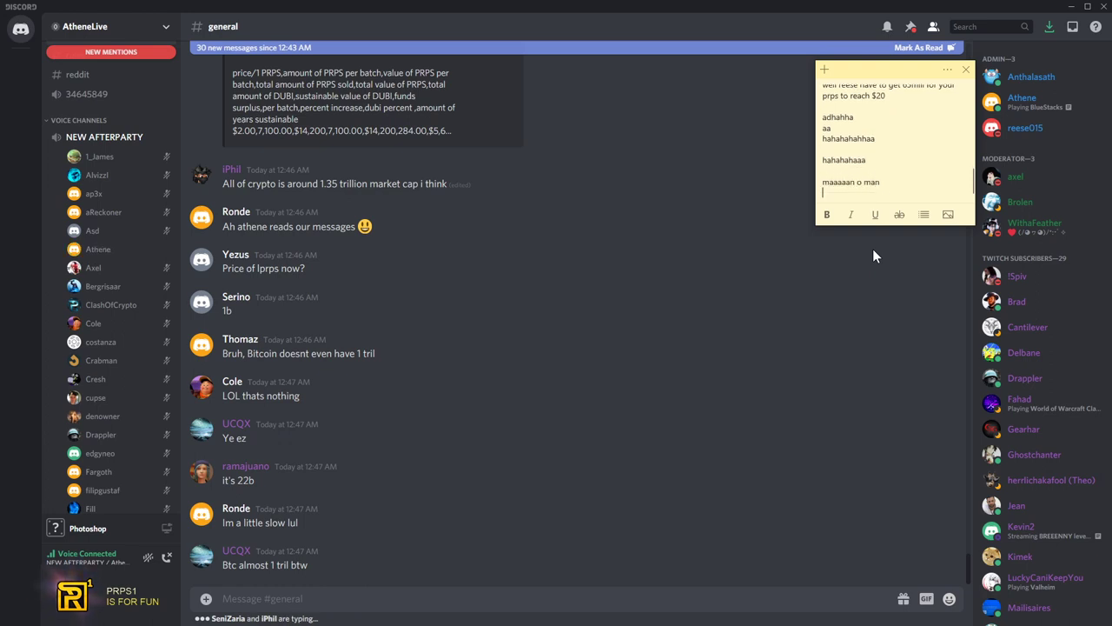
pyautogui.write('only a total')
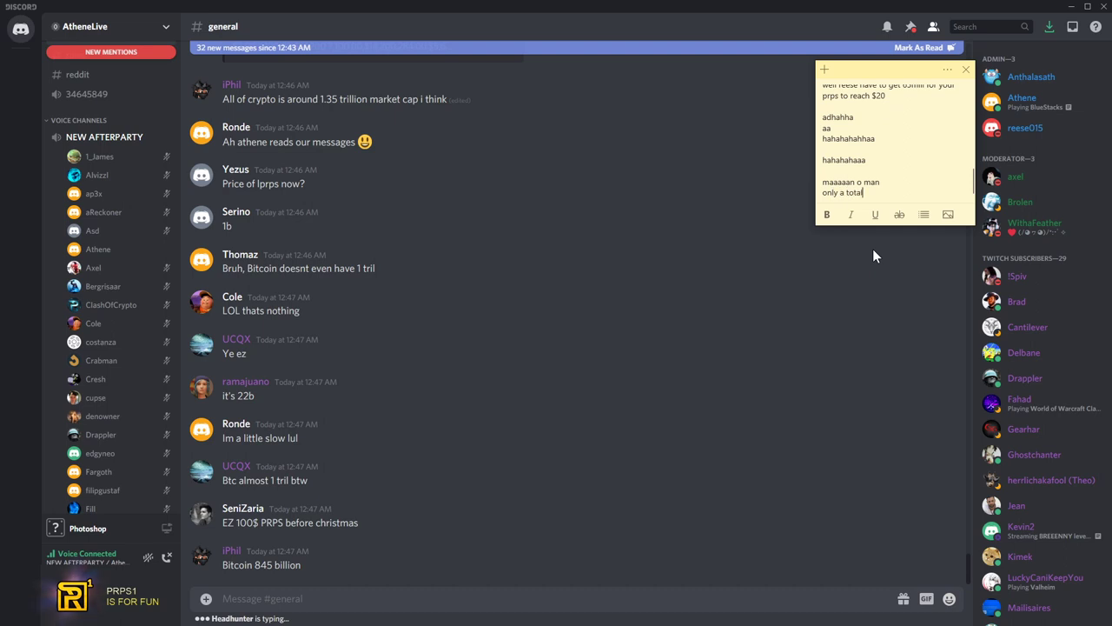
pyautogui.write('niew')
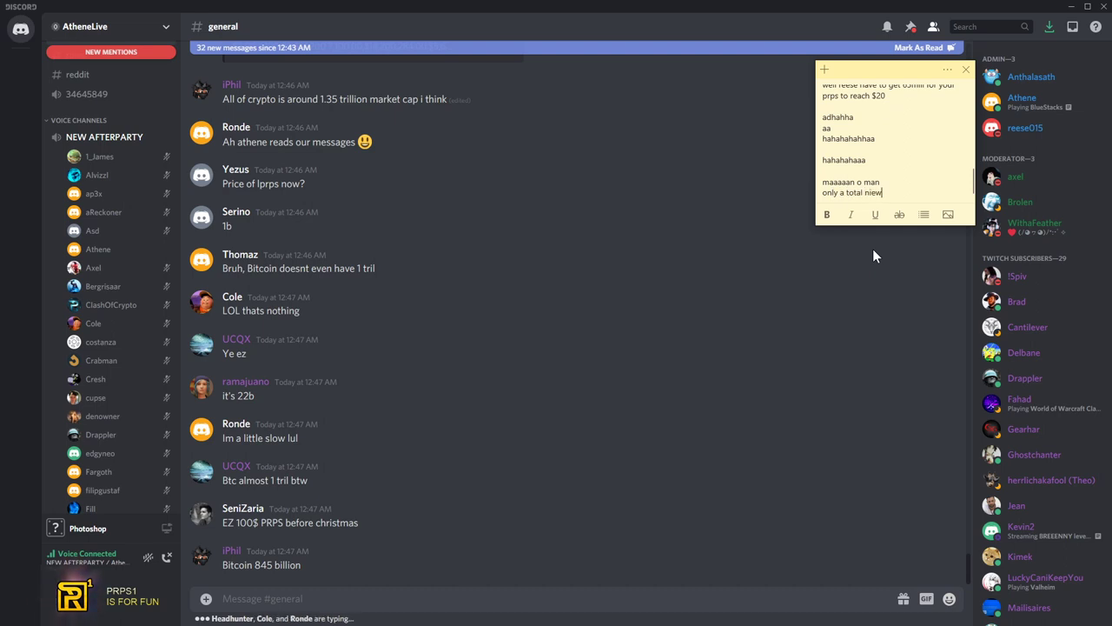
pyautogui.write('by someone wh')
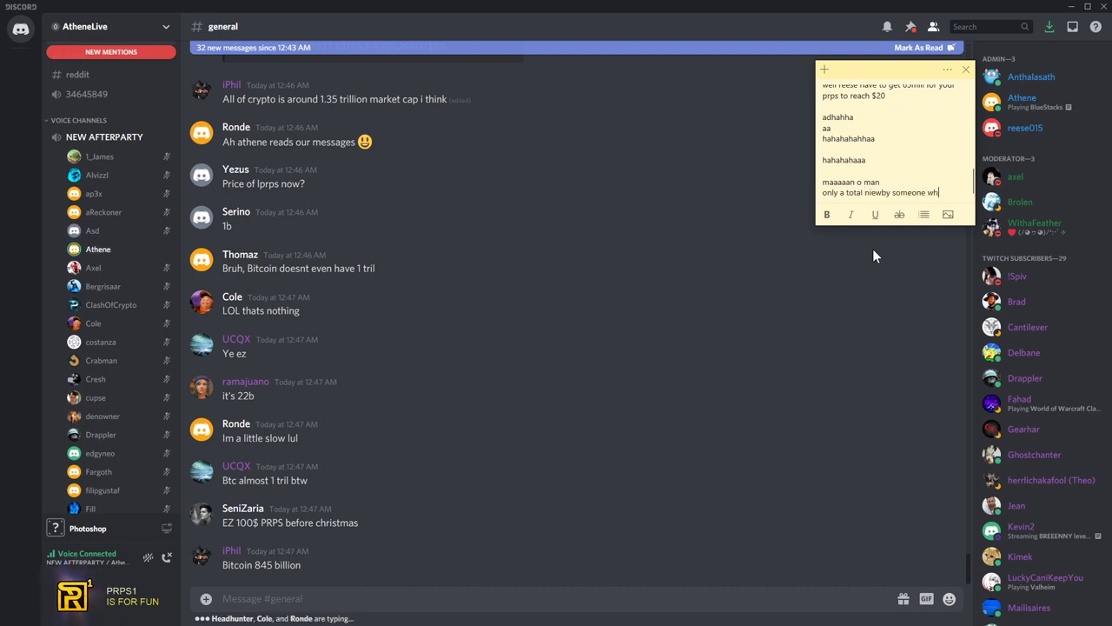
pyautogui.write("doesn't know what crypto is about will fall for this")
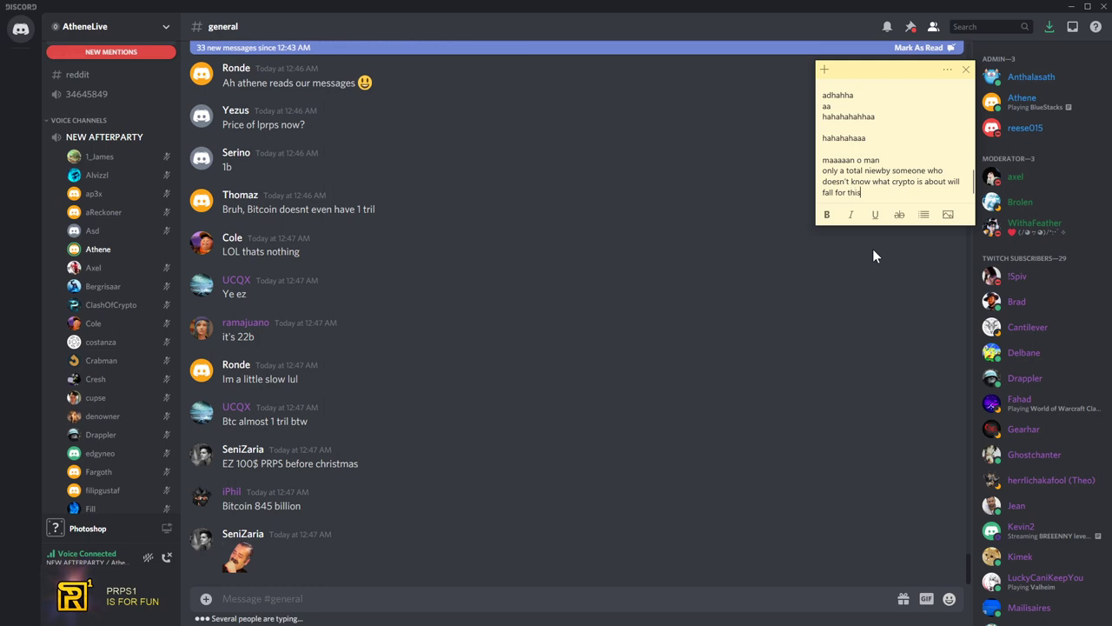
pyautogui.write('lulu')
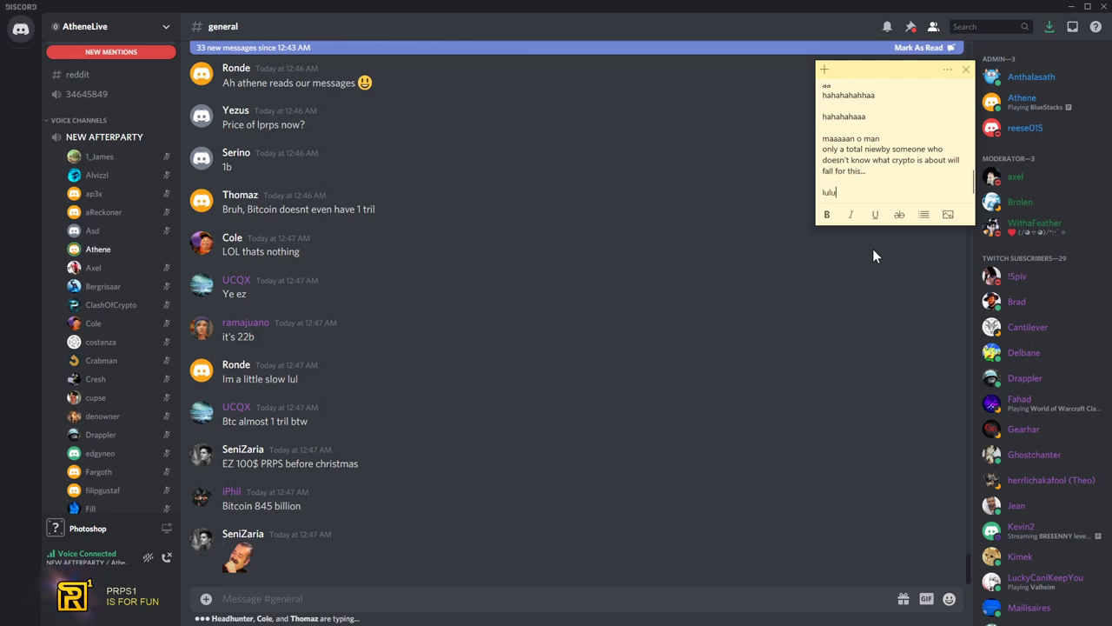
pyautogui.write('lulu')
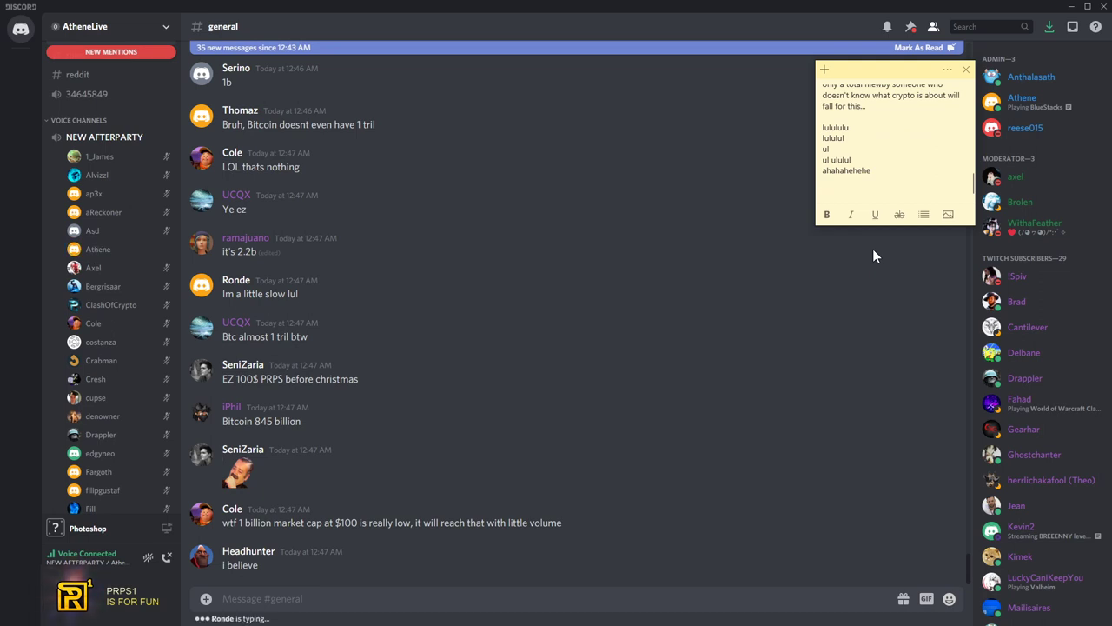
pyautogui.press('enter')
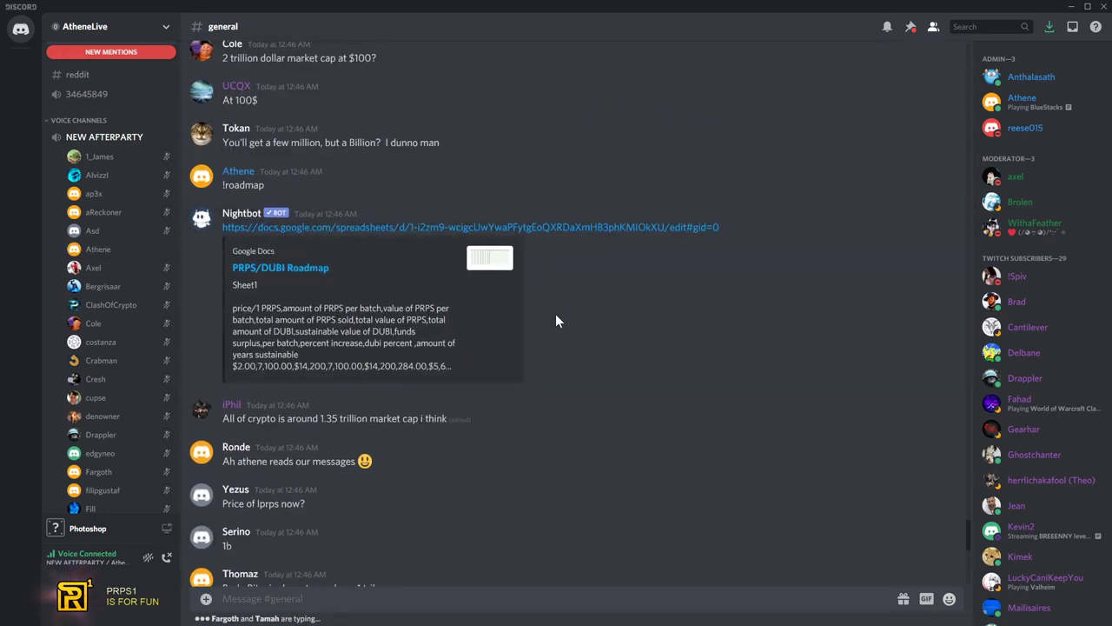
pyautogui.scroll(-3)
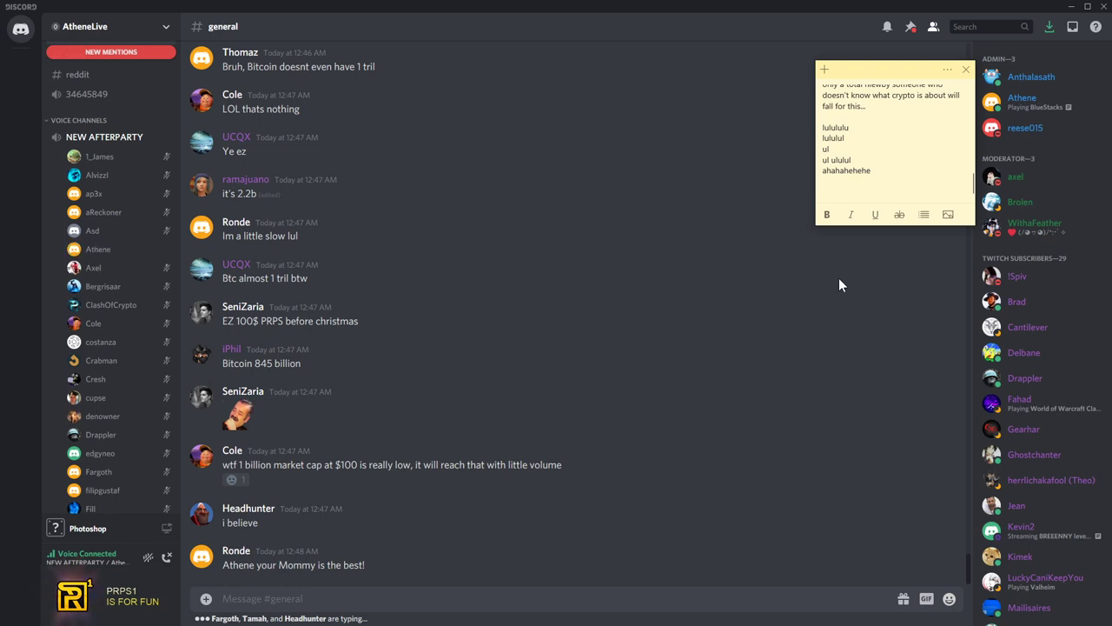
# Fix the mistyped start and type 'I can't wait to drink tears of my own salt :D going to be healthy'
pyautogui.write('I wil')
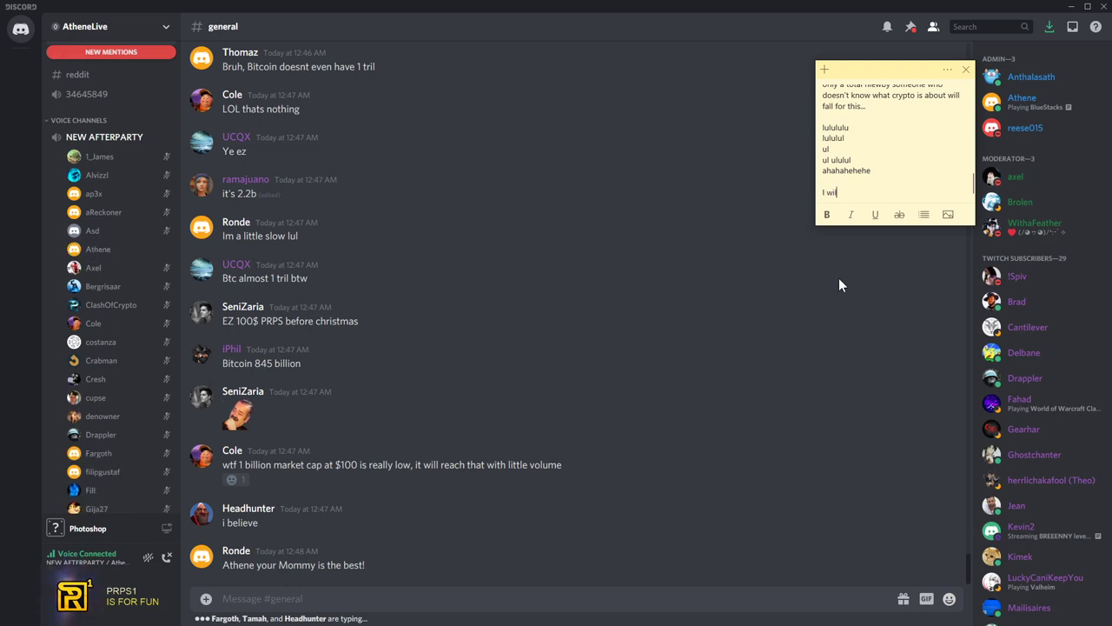
pyautogui.press('backspace')
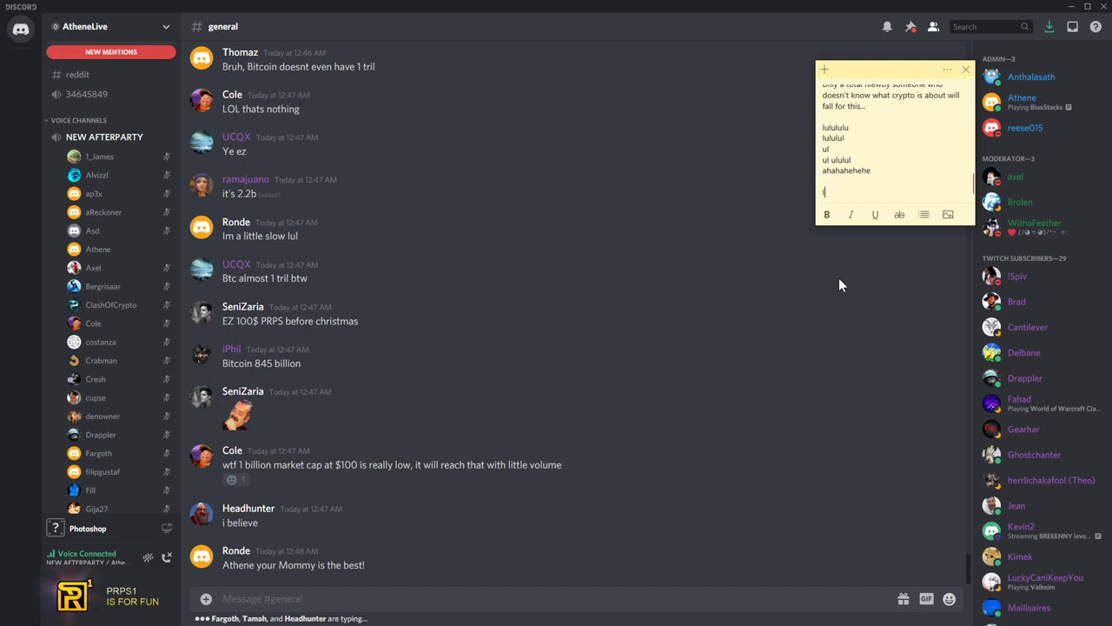
pyautogui.write("I can't wait to")
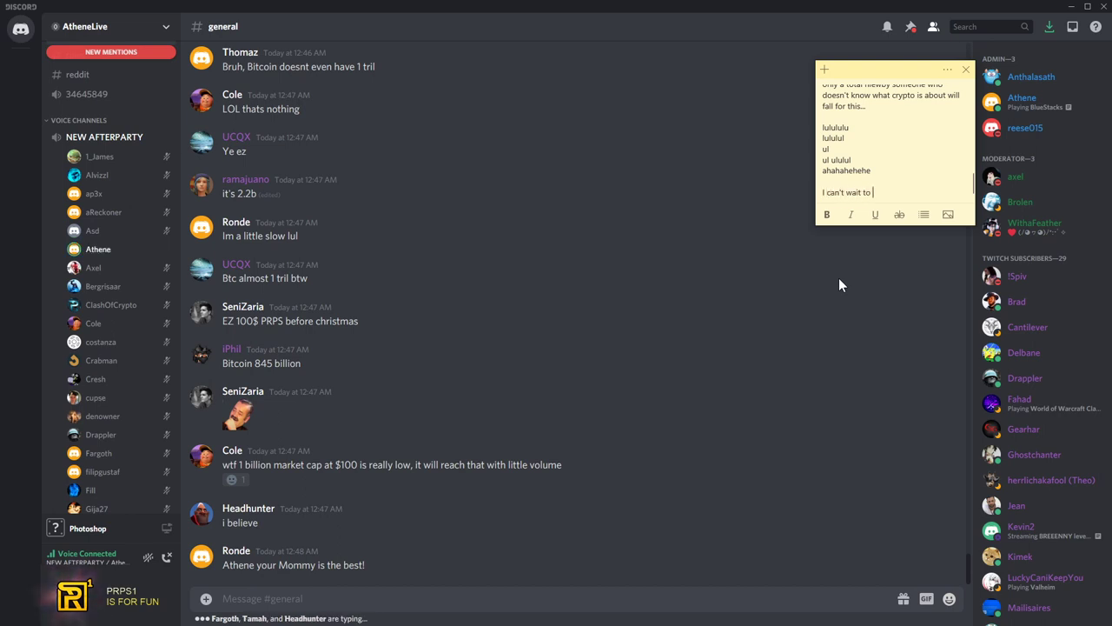
pyautogui.write('drink tears of my own salt :D')
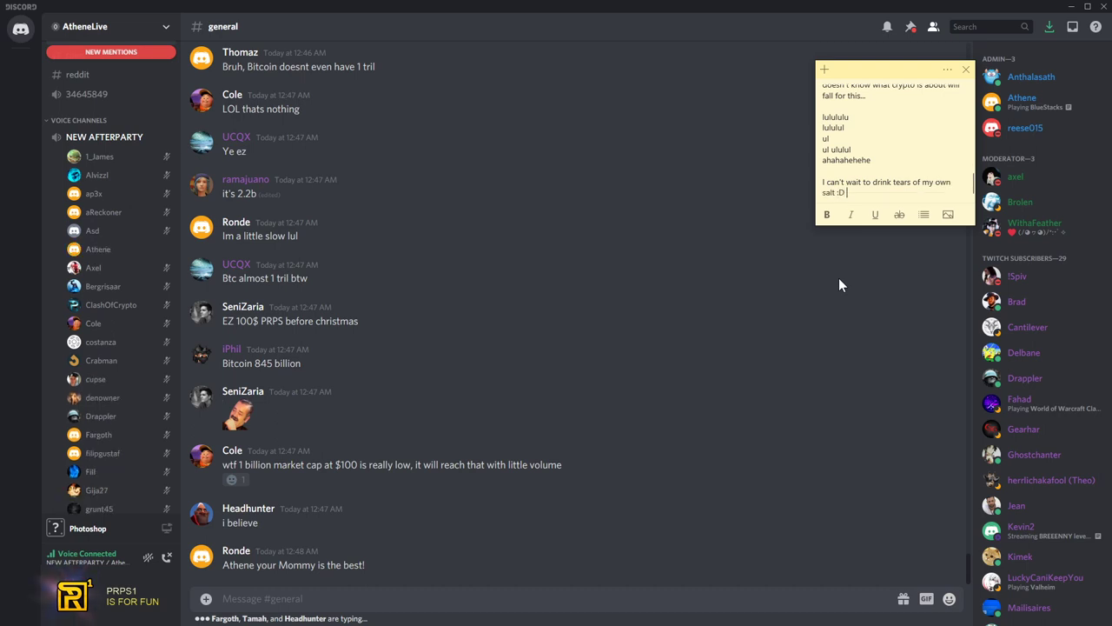
pyautogui.write('going to be healthy ^_^ hehehe heheee')
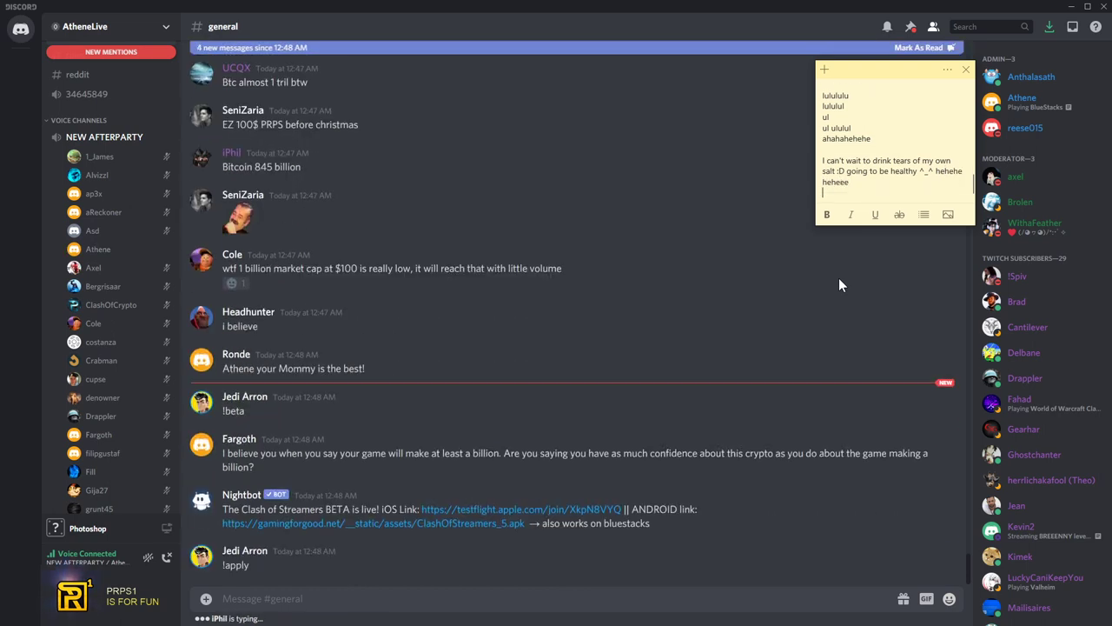
pyautogui.scroll(-3)
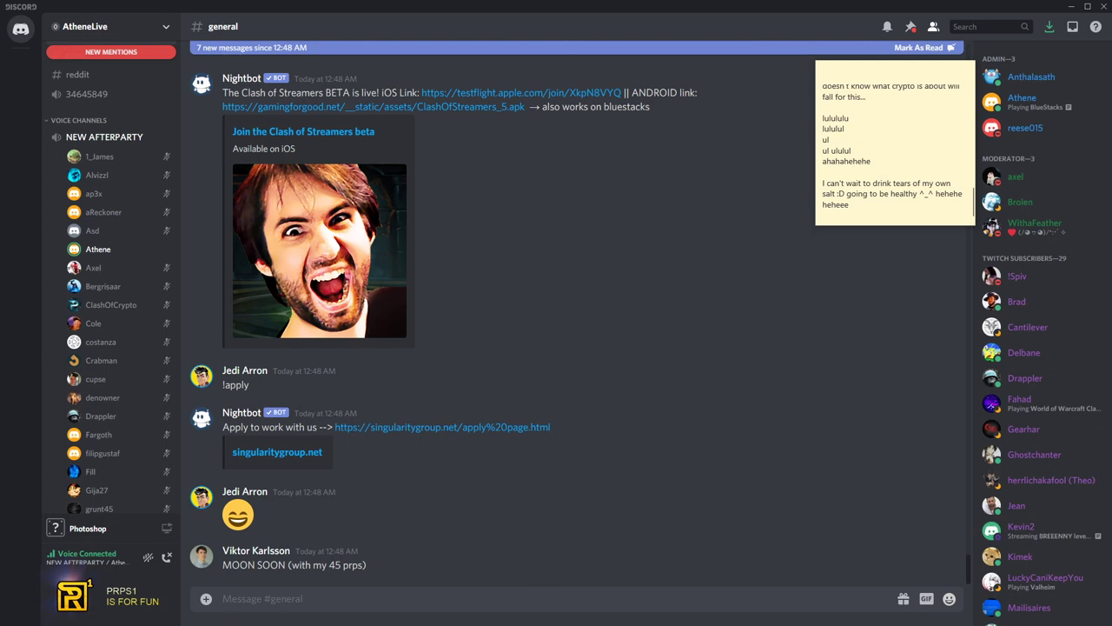
pyautogui.scroll(-3)
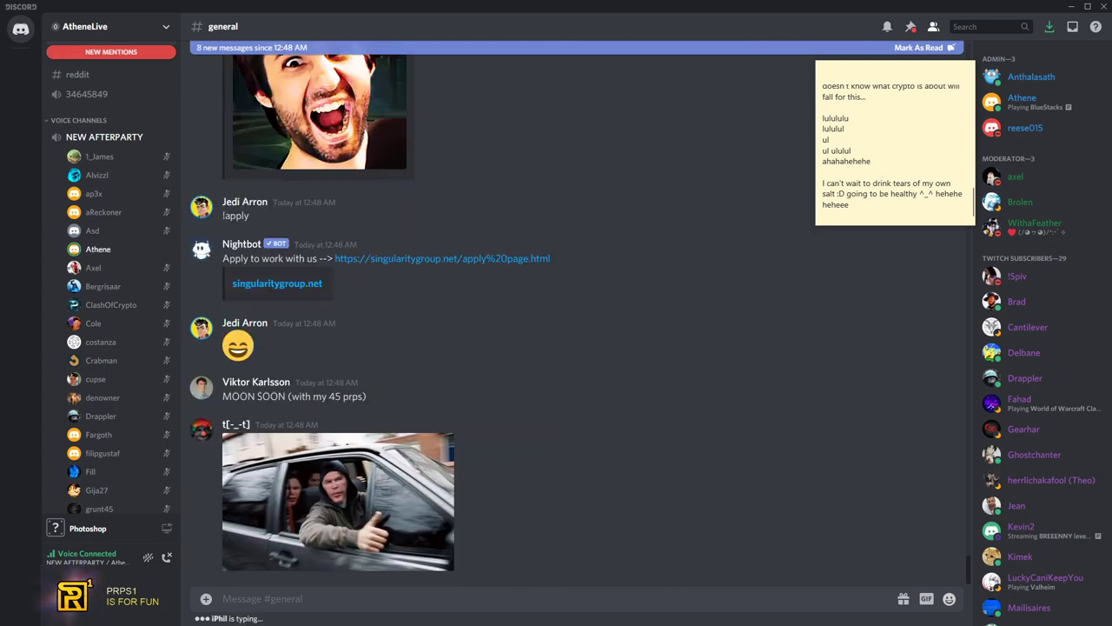
pyautogui.scroll(-3)
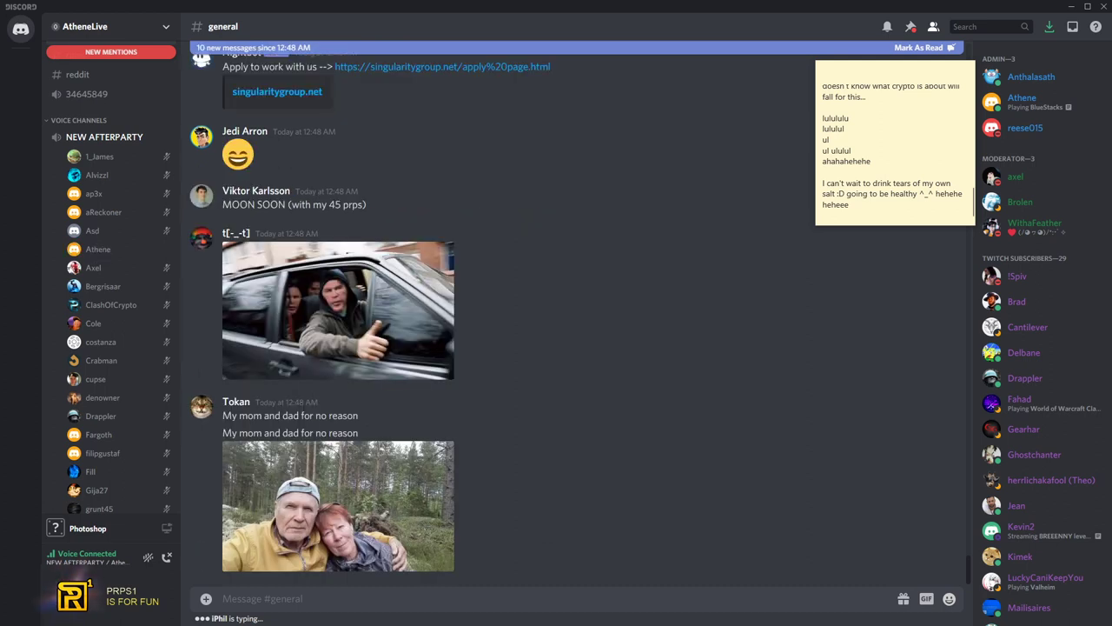
pyautogui.scroll(-3)
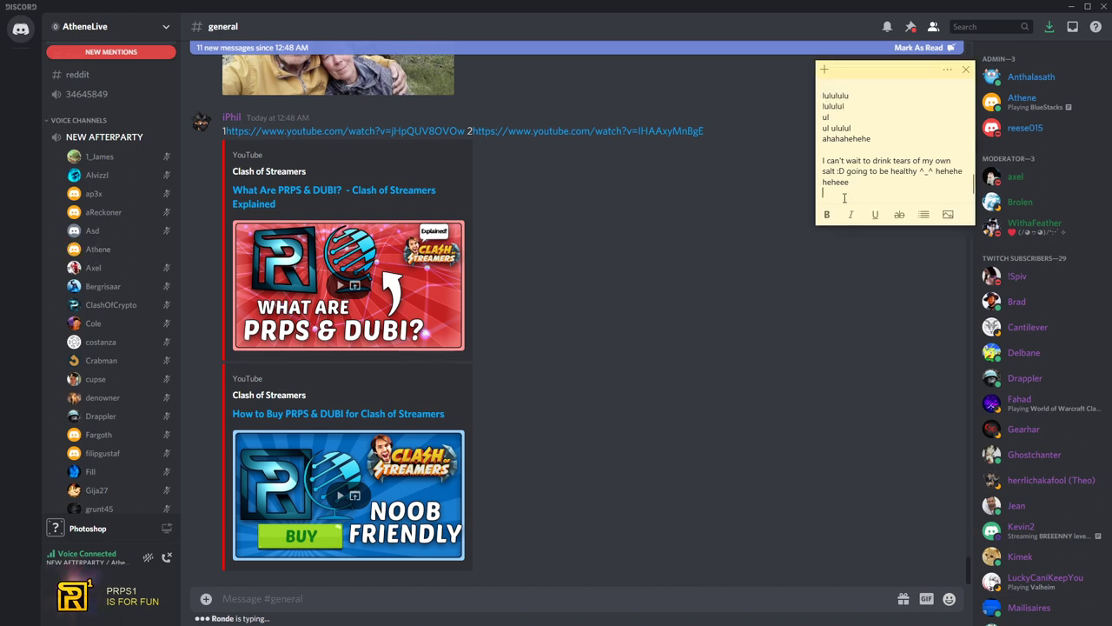
pyautogui.scroll(-3)
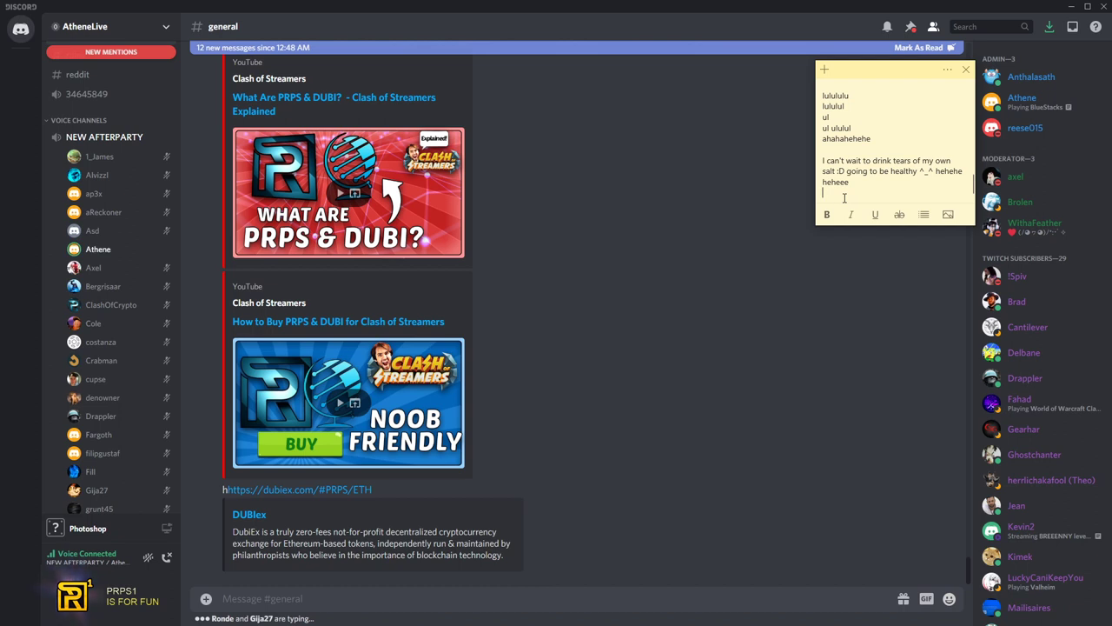